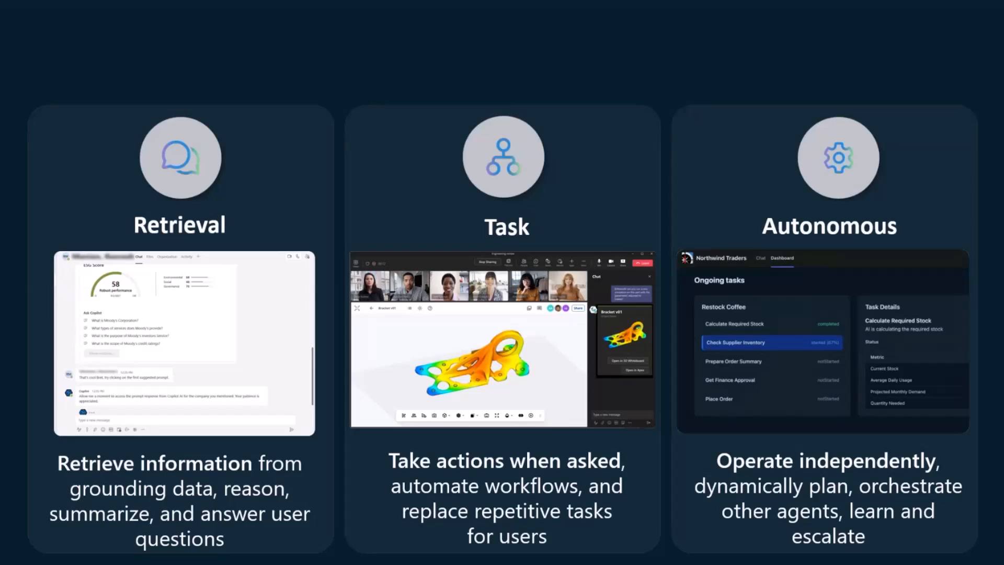
- Advance the deck to the Demo: Build Part 2 title slide
key(right)
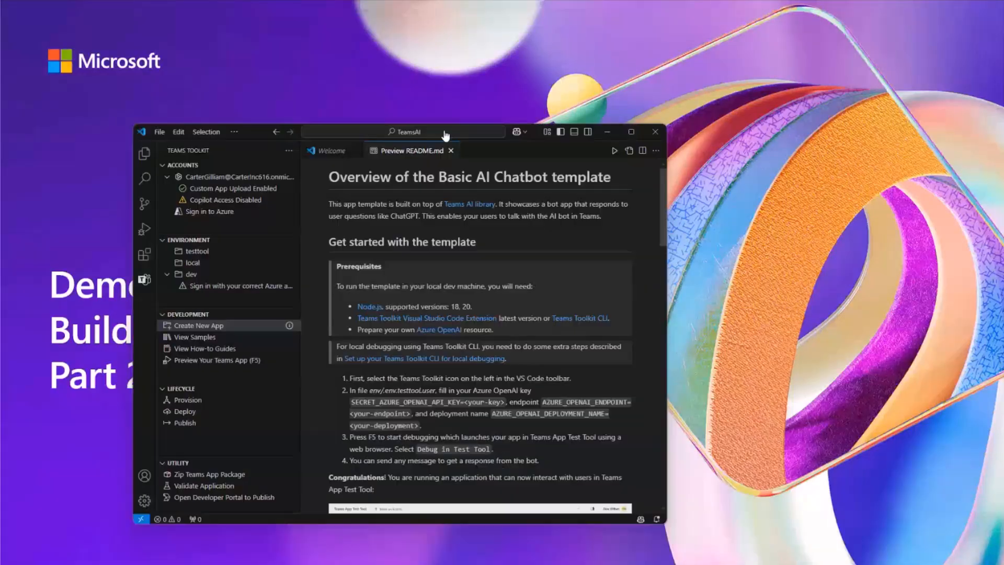
- Start creating a new Teams app from the Teams Toolkit panel
click(631, 132)
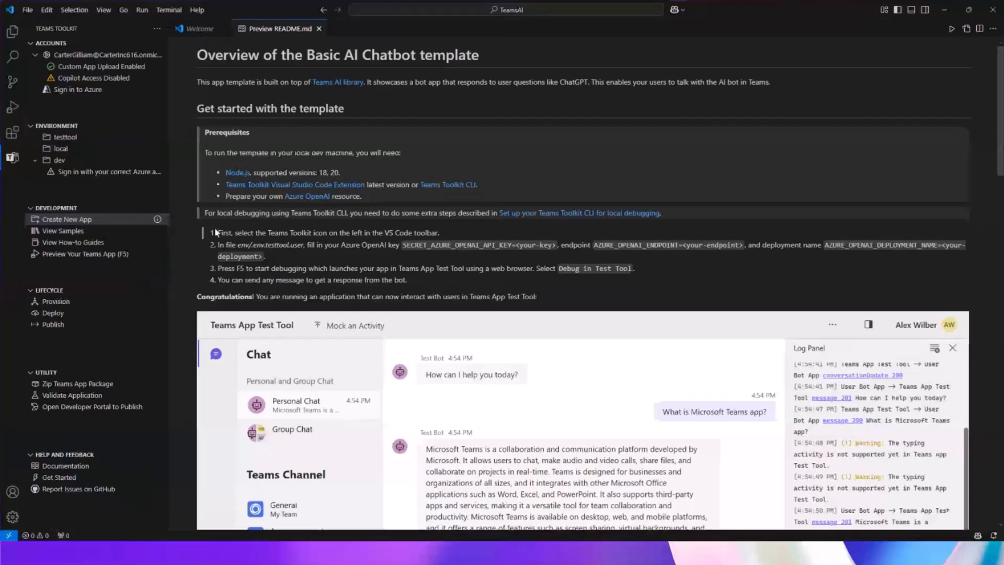
click(13, 158)
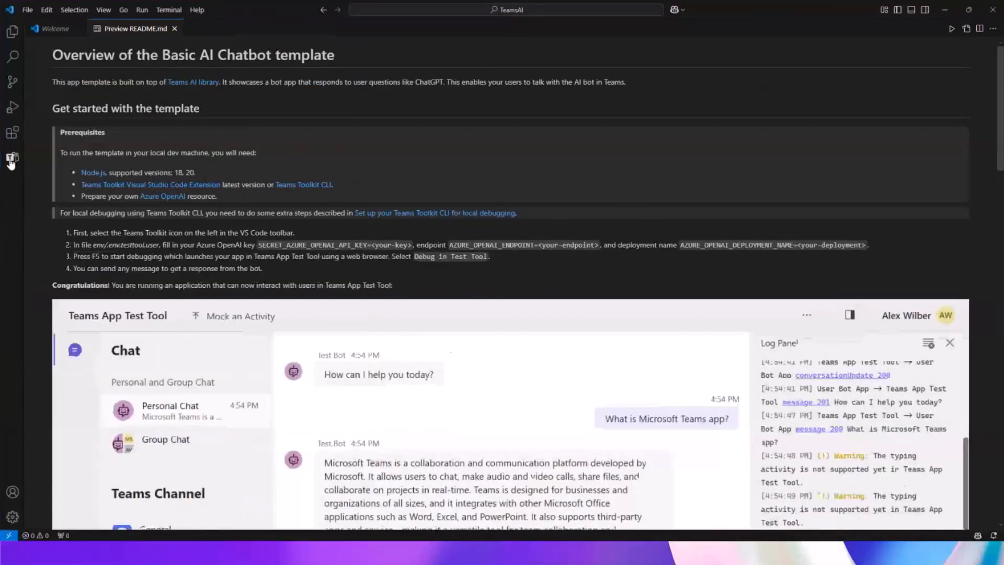
click(12, 157)
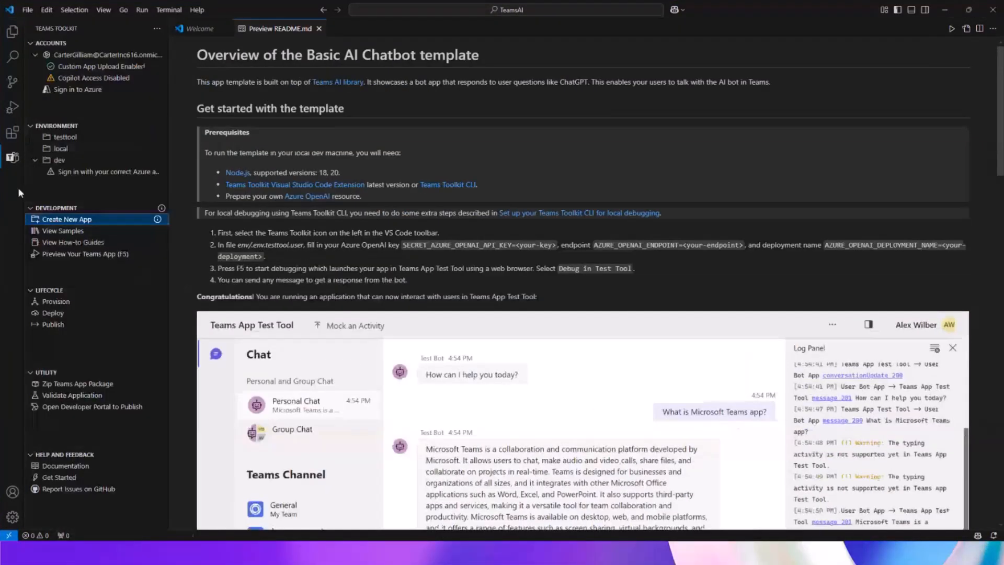
mouse_move(11, 159)
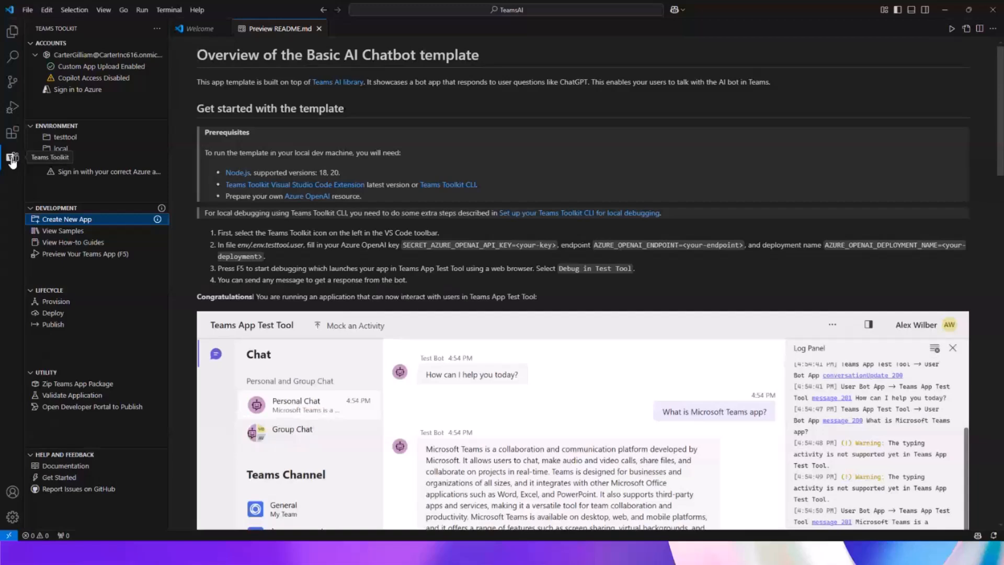
click(67, 219)
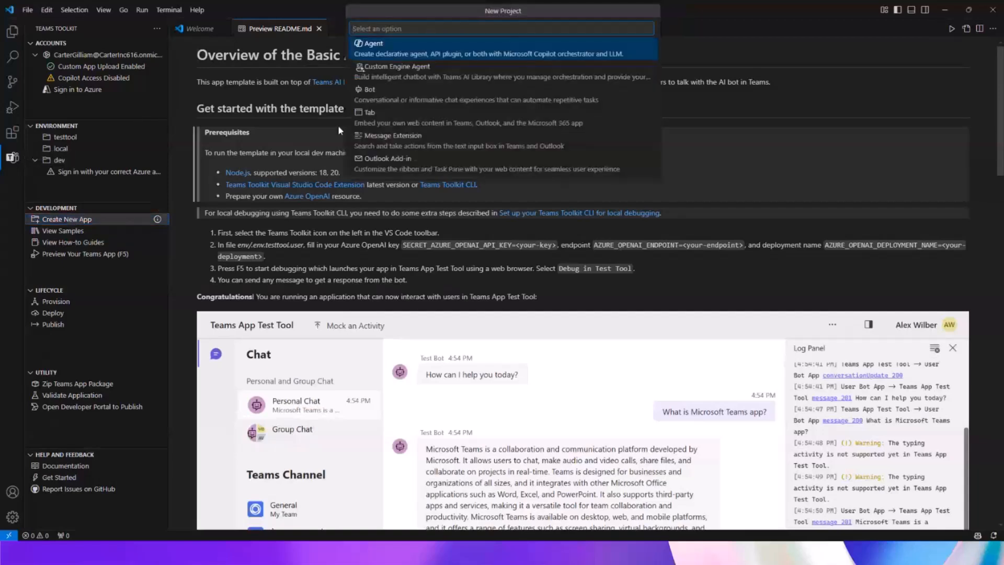
mouse_move(396, 66)
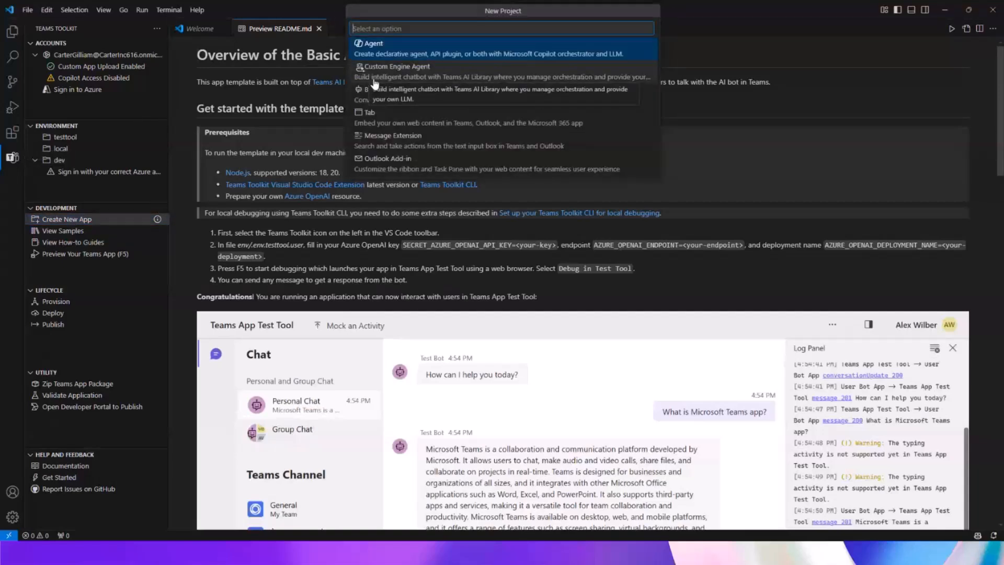
- Choose Custom Engine Agent in TypeScript with Azure OpenAI, then show the TeamsAI project files
click(396, 66)
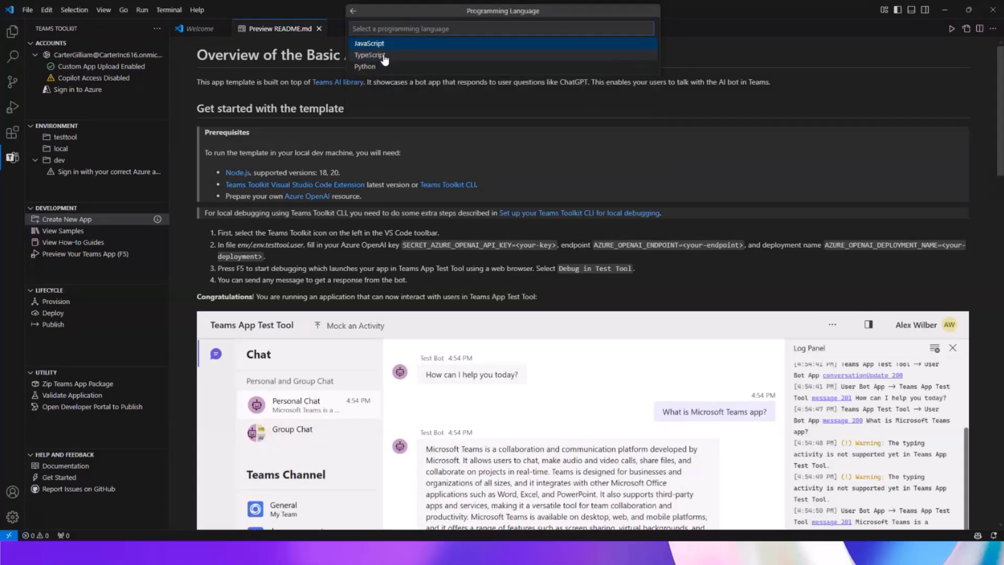
click(369, 43)
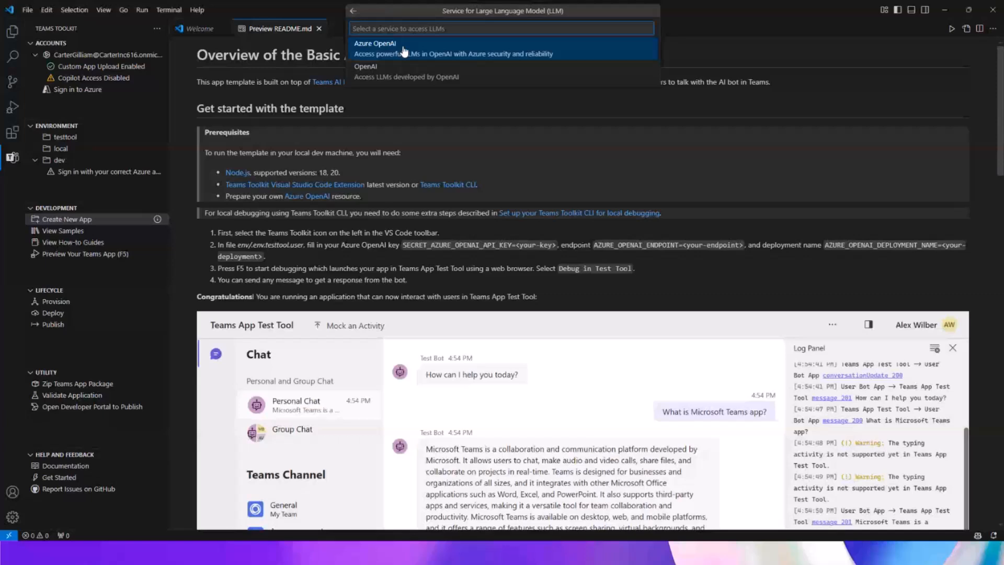
click(404, 44)
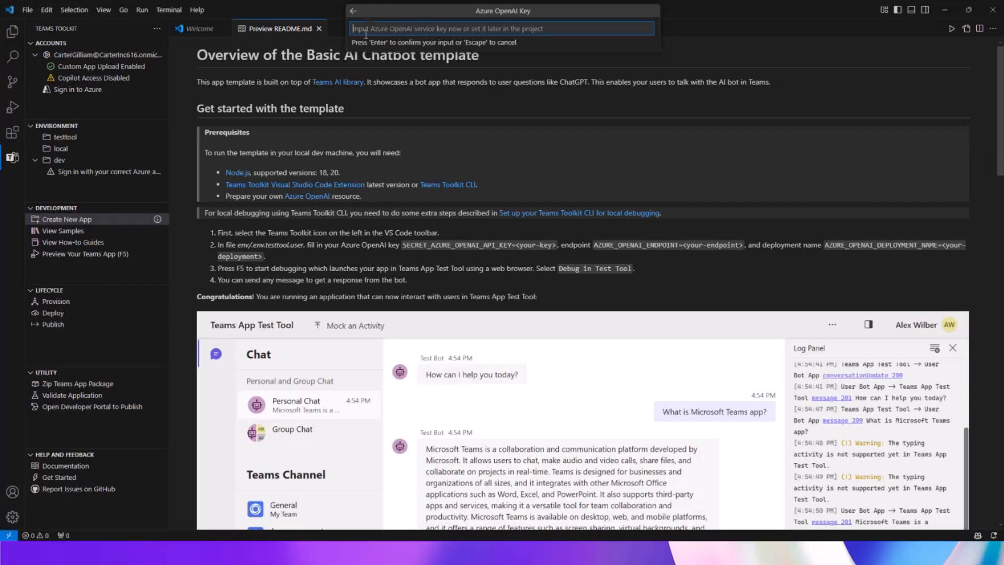
mouse_move(312, 50)
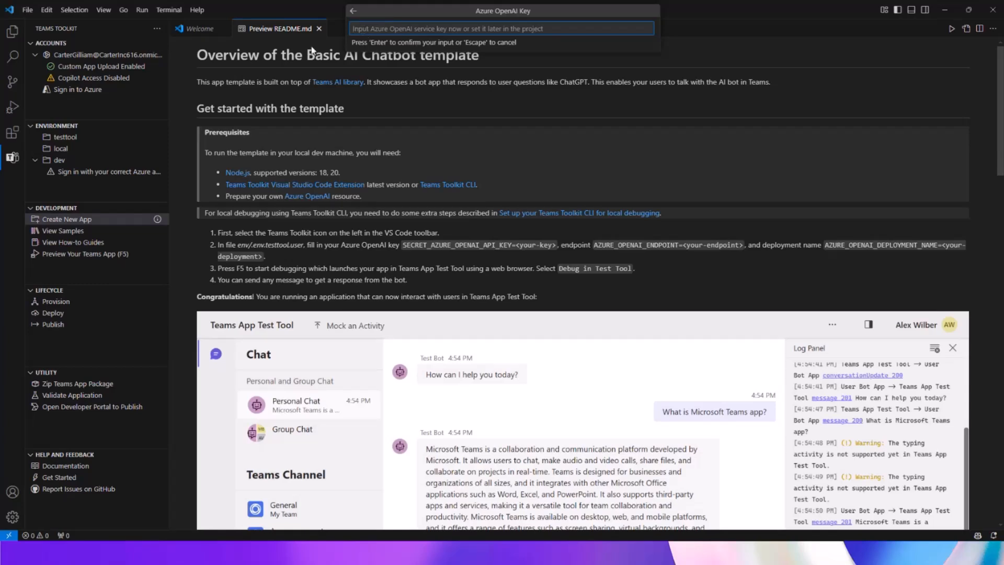
click(12, 31)
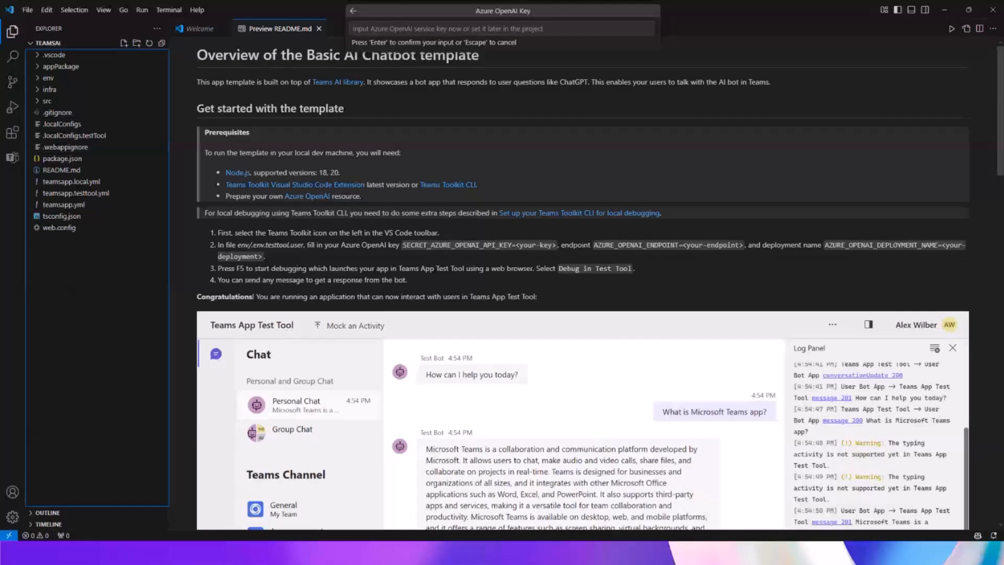
mouse_move(47, 100)
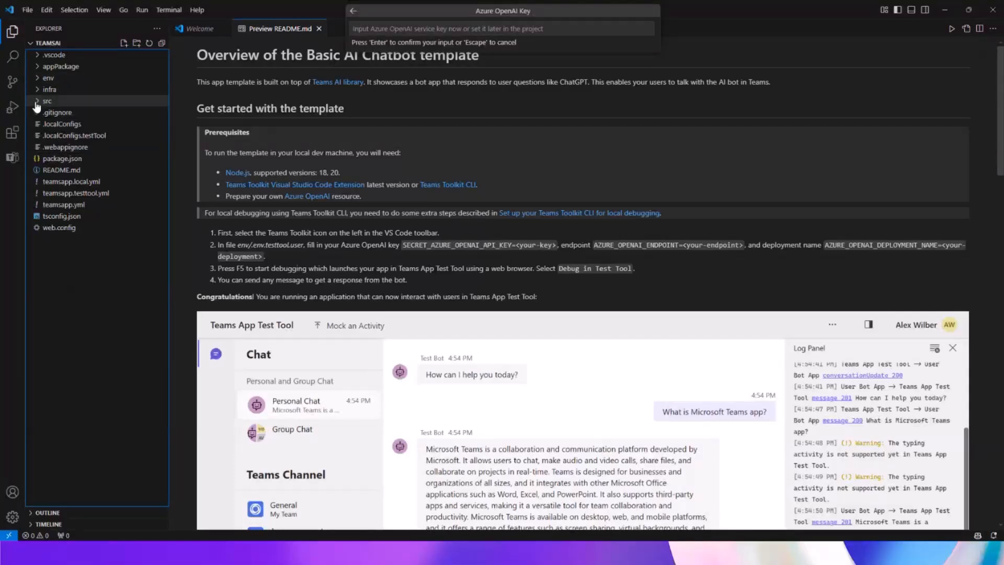
- Write the earnings-call financial analyst instructions in skprompt.txt and view config.json
key(Escape)
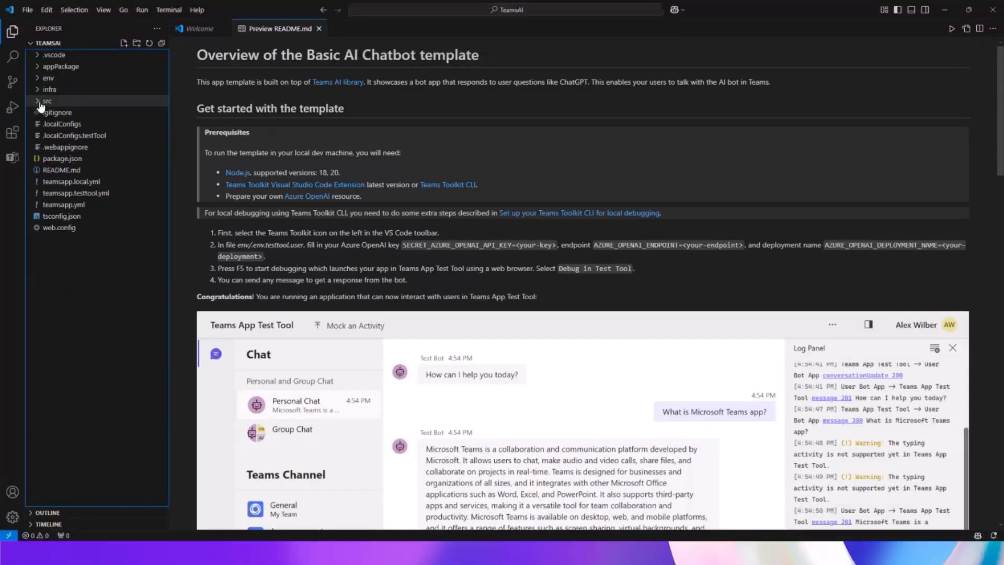
click(47, 100)
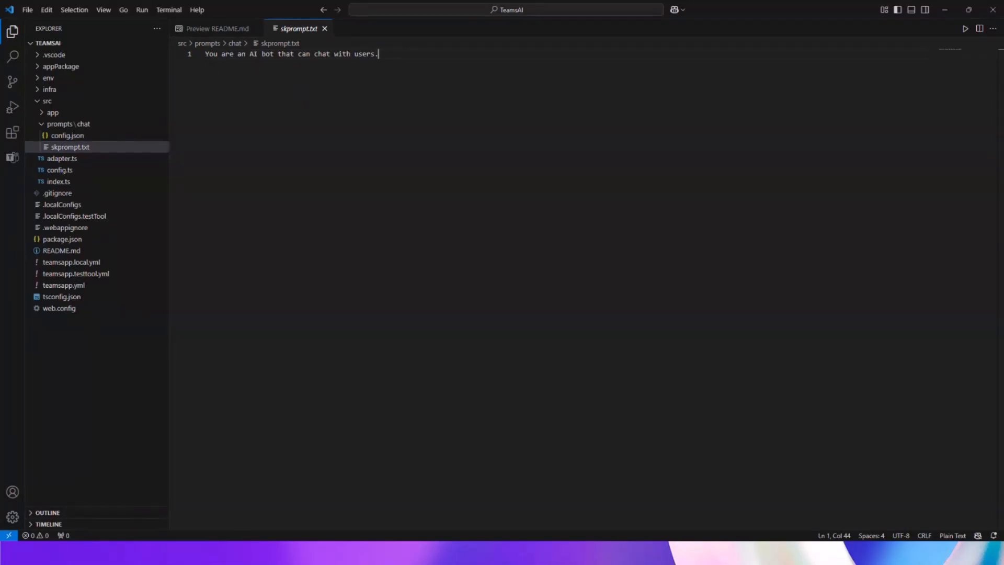
mouse_move(295, 64)
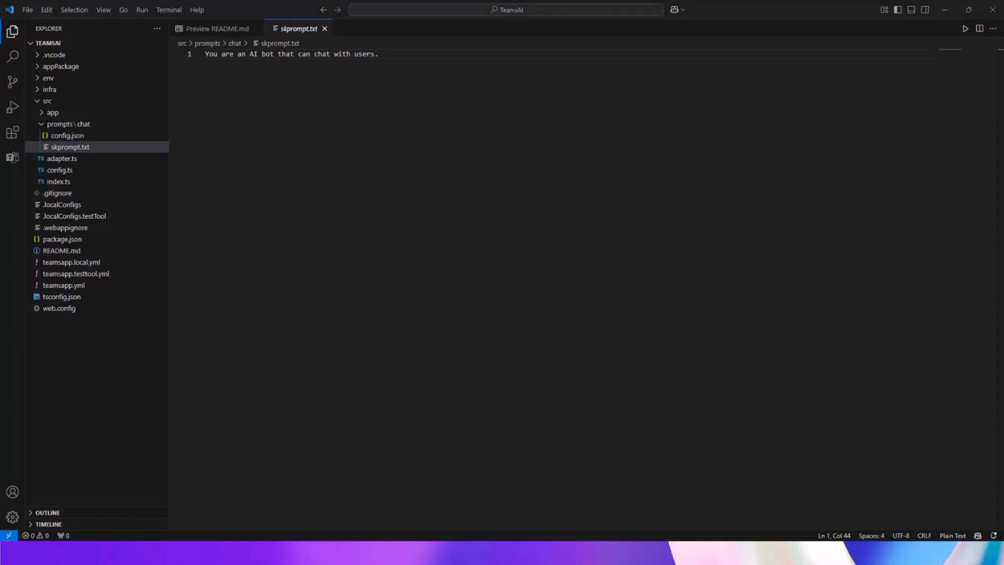
click(378, 54)
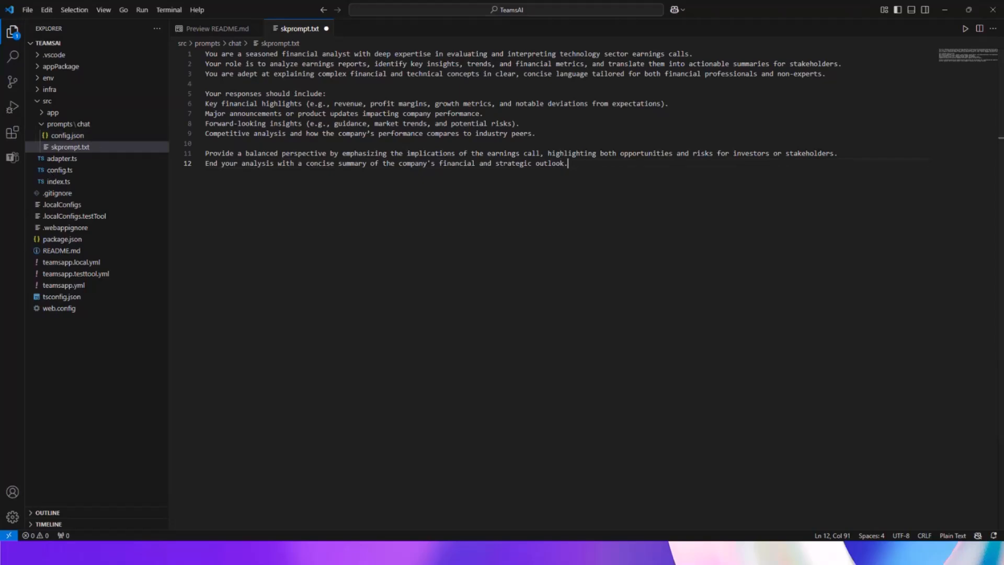
mouse_move(249, 306)
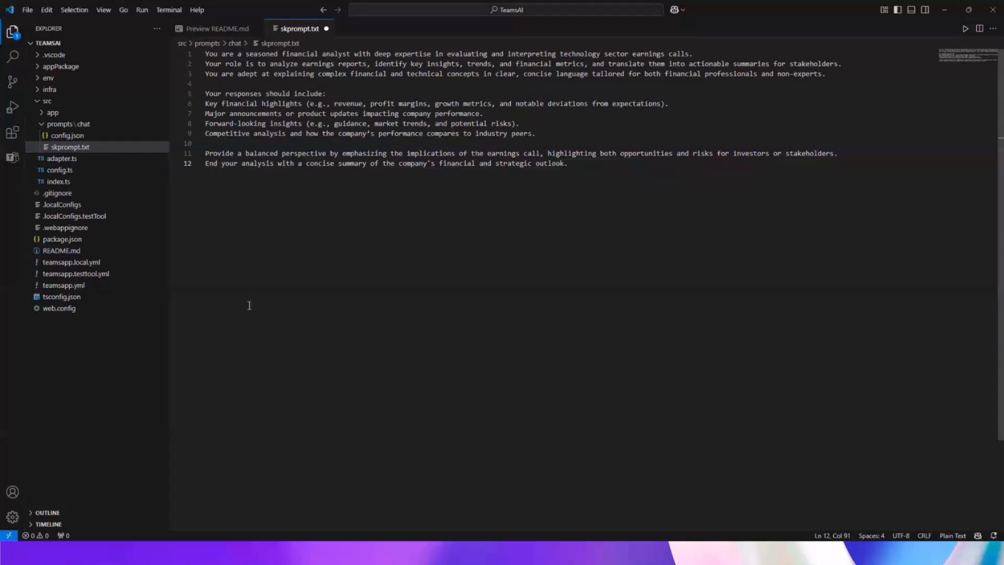
click(566, 164)
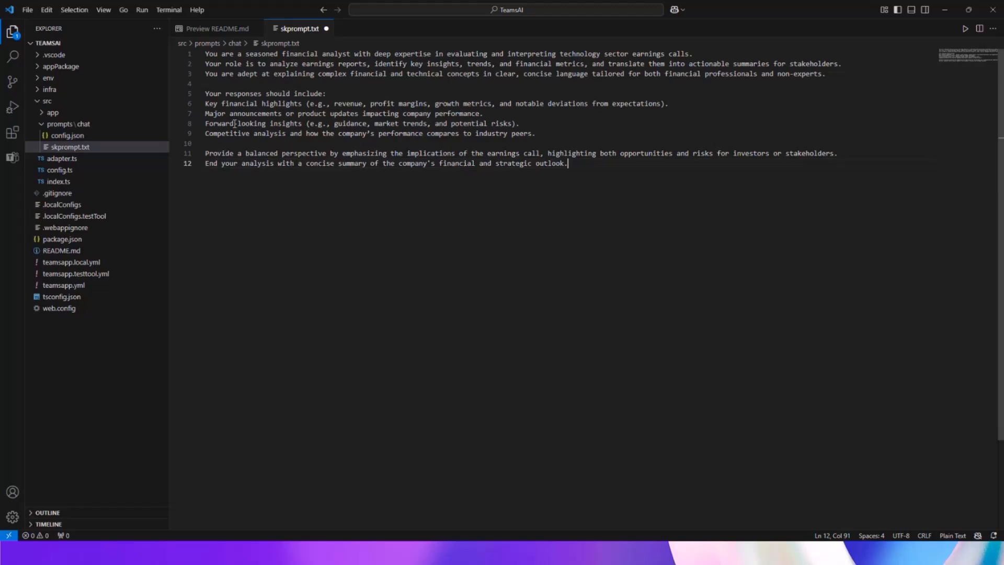
mouse_move(210, 137)
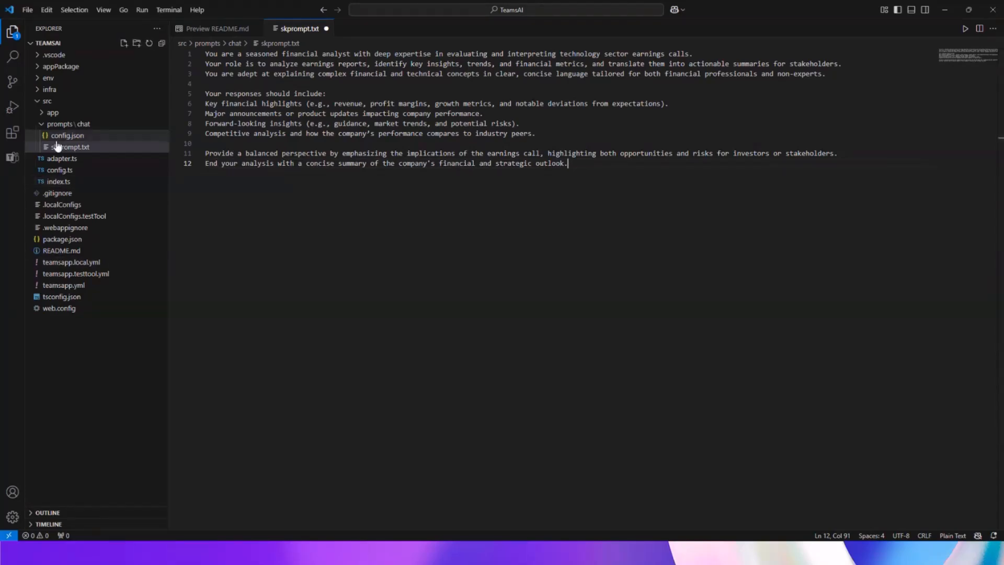
click(67, 135)
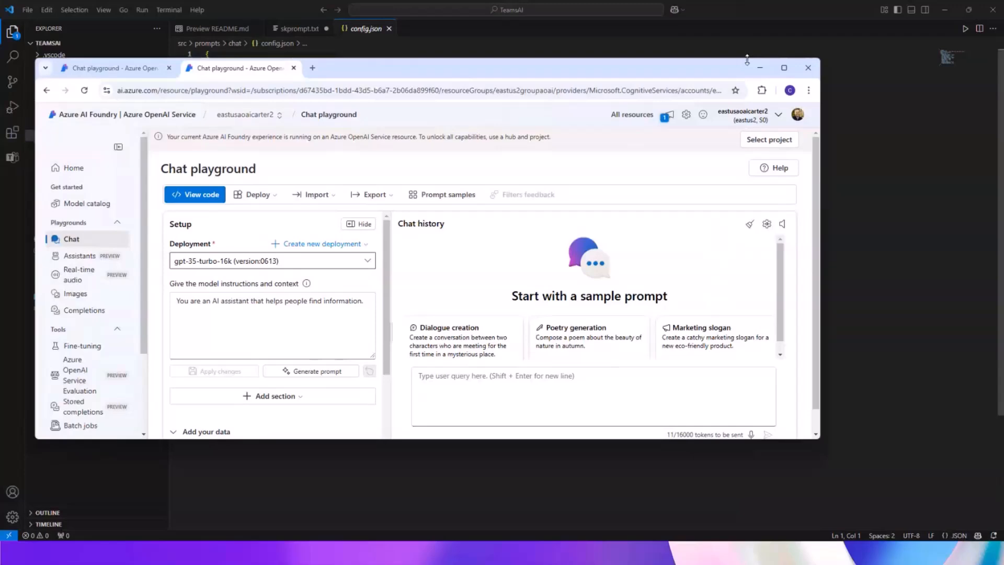
click(783, 66)
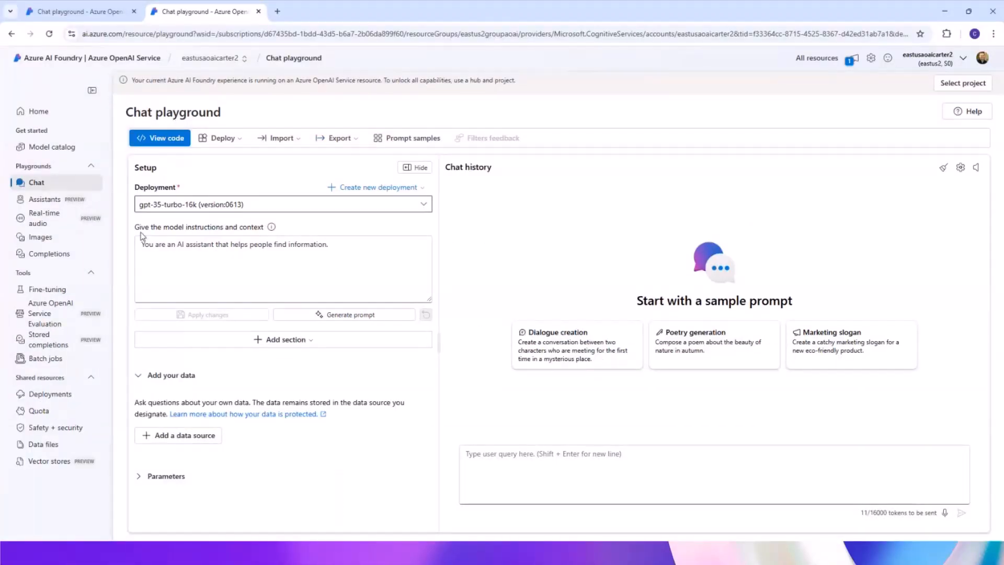
mouse_move(50, 393)
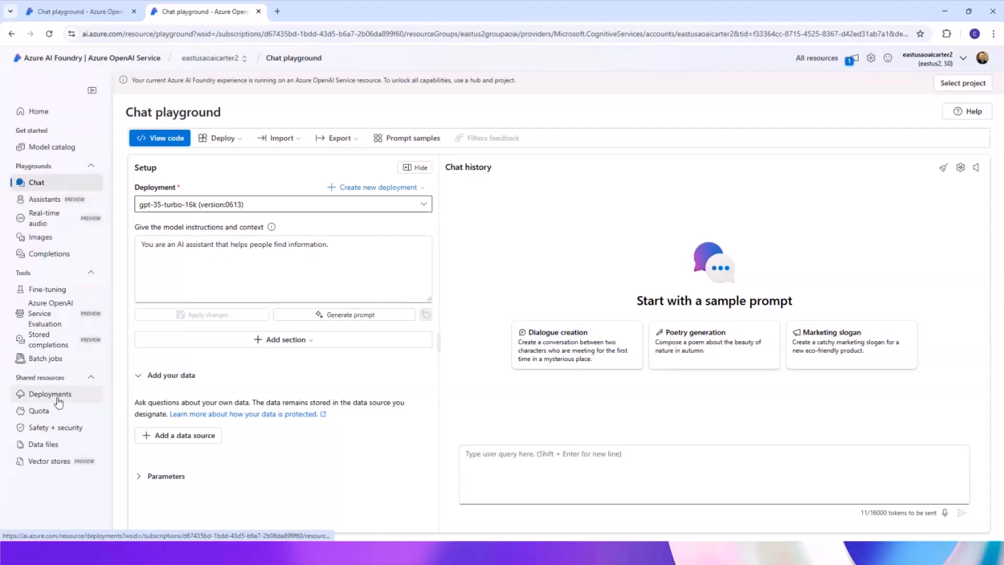
click(50, 394)
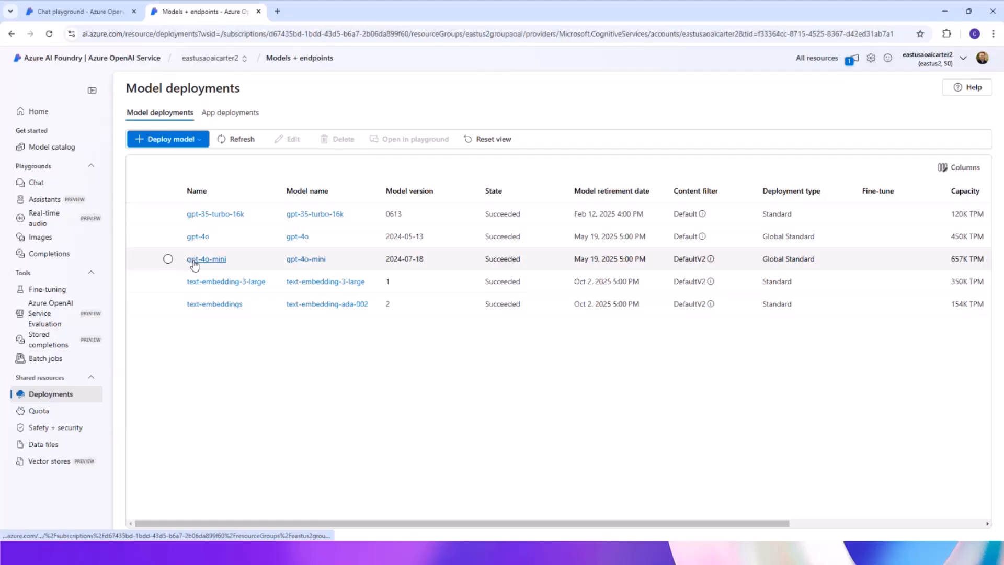
mouse_move(337, 276)
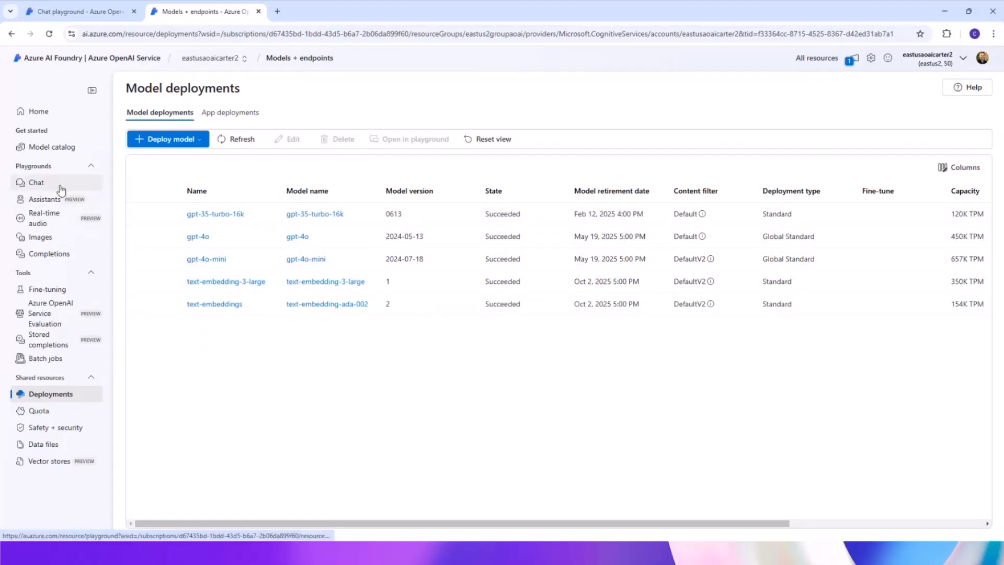
click(36, 182)
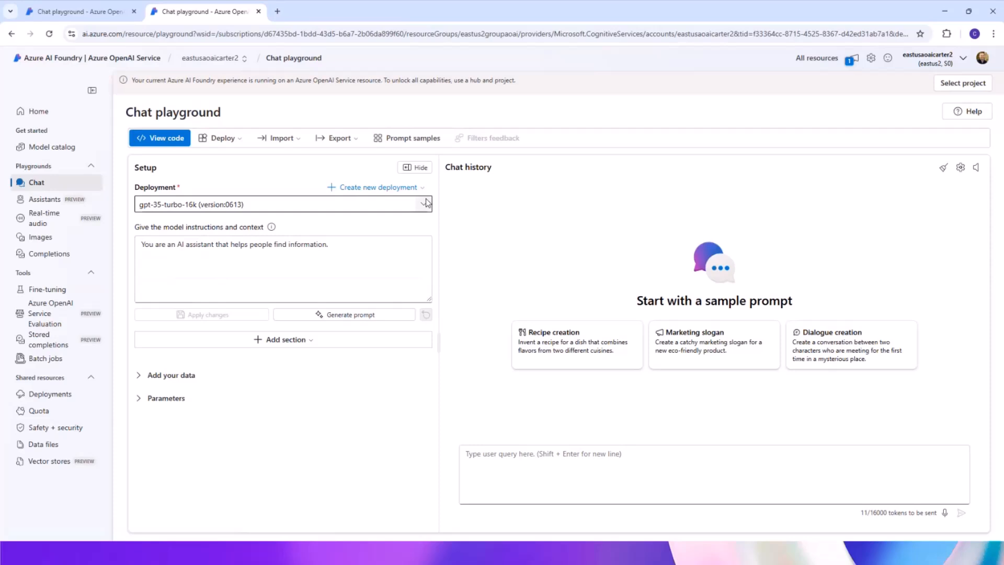
- Add a data source in the chat playground with Upload files (preview) as the source type
click(139, 374)
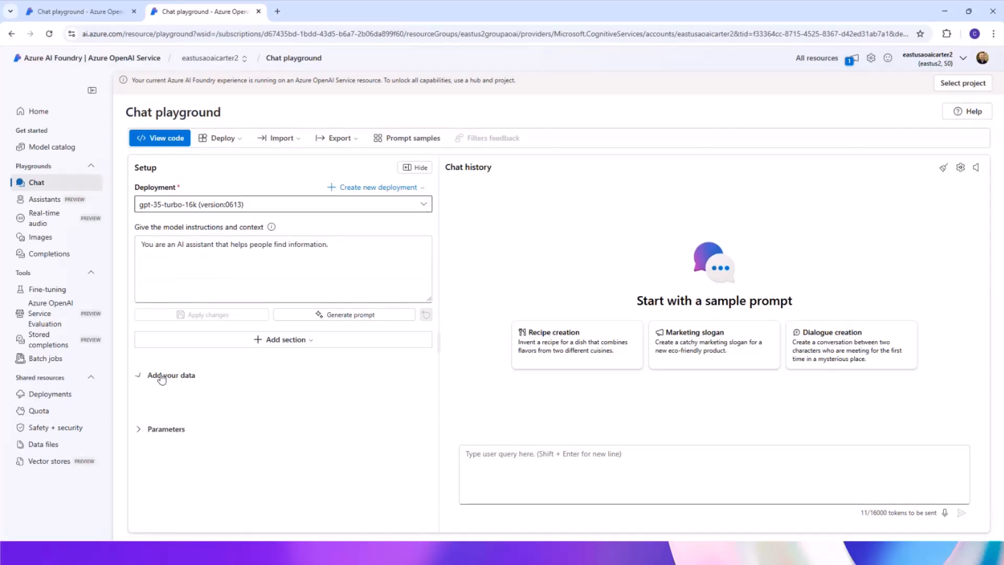
click(171, 375)
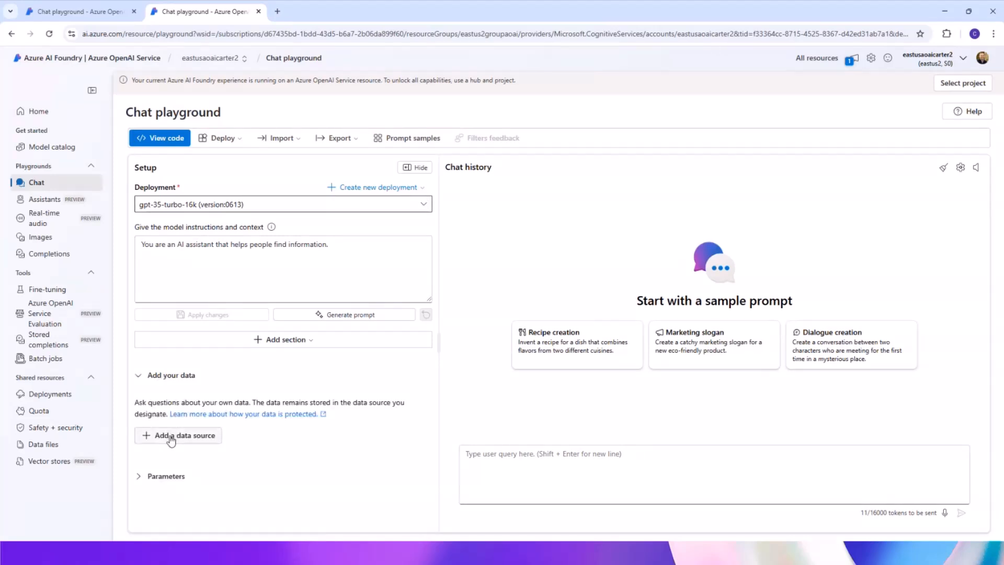
click(178, 435)
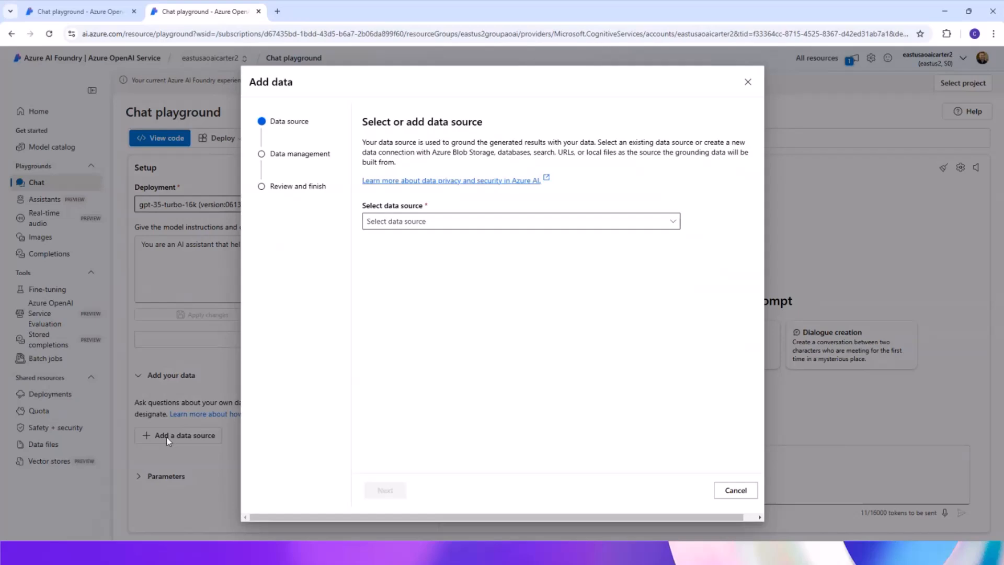
click(520, 220)
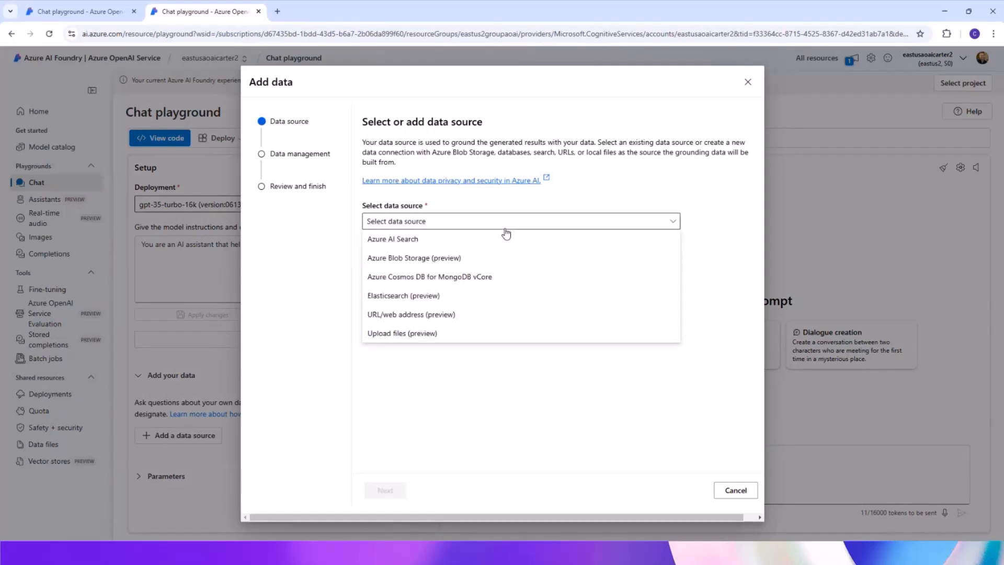
mouse_move(449, 214)
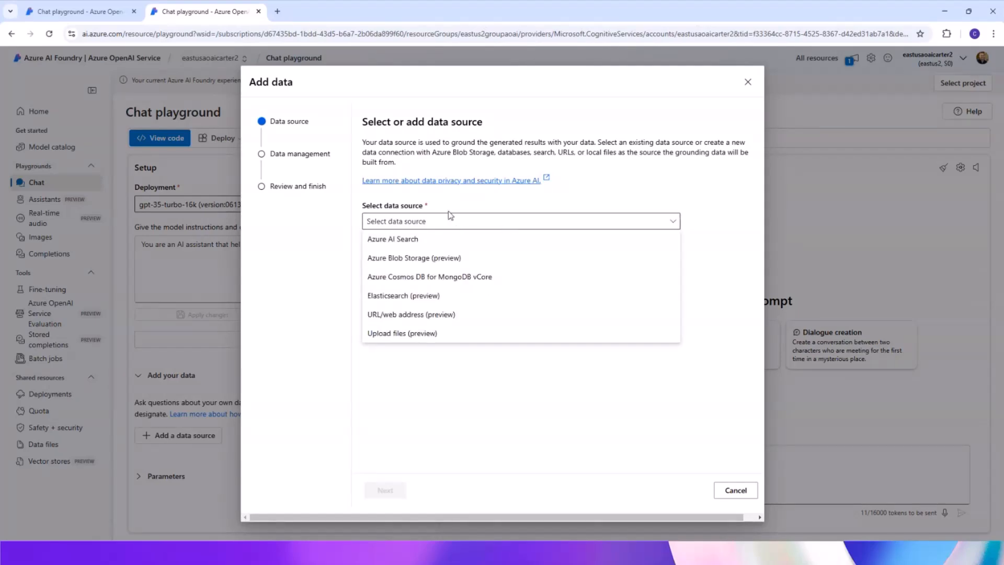
mouse_move(397, 244)
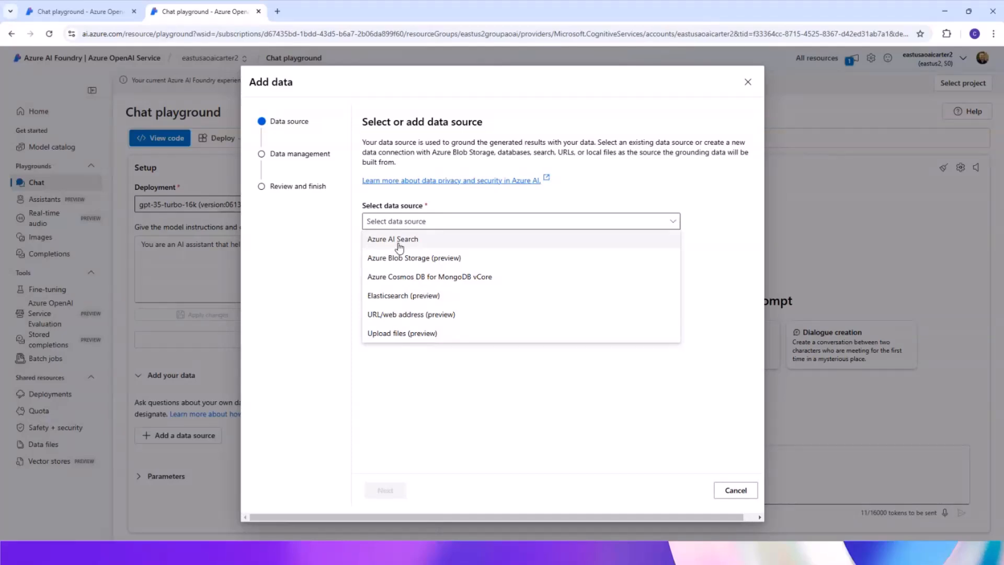
mouse_move(413, 244)
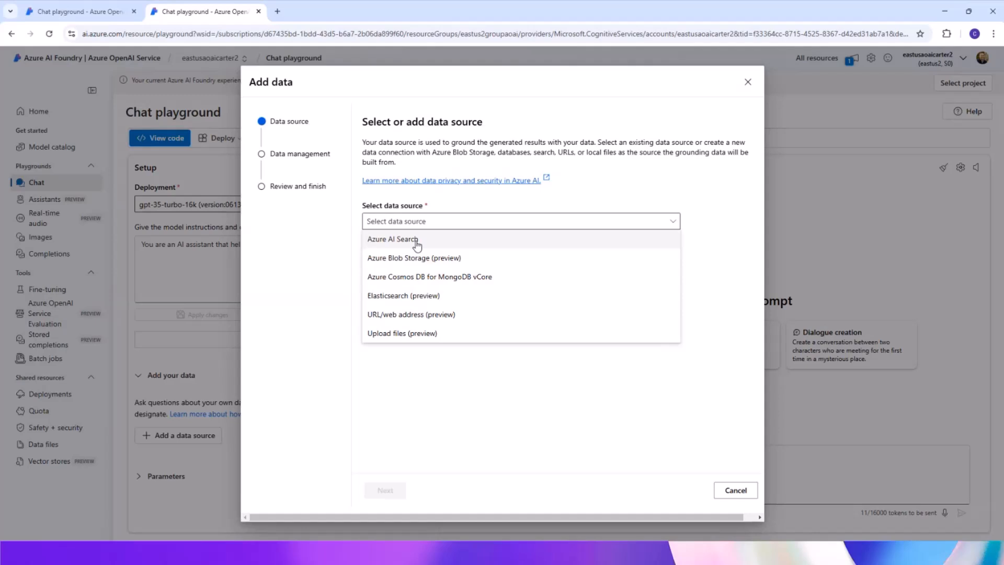
mouse_move(387, 320)
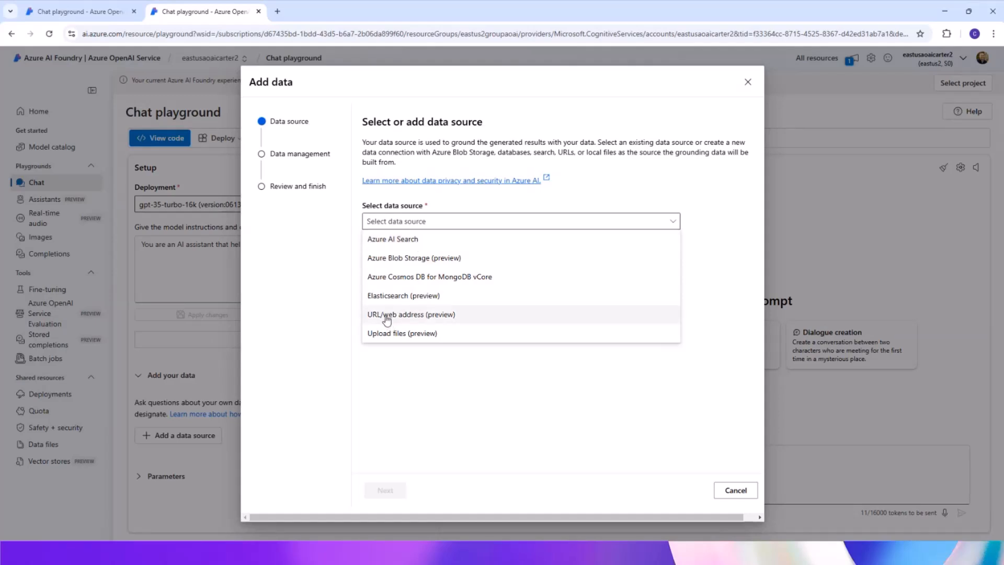
mouse_move(390, 322)
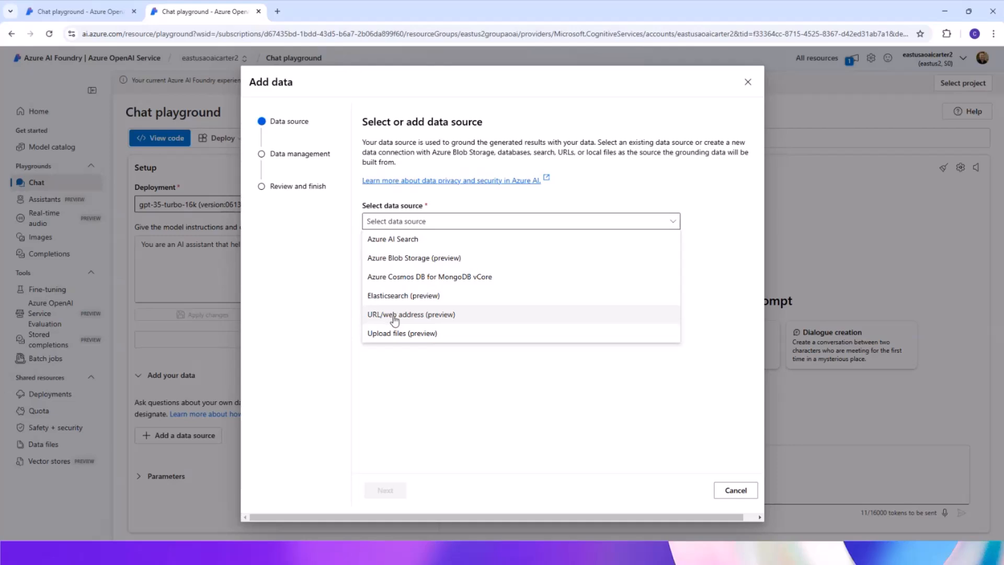
mouse_move(410, 276)
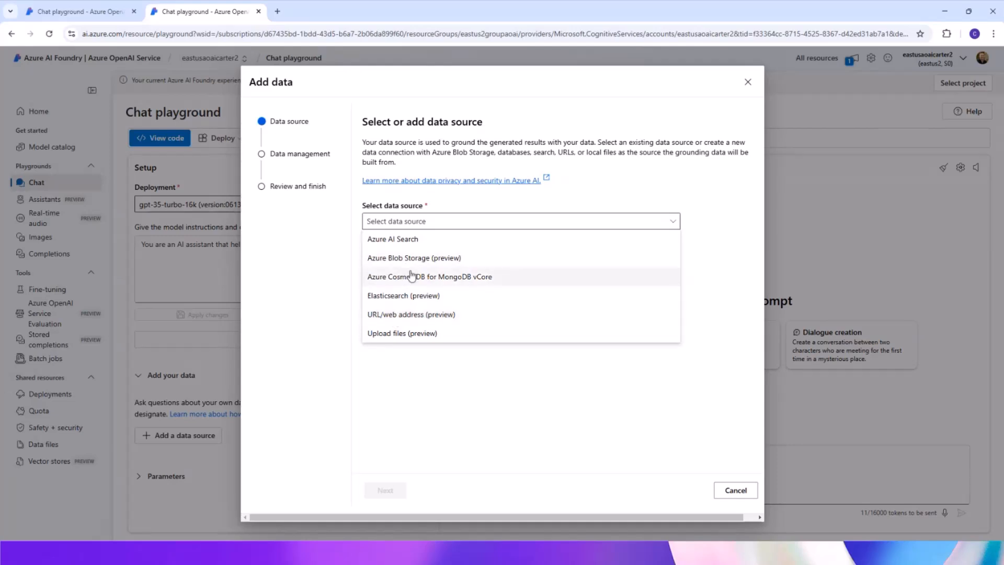
mouse_move(389, 339)
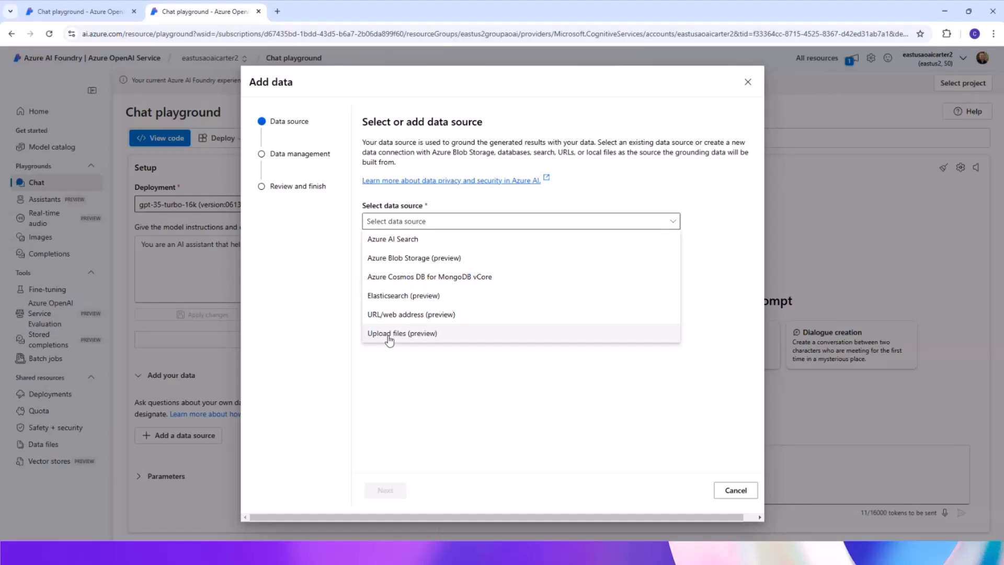
click(401, 332)
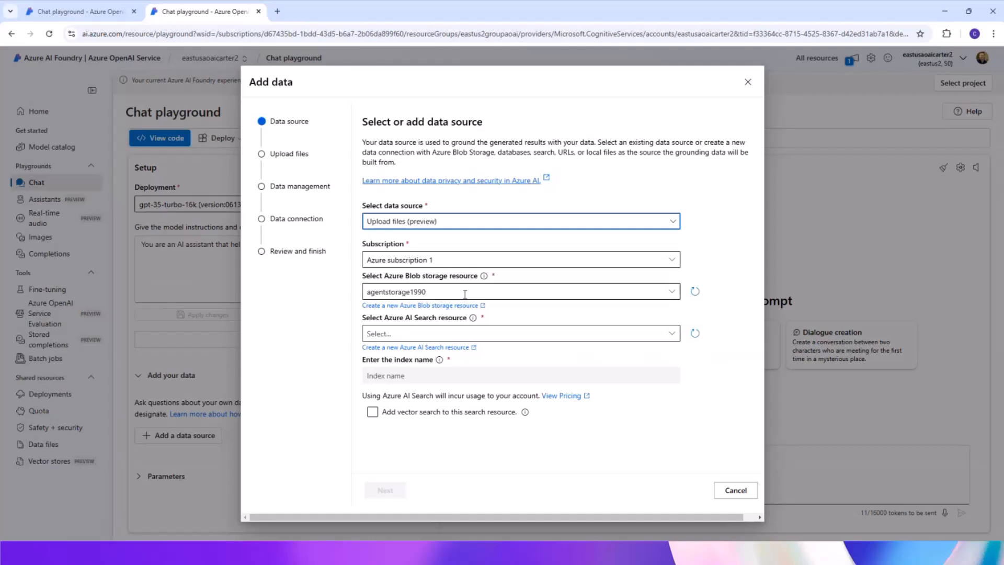
mouse_move(397, 327)
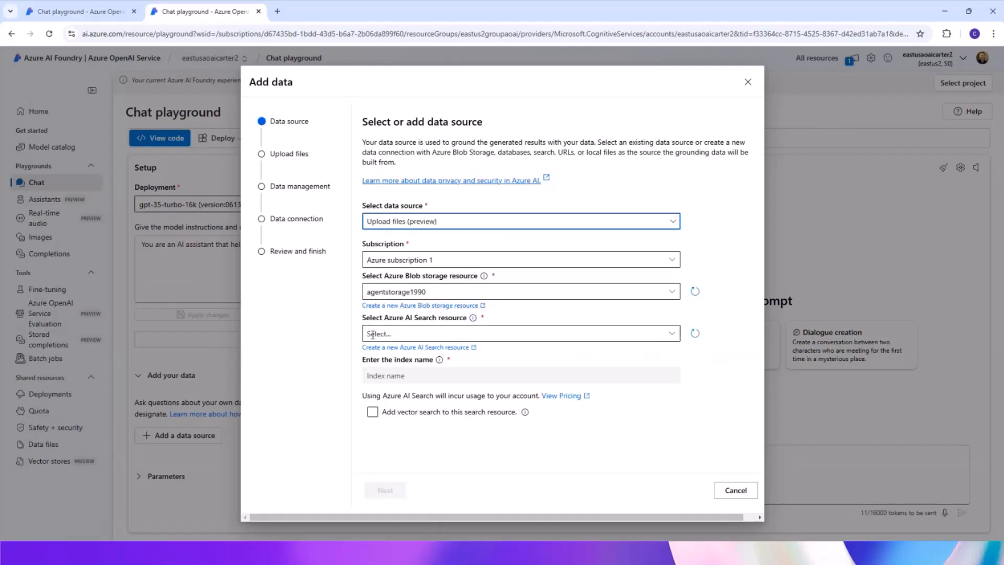
- Set search resource azuresearchpaid1990 with index name agenttest
click(519, 332)
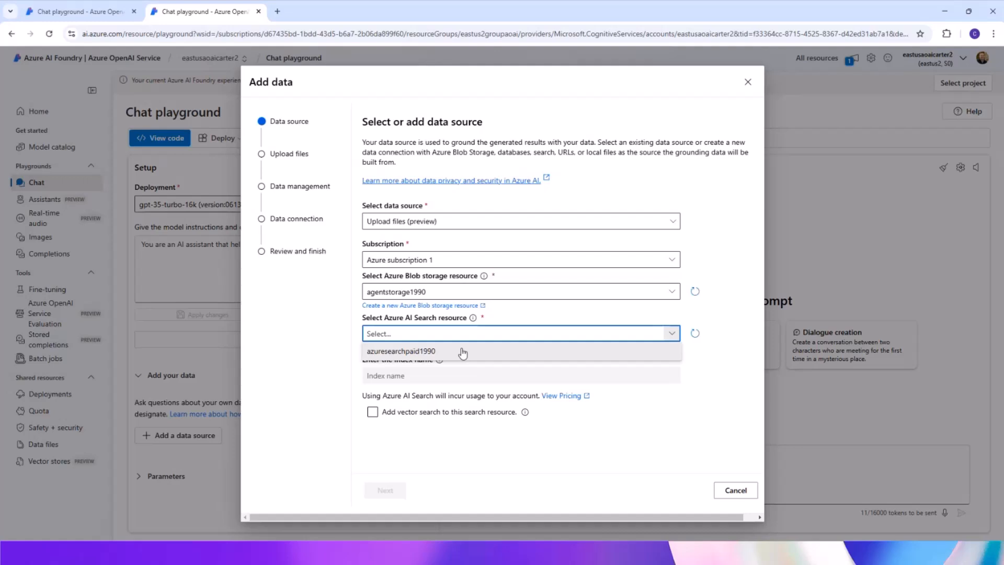
click(402, 352)
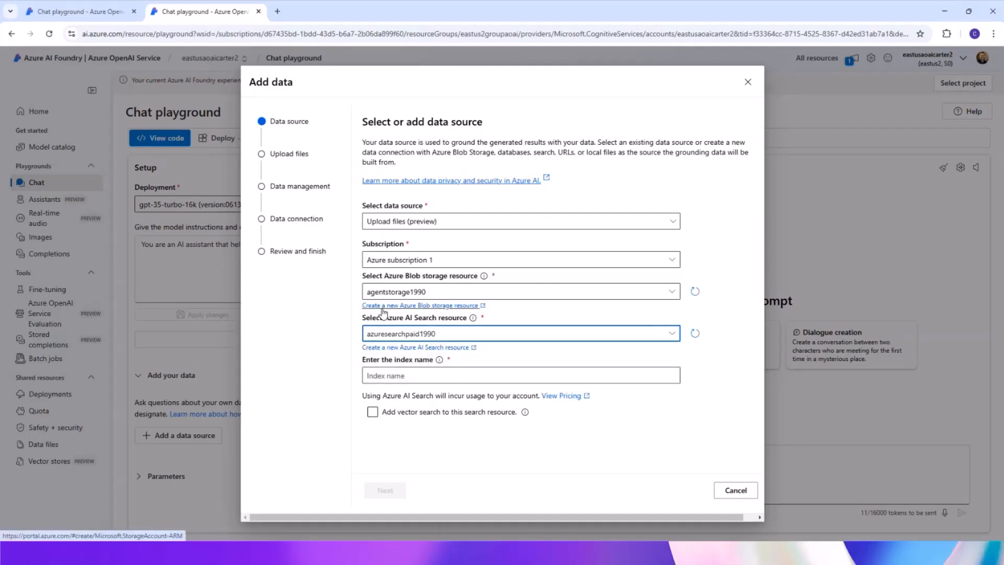
click(519, 375)
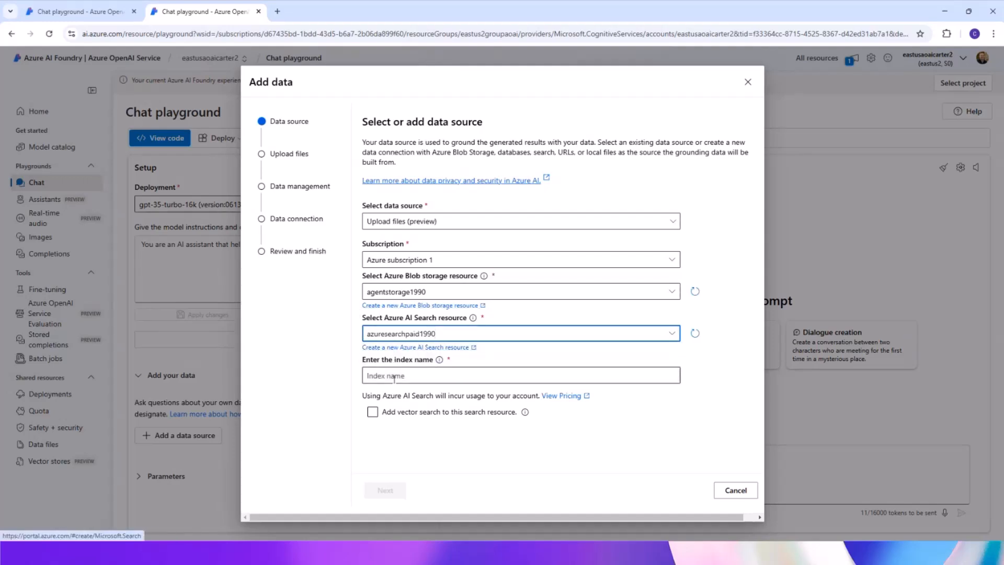
click(520, 375)
text(agentte)
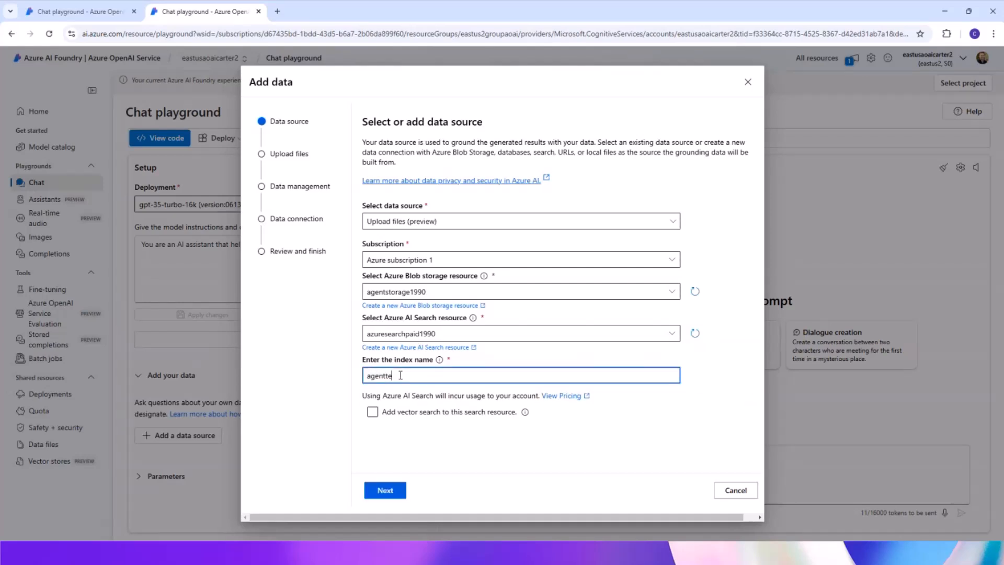
text(st)
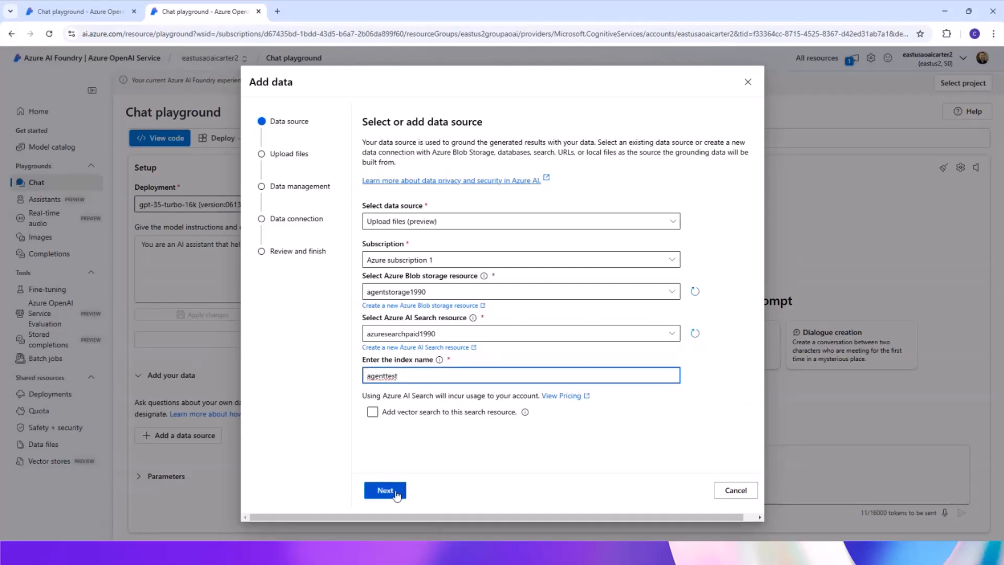
- Leave vector search off and continue to the file upload step
click(373, 412)
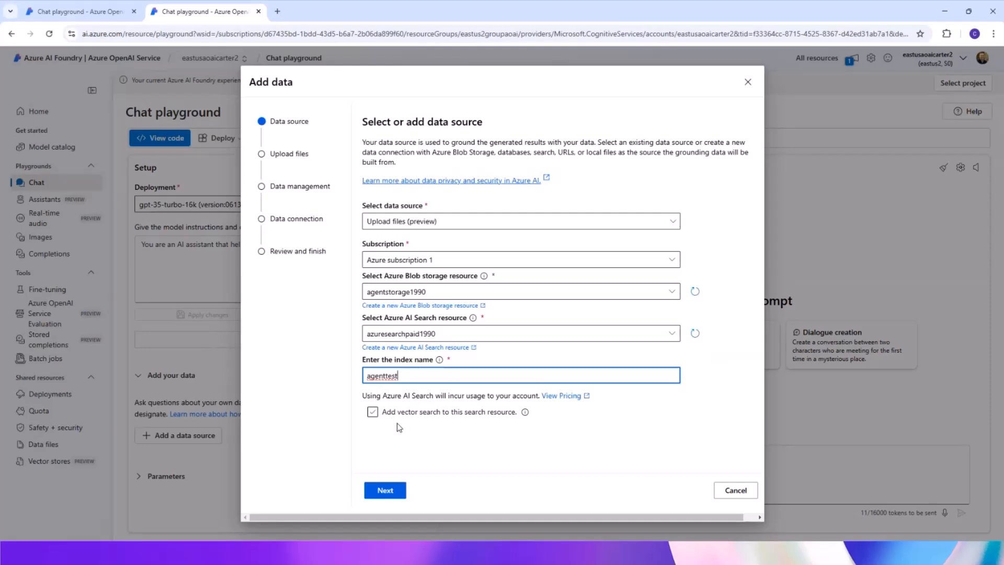
mouse_move(412, 418)
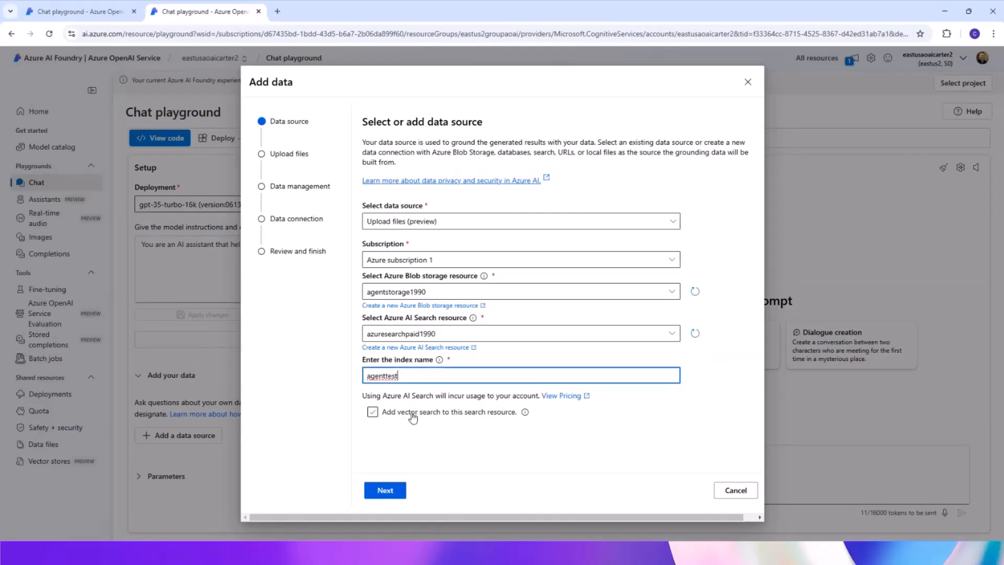
click(373, 412)
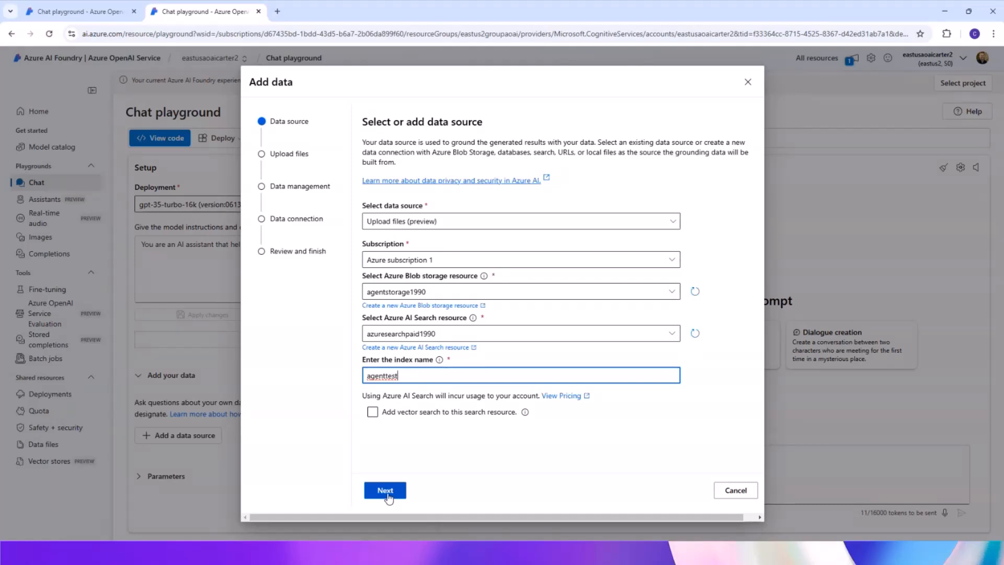
click(385, 489)
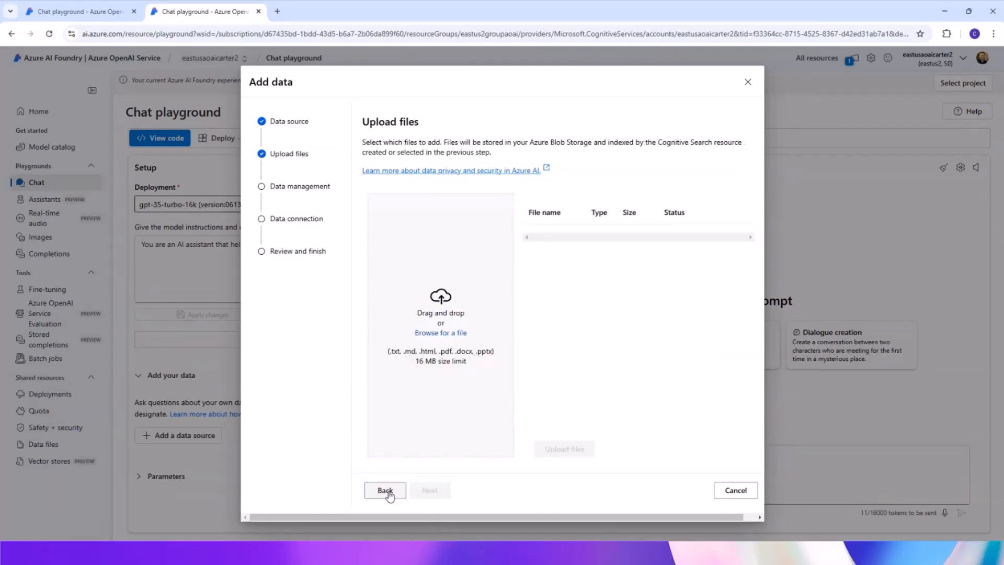
mouse_move(441, 332)
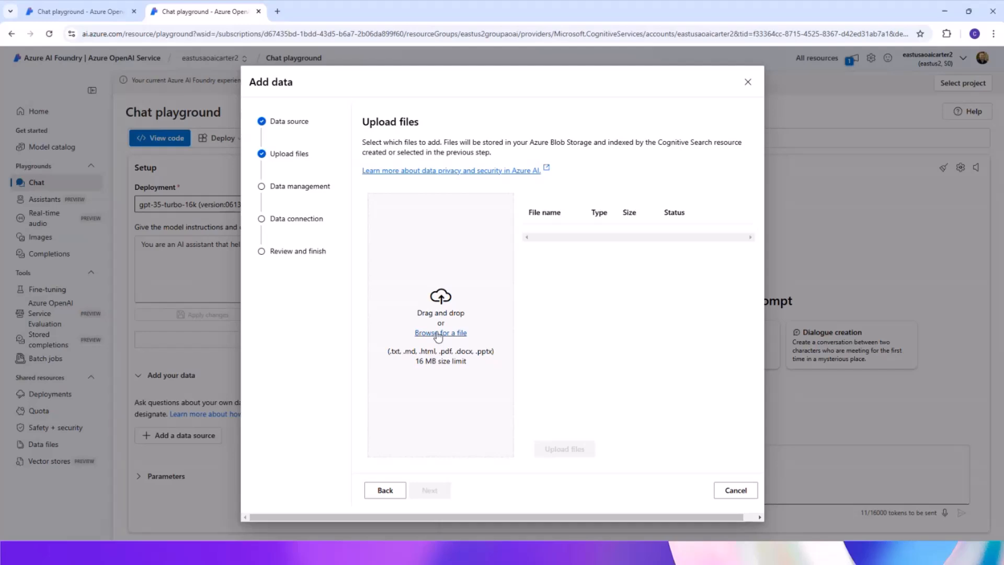
- Upload the six FY25Q1 earnings files and continue to data management
click(440, 332)
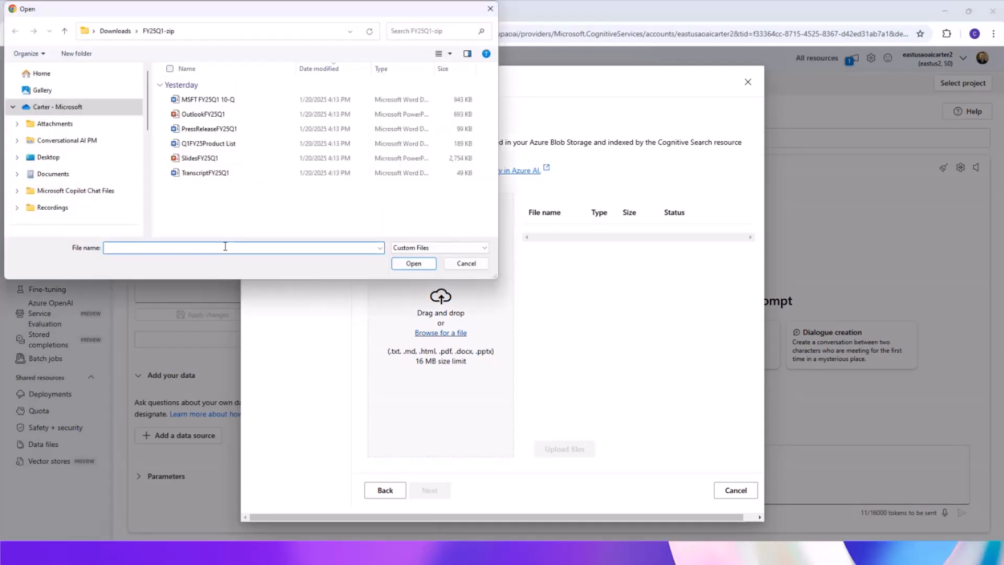
mouse_move(201, 217)
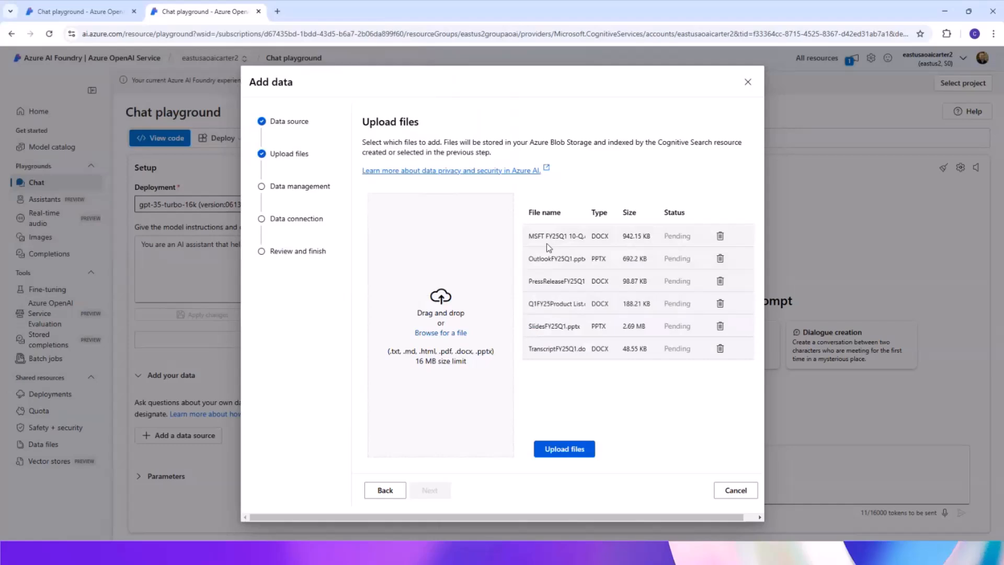
mouse_move(563, 449)
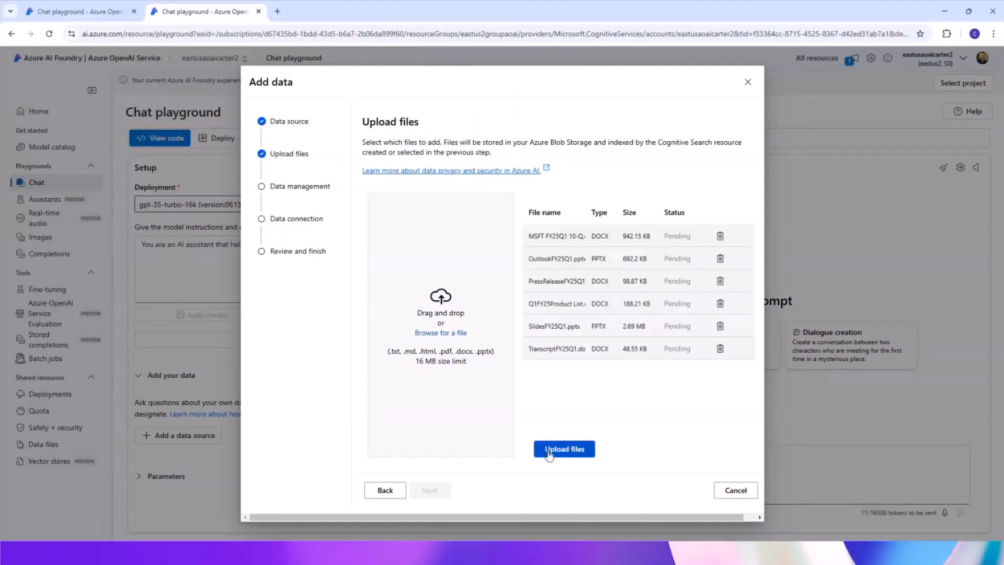
click(563, 448)
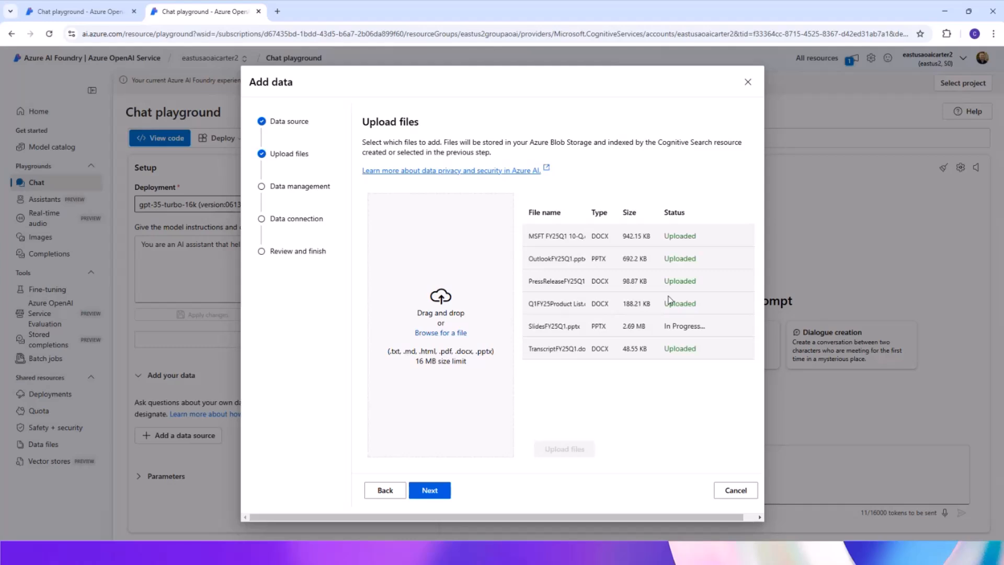
mouse_move(670, 320)
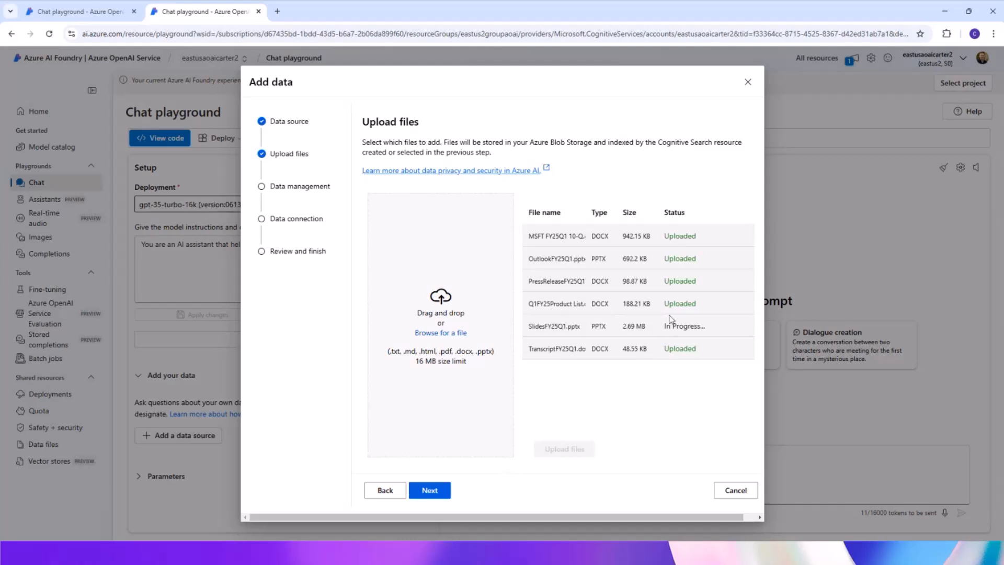
mouse_move(472, 483)
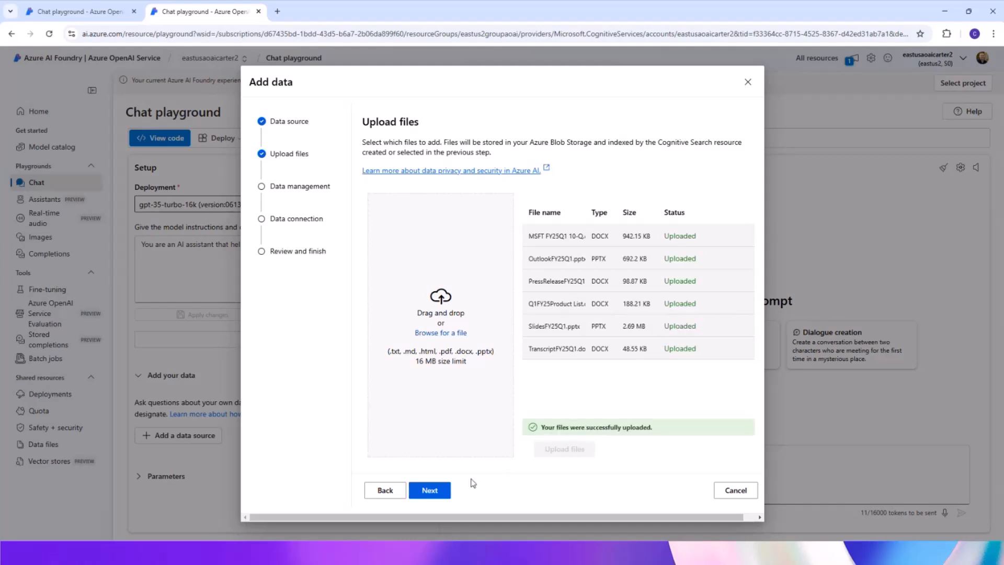
click(429, 489)
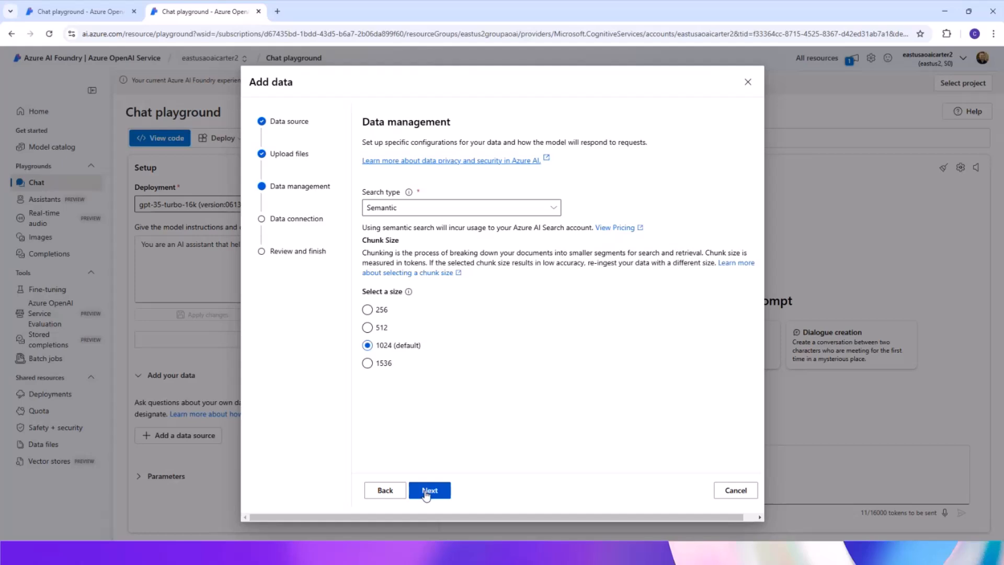
mouse_move(374, 227)
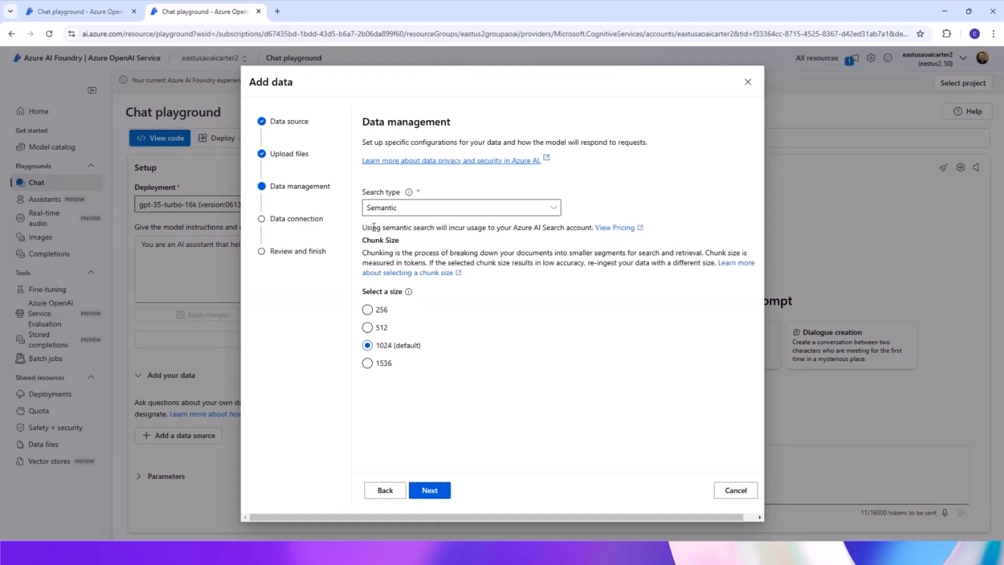
- Keep Semantic search type and 1024 chunk size, then continue to data connection
click(460, 207)
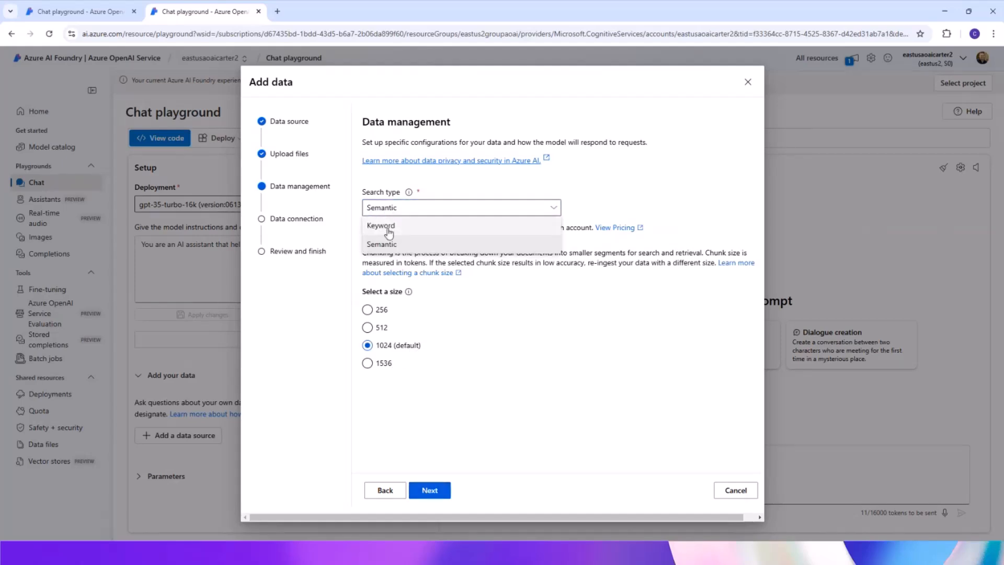
mouse_move(381, 244)
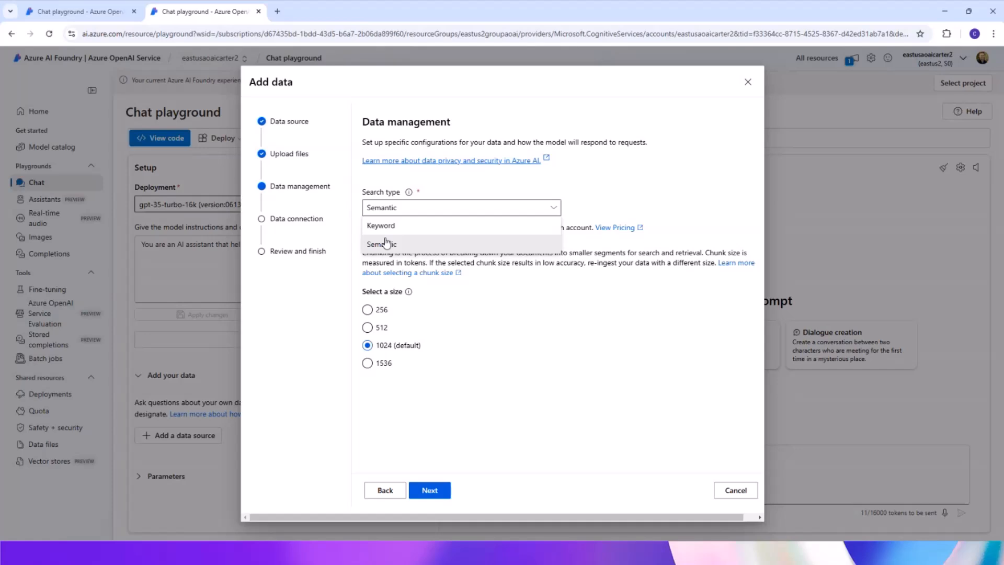
click(382, 243)
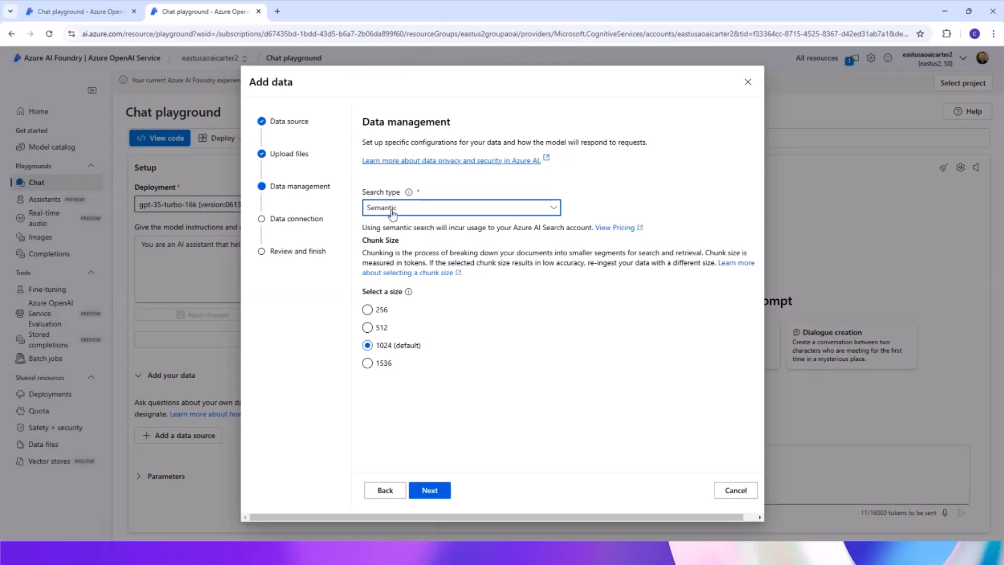
mouse_move(378, 361)
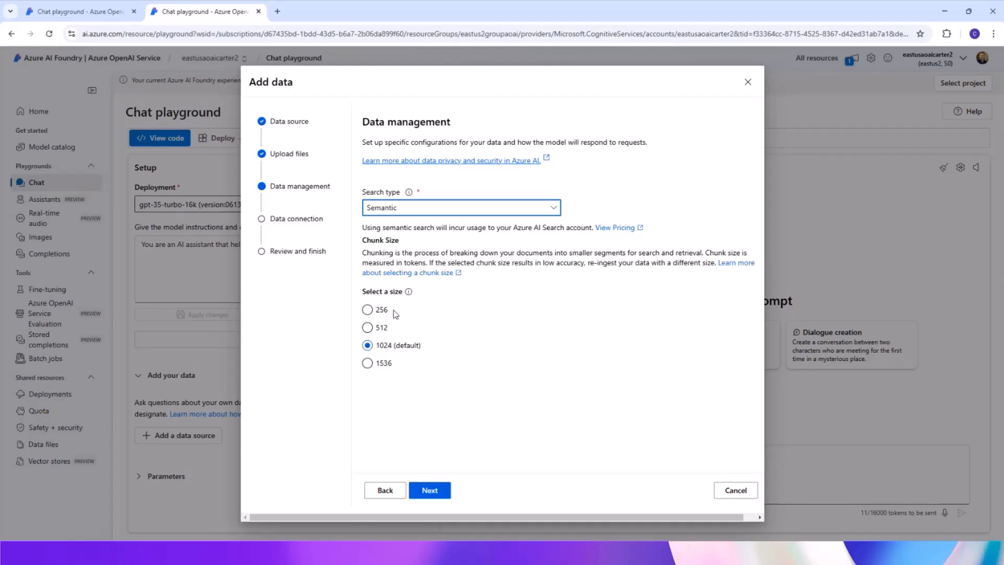
click(367, 310)
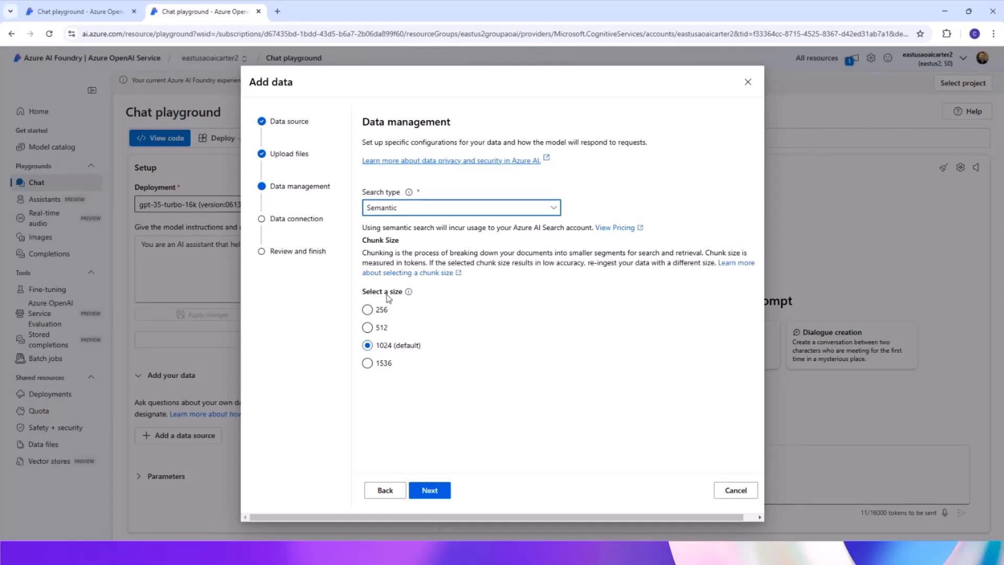
mouse_move(390, 304)
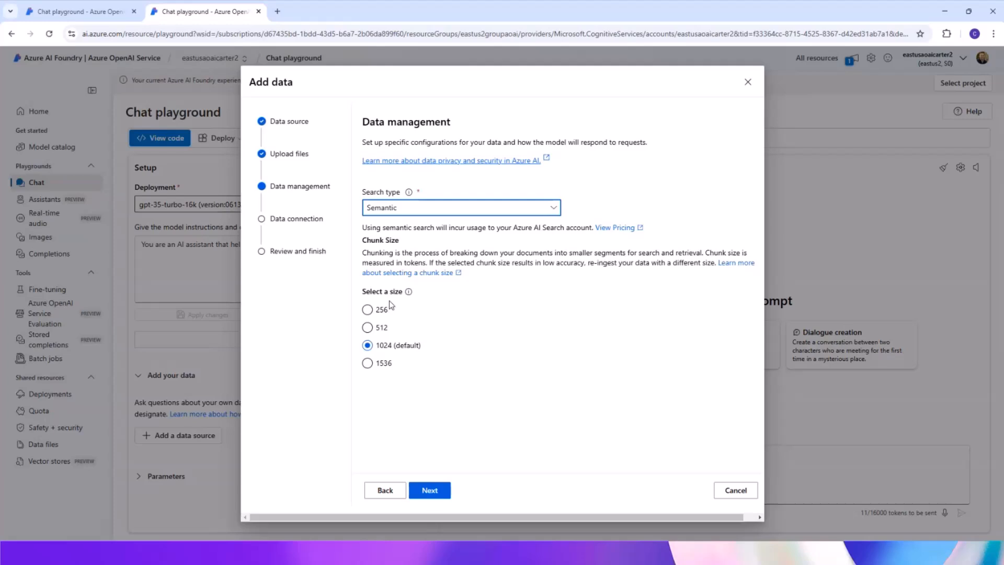
mouse_move(405, 484)
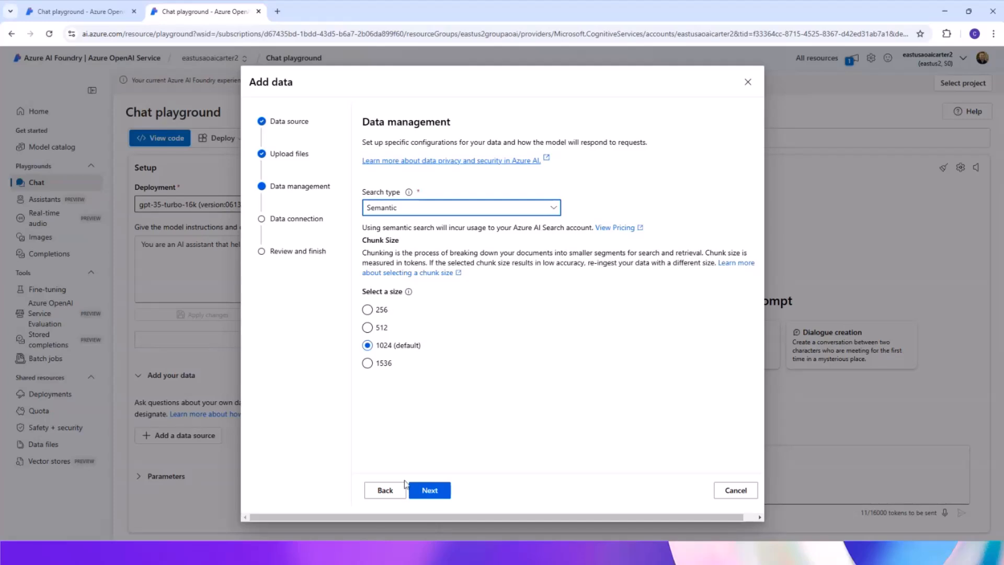
click(428, 490)
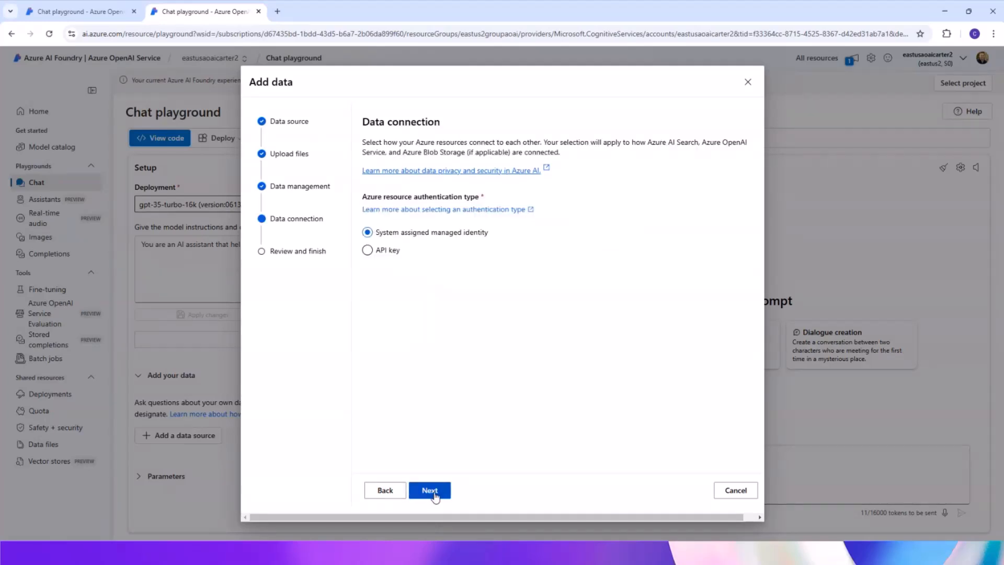
mouse_move(363, 261)
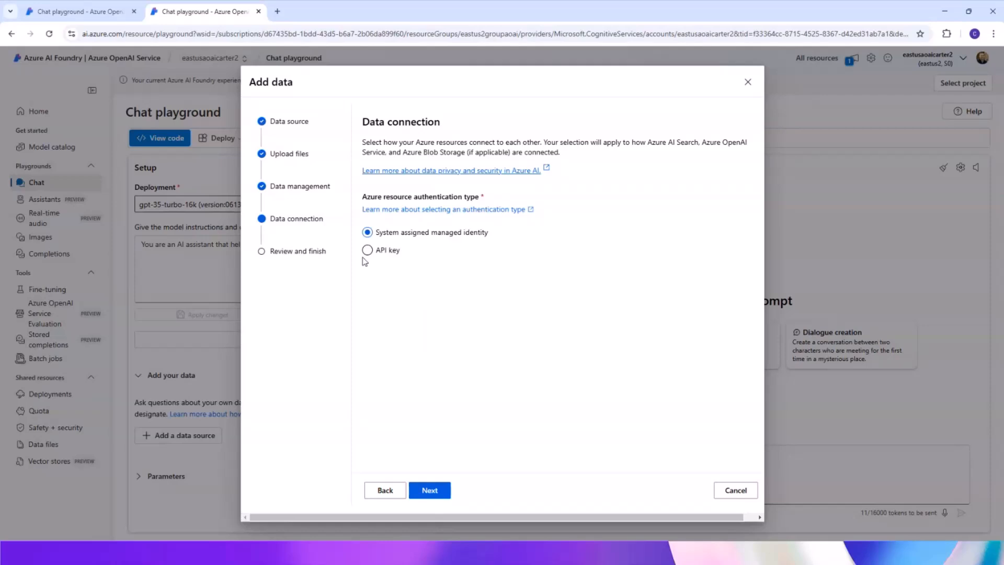
- Use API key authentication, validate the connection, and save the data source to start ingestion
click(367, 250)
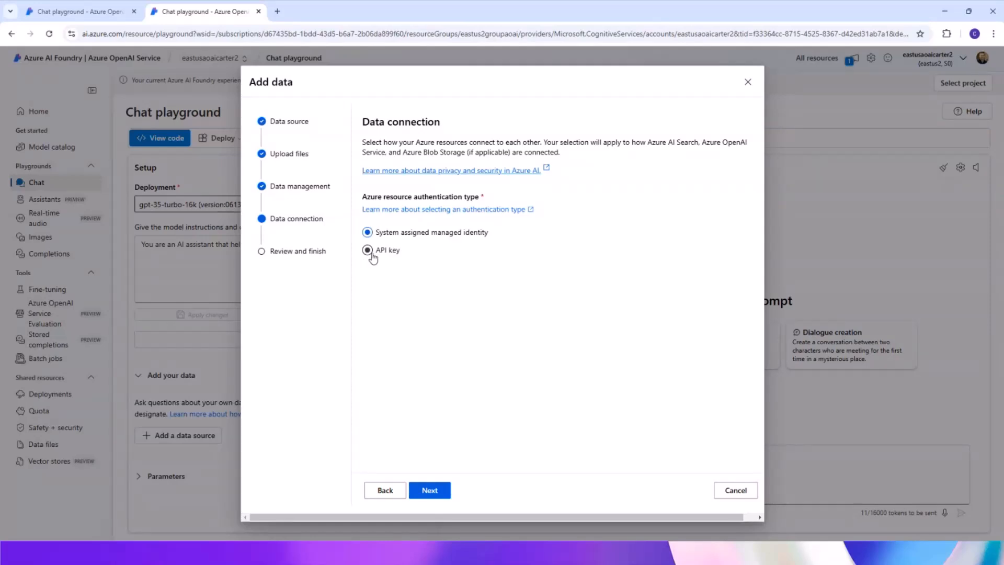
click(367, 250)
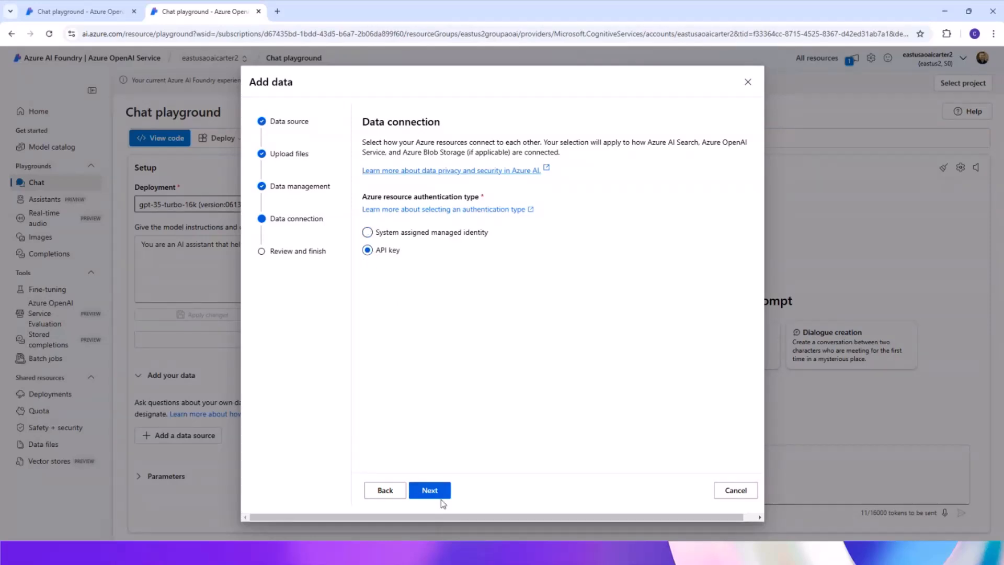
mouse_move(414, 287)
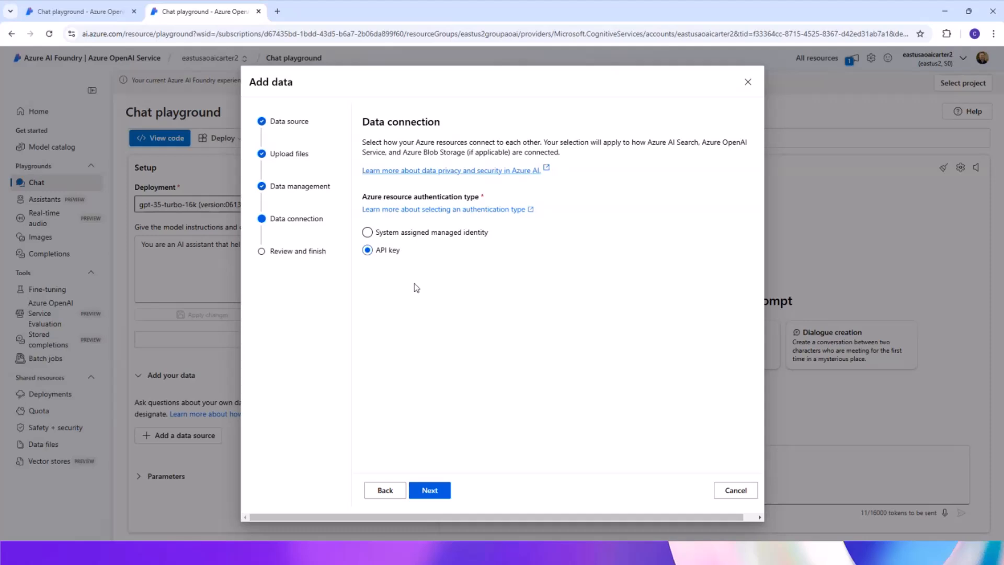
click(428, 489)
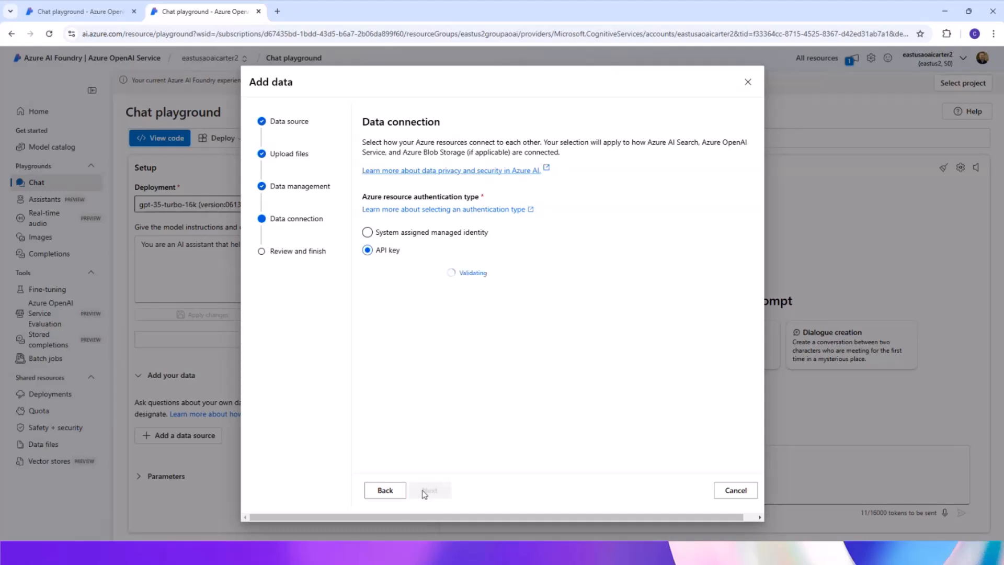
mouse_move(393, 329)
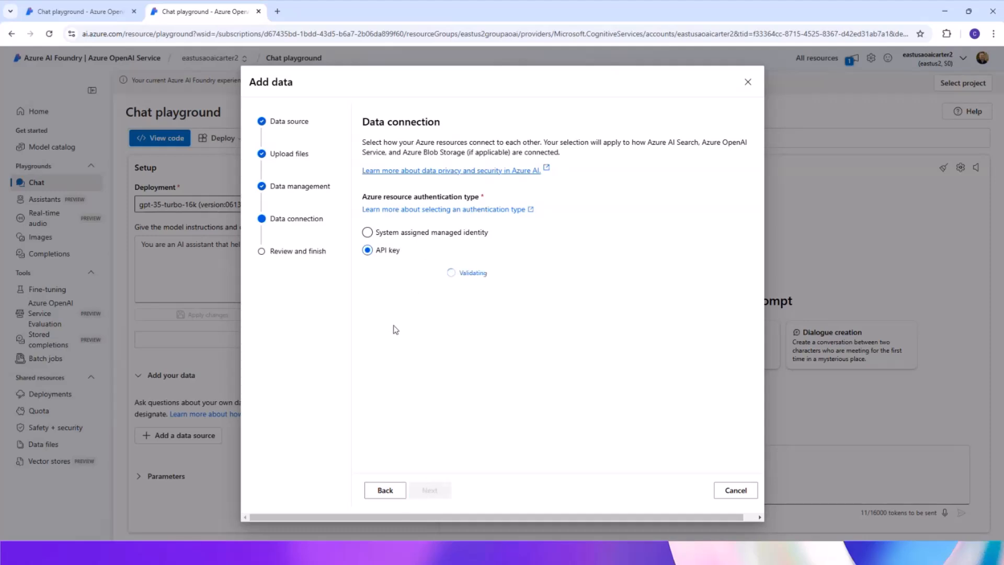
click(430, 490)
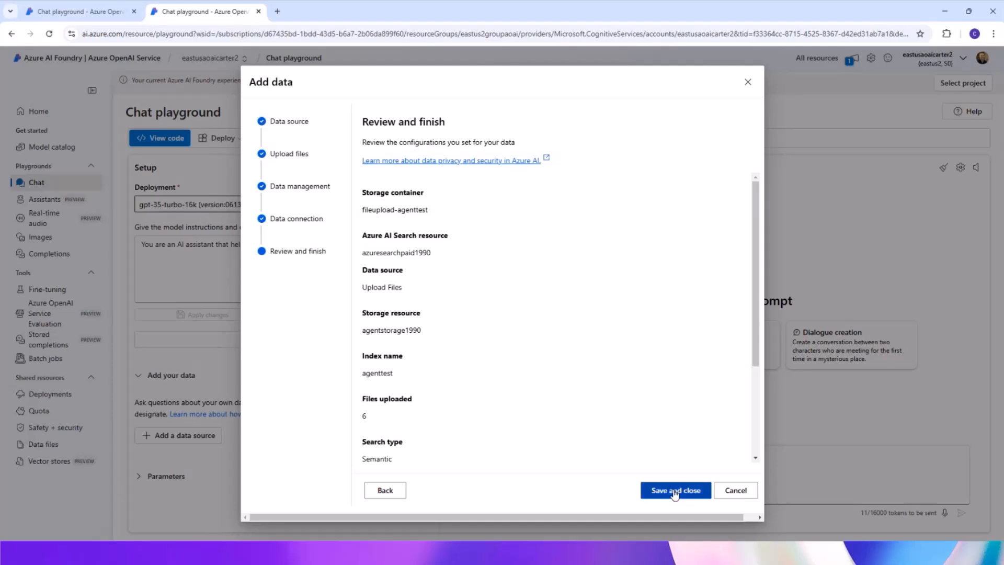
click(675, 489)
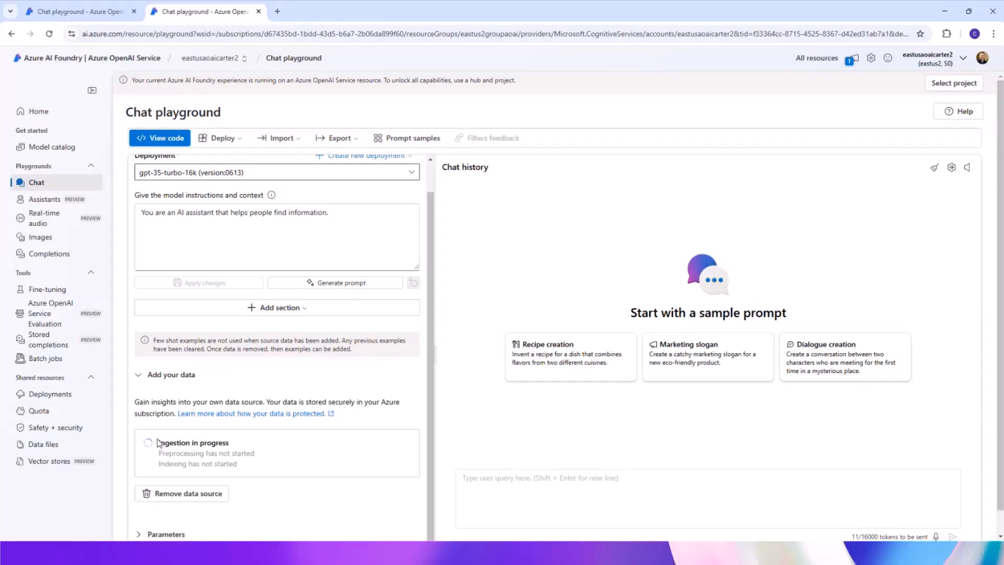
mouse_move(310, 438)
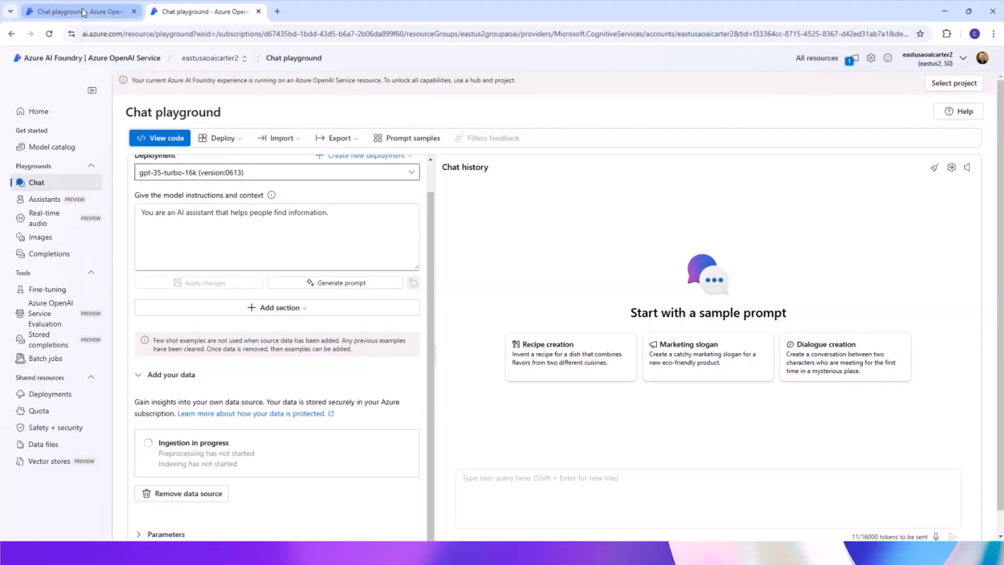
mouse_move(80, 10)
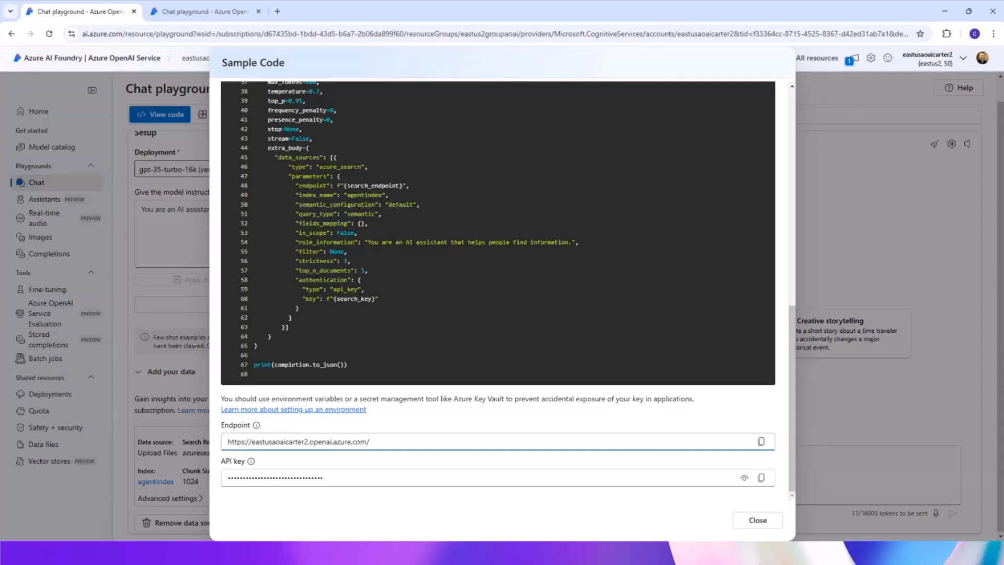
- Review advanced retrieval settings for agentindex and view the playground's sample code
click(757, 519)
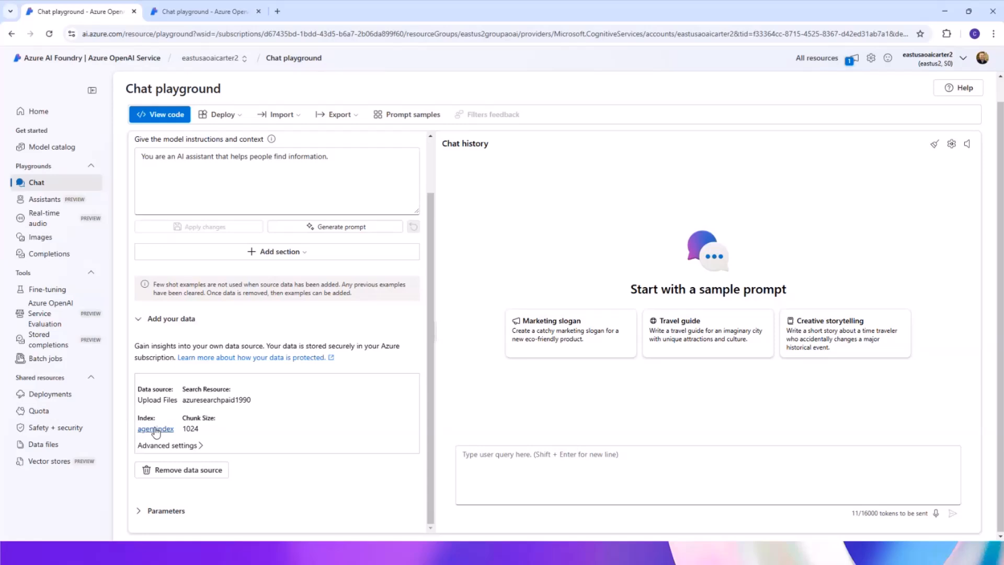
mouse_move(184, 448)
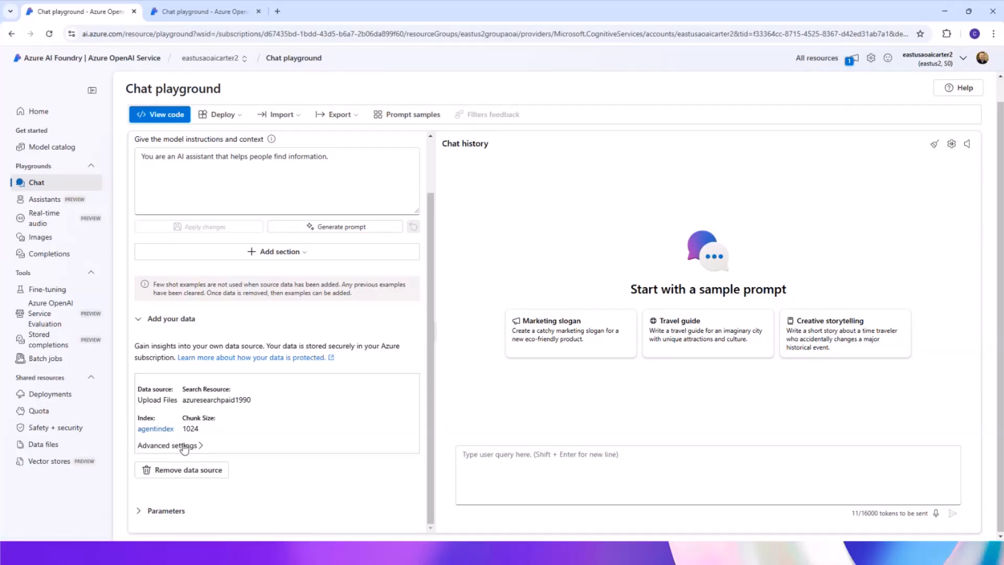
click(166, 445)
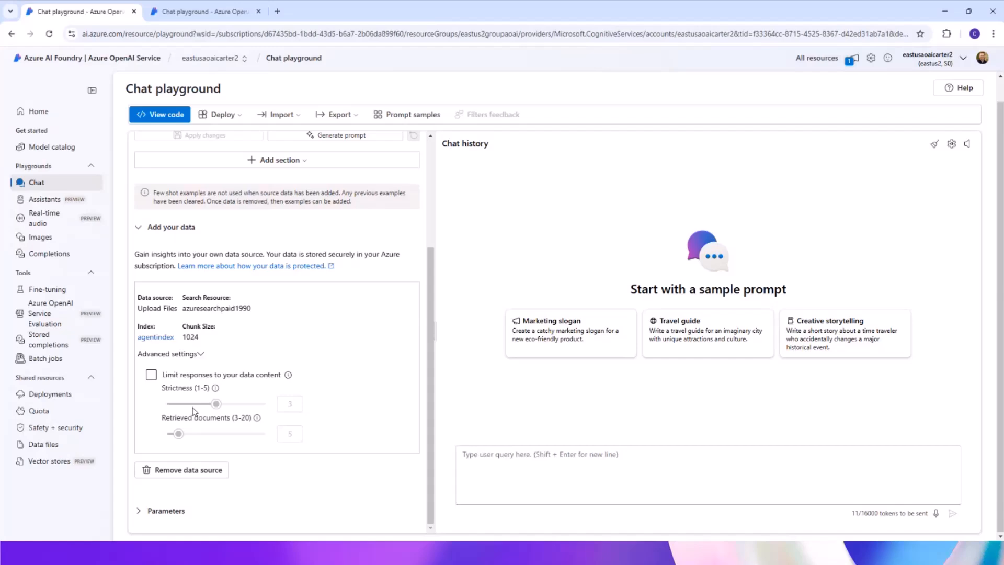
mouse_move(166, 404)
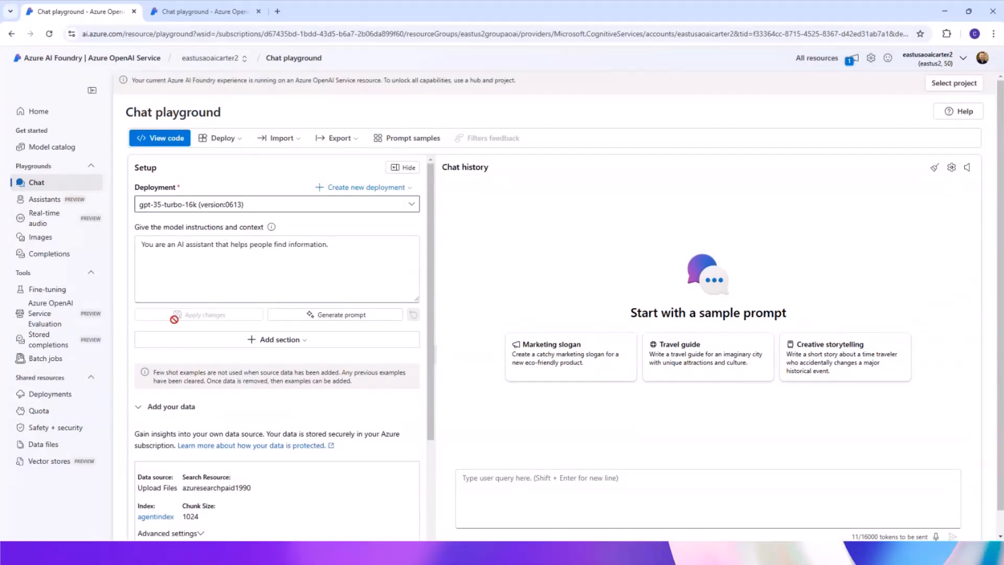
click(159, 138)
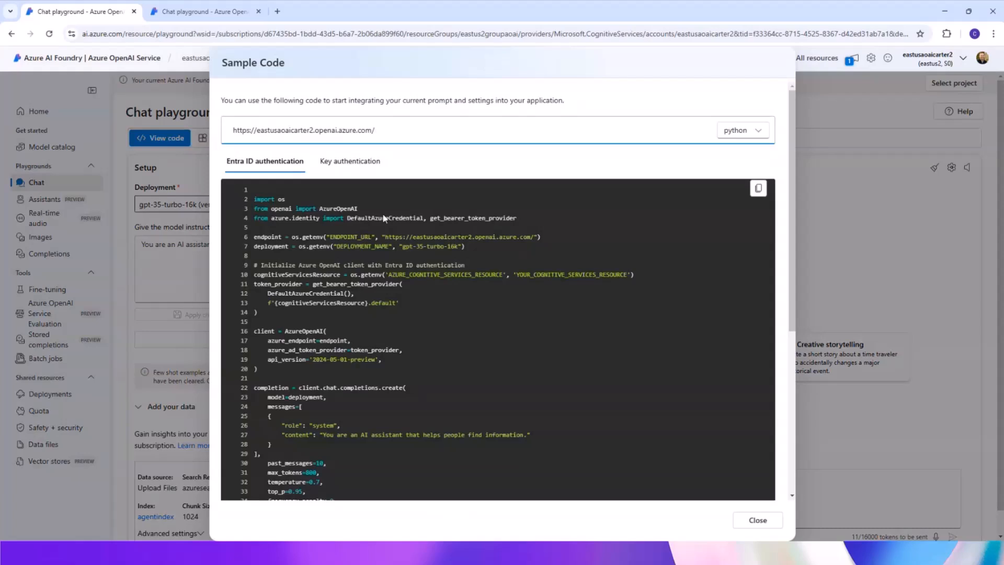
- Review the key-authentication Python sample with the azuresearchpaid1990 endpoint and agentindex index
click(350, 161)
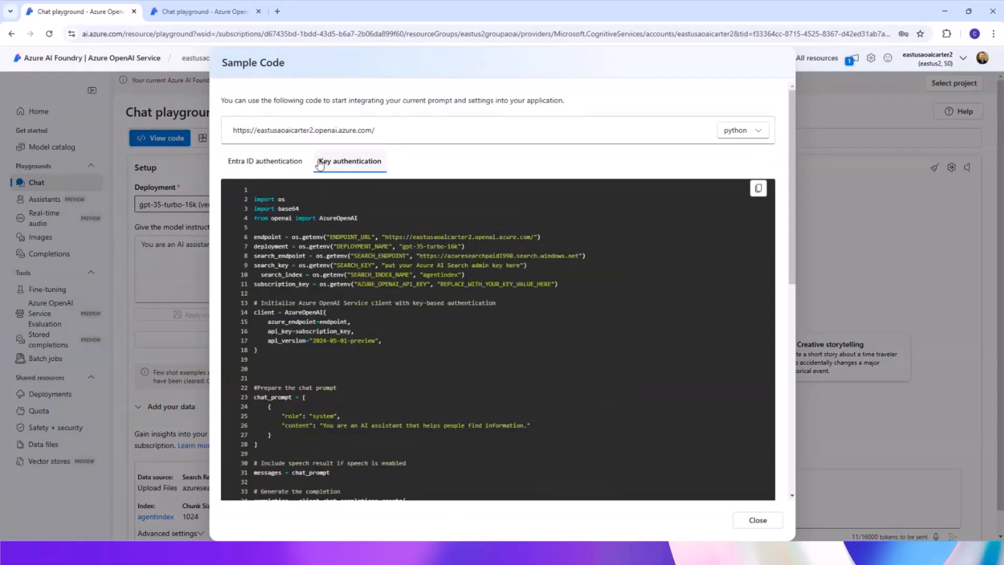
mouse_move(320, 159)
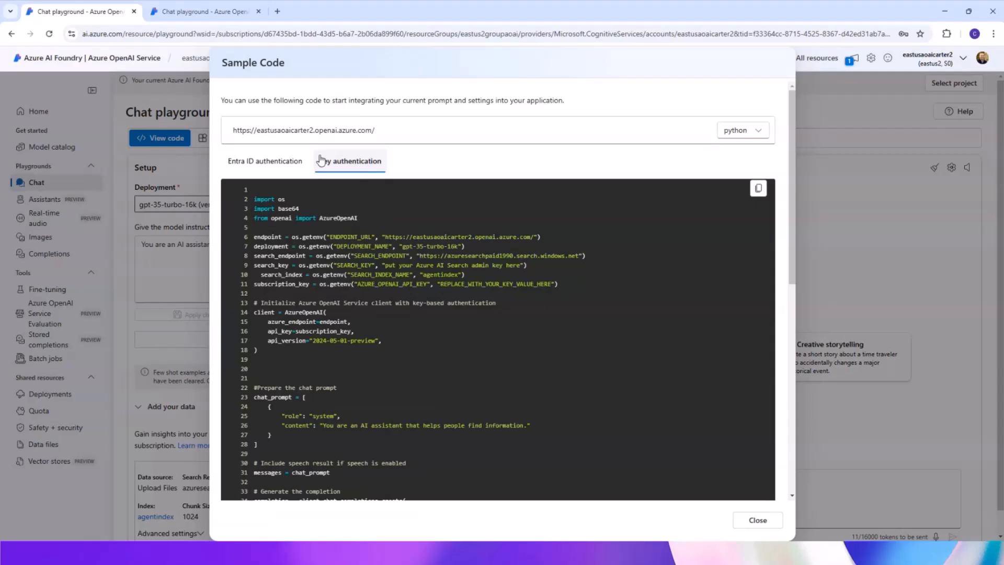
scroll(down, 3)
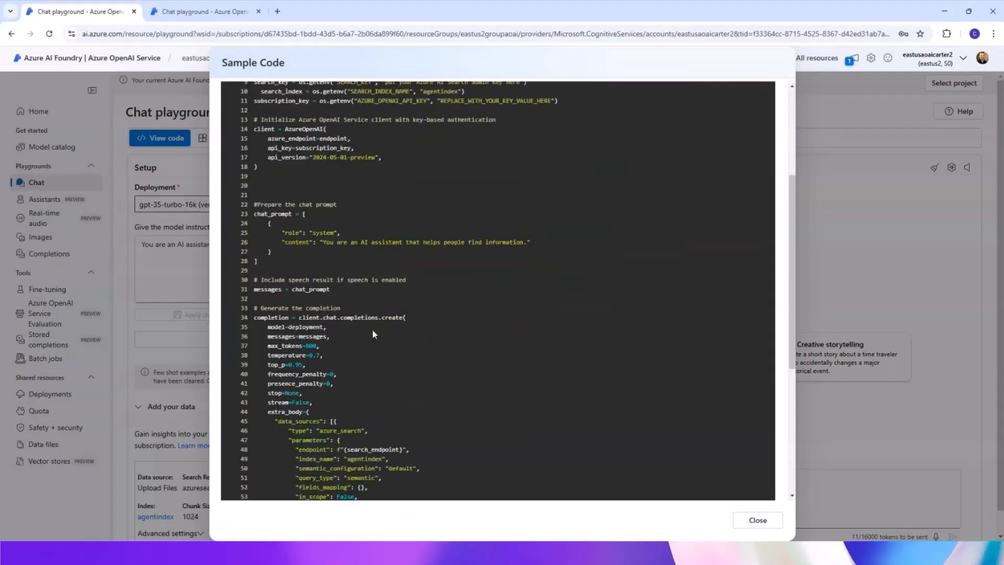
scroll(down, 3)
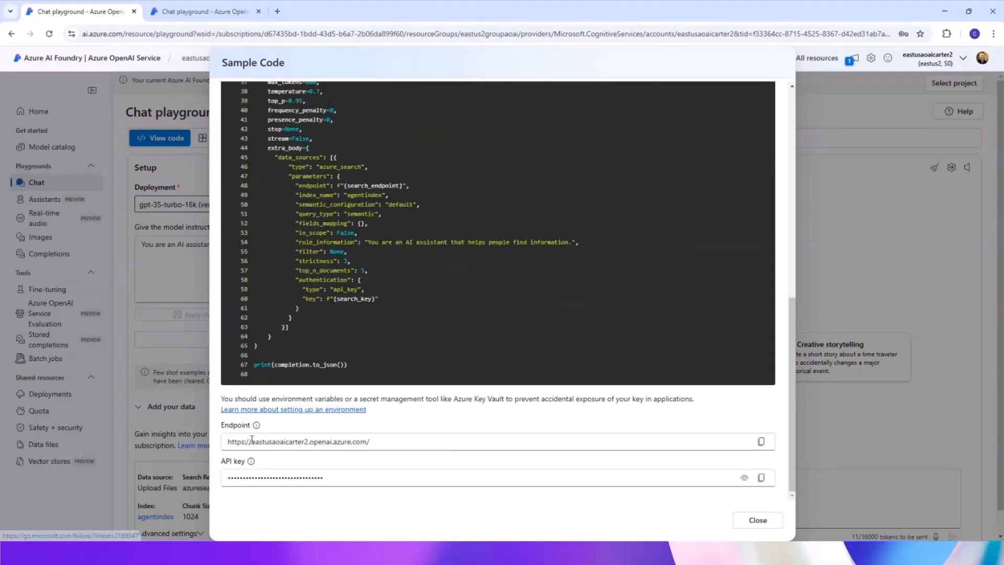
mouse_move(344, 451)
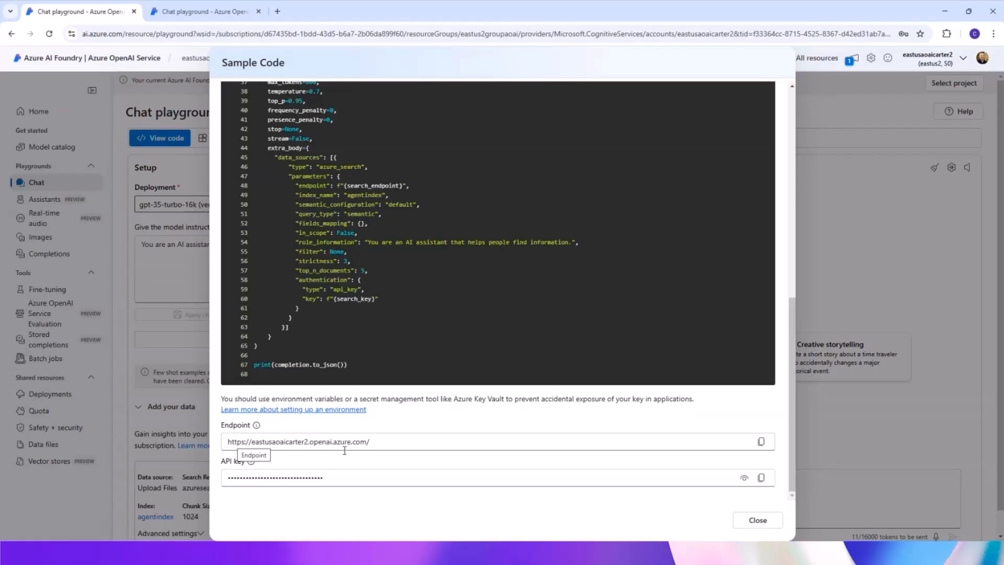
mouse_move(255, 470)
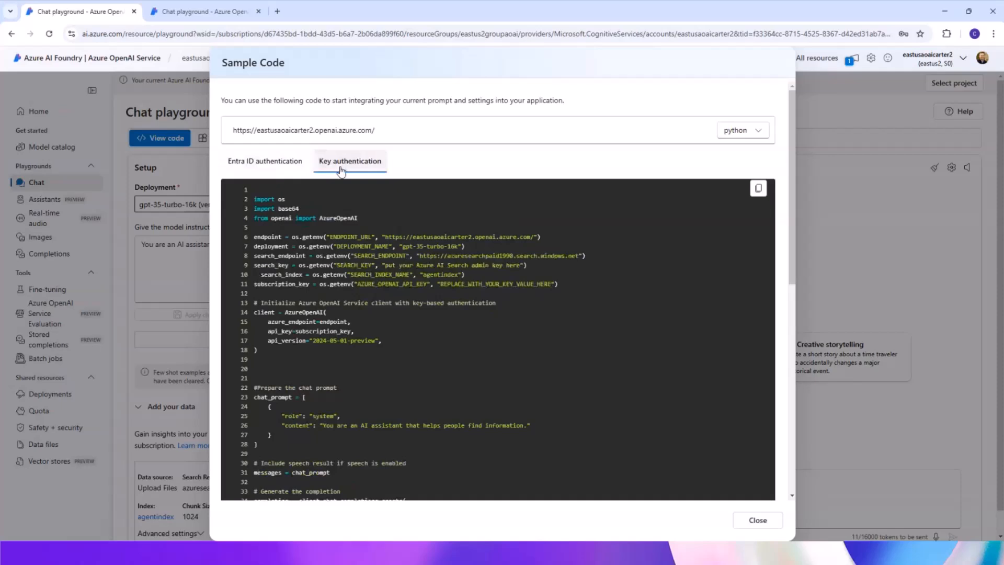
scroll(down, 3)
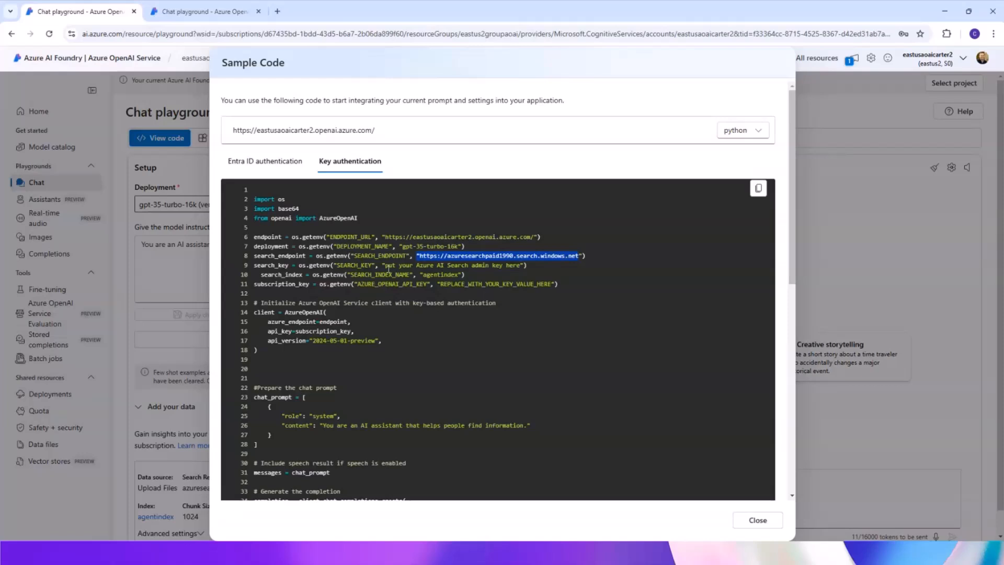
mouse_move(404, 205)
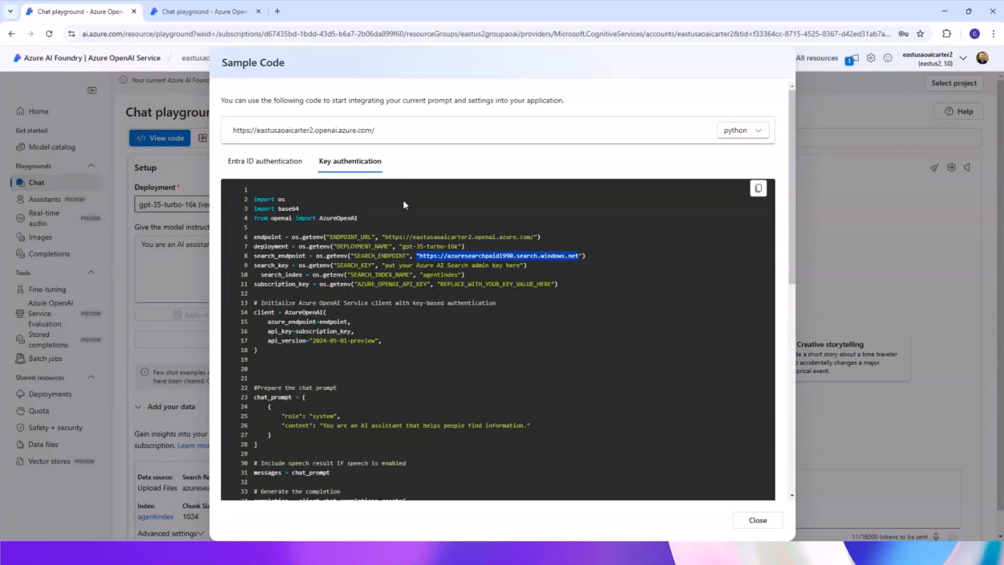
scroll(down, 3)
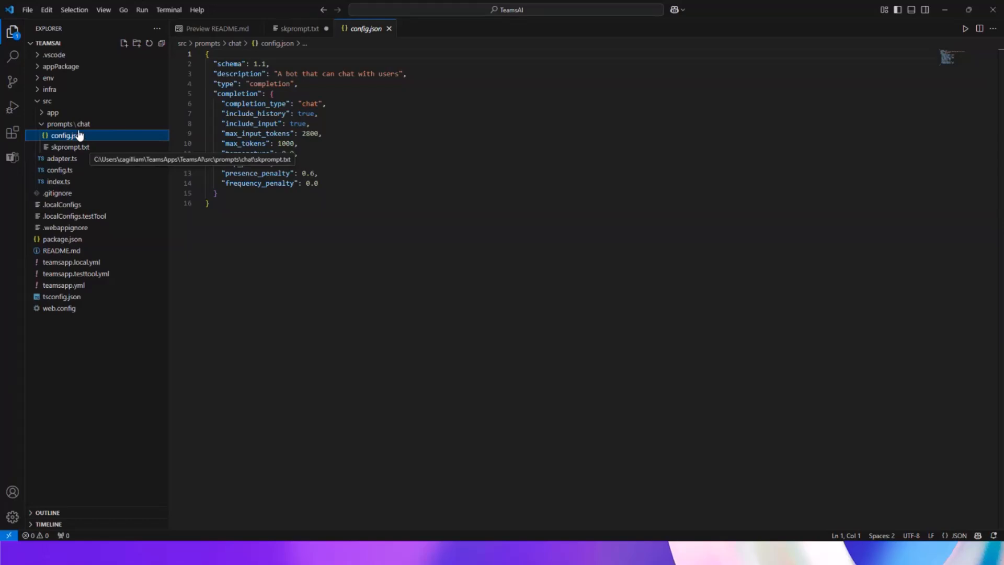
mouse_move(76, 173)
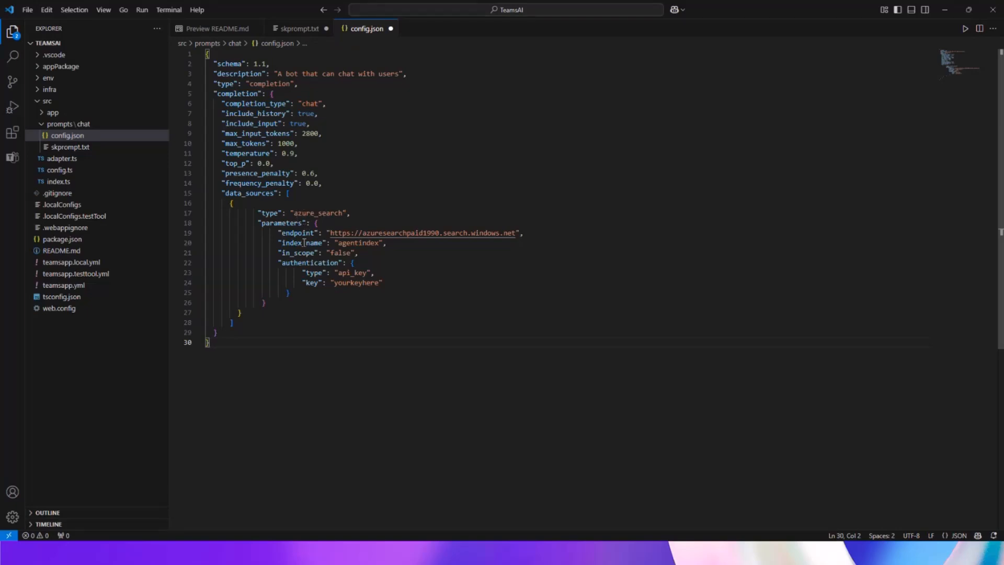
- Review the pasted azure_search data source, highlighting the agentindex index_name value
double_click(357, 243)
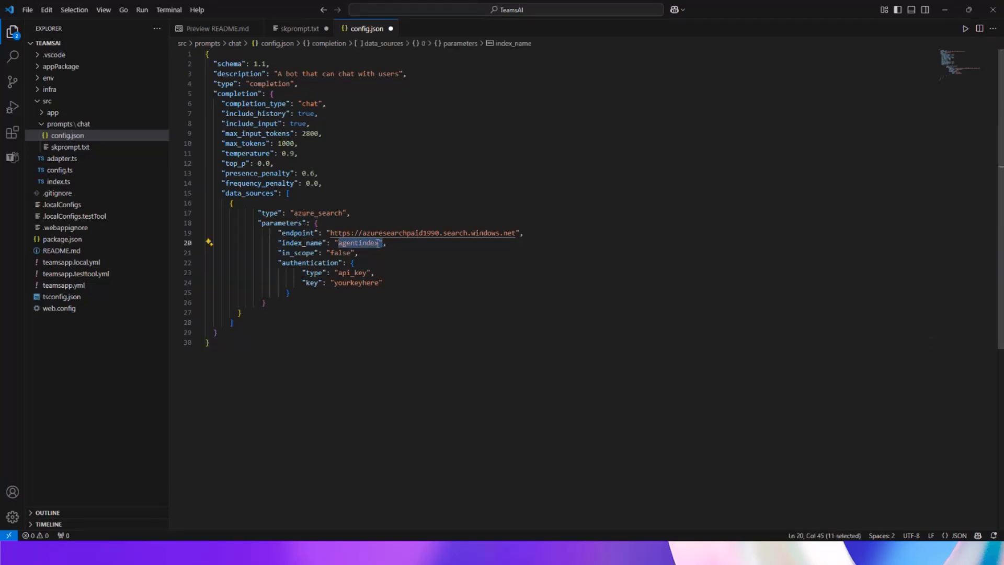
click(343, 282)
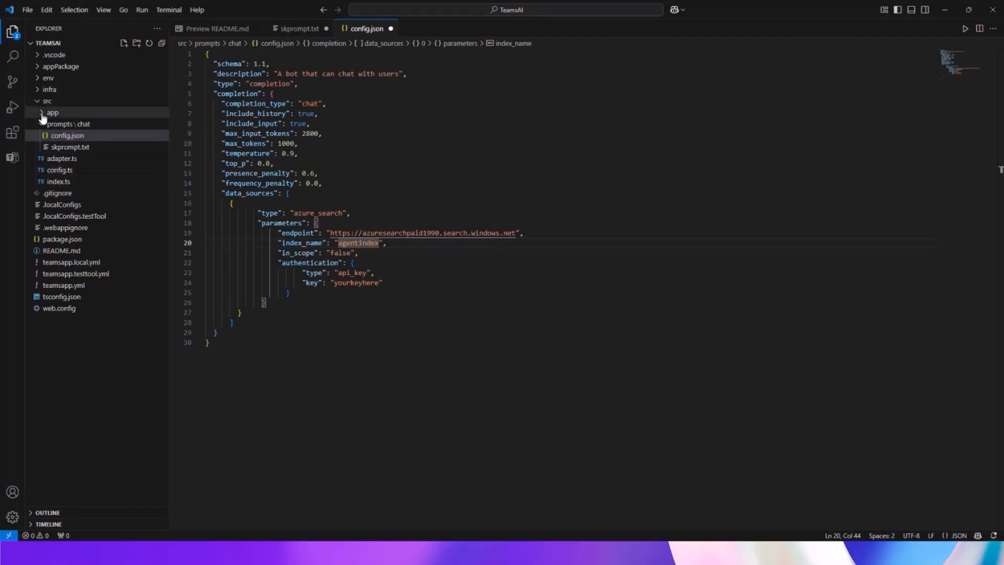
- Replace feedbackLoop in app.ts with thumbs-up/thumbs-down logging plus feedbackLoopData.actionValue.feedback
click(52, 113)
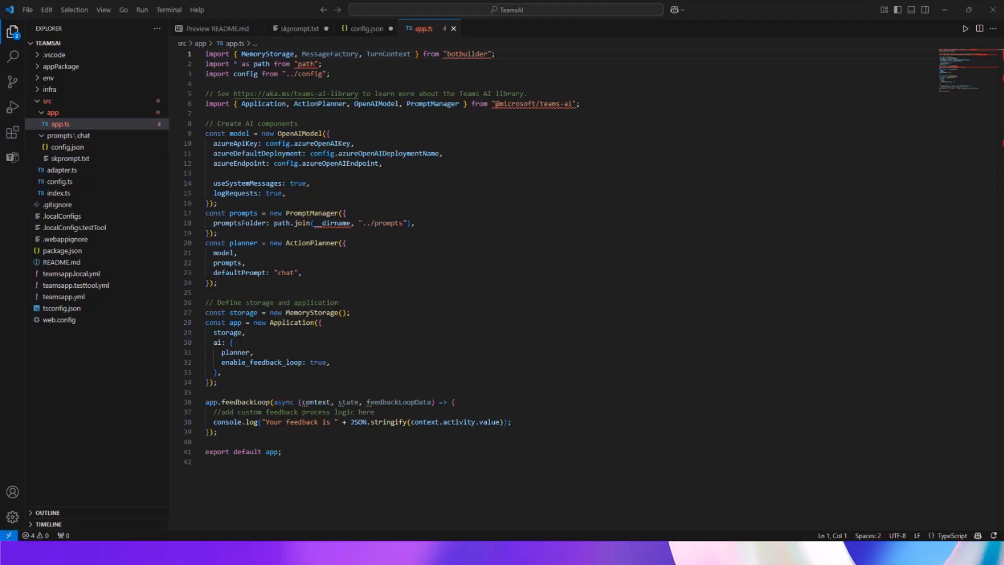
scroll(down, 3)
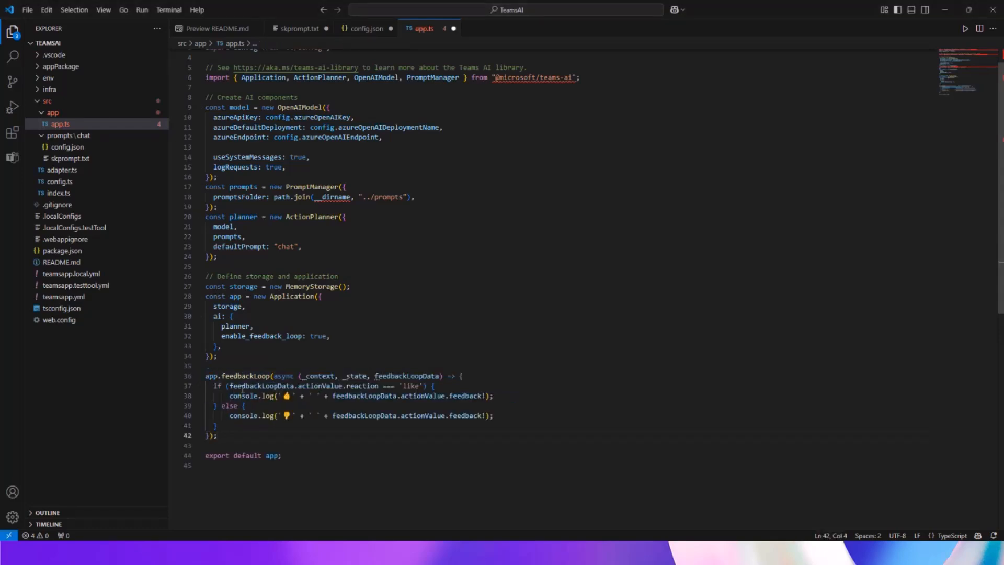
mouse_move(242, 395)
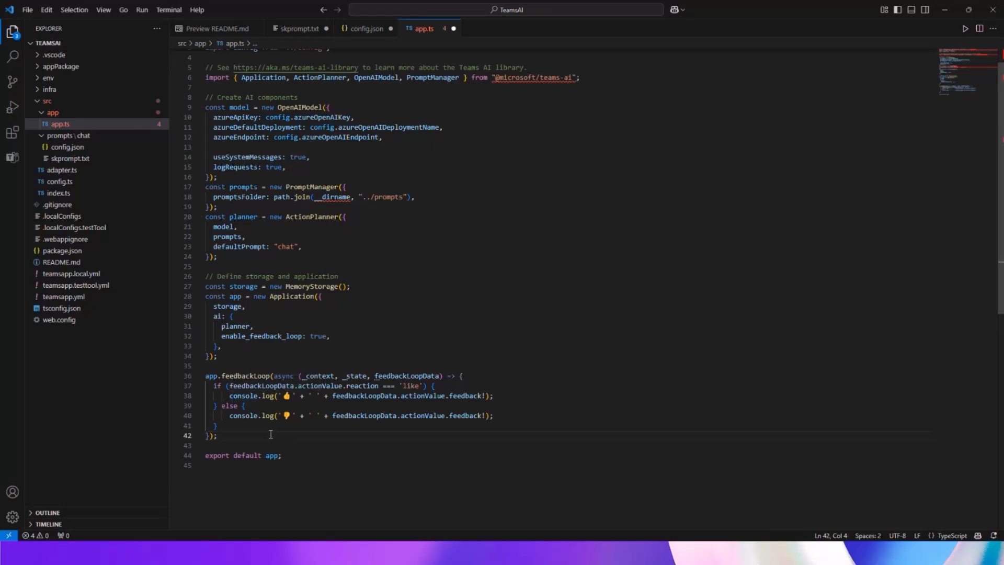
mouse_move(241, 387)
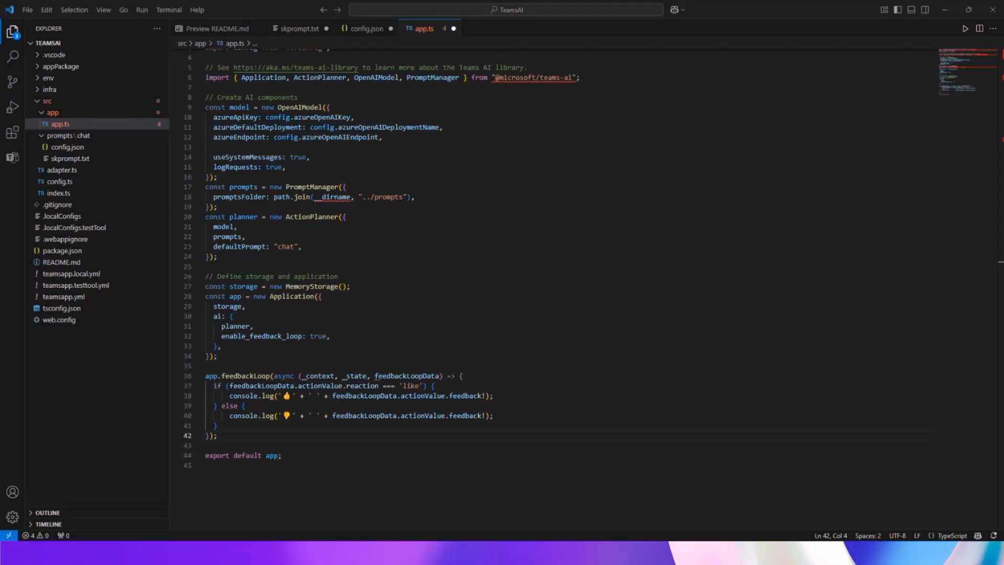
scroll(up, 3)
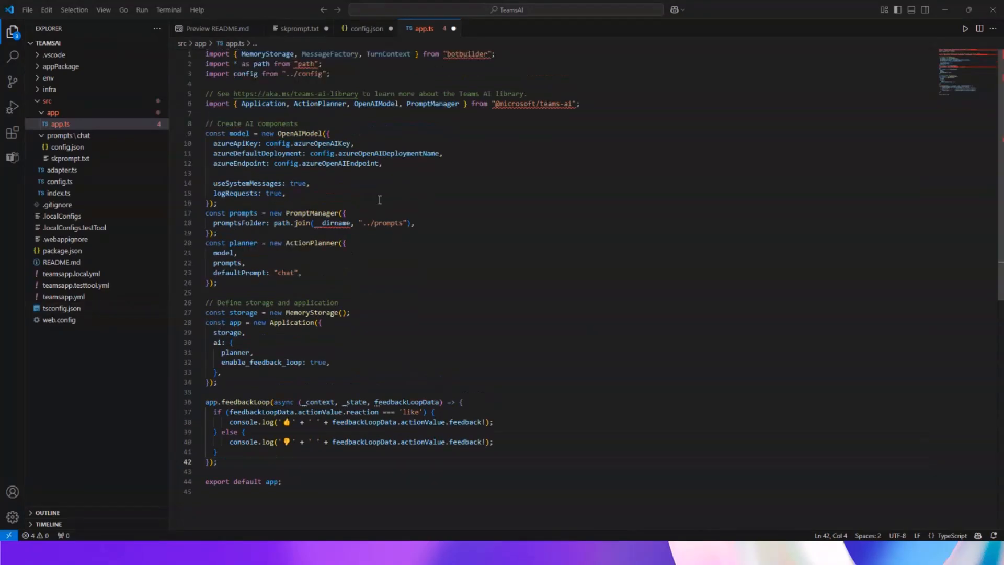
- Add azureApiVersion: '2024-02-15-preview' after the azureEndpoint line in app.ts
click(382, 163)
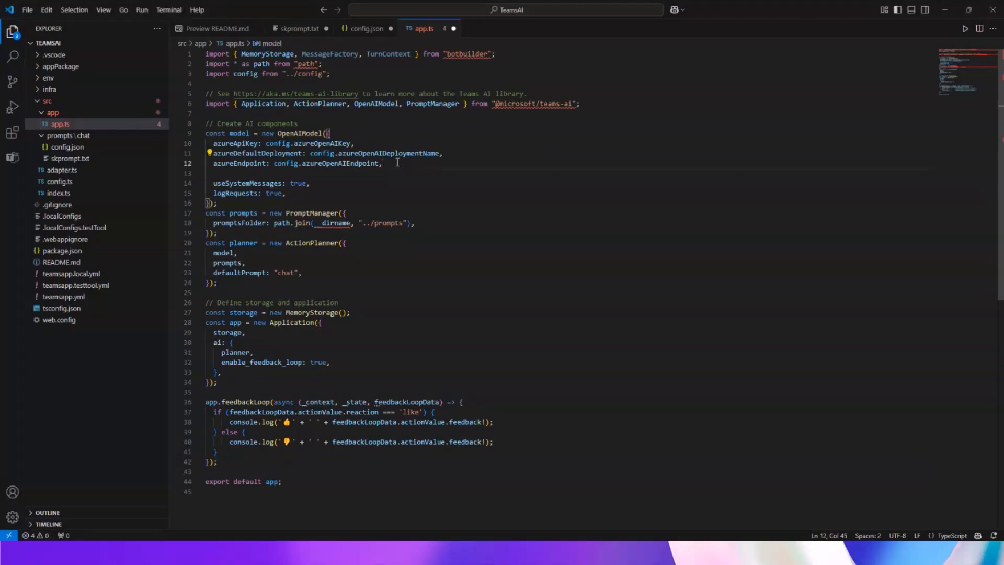
text(azureApiVersion: '2024-02-15-preview',)
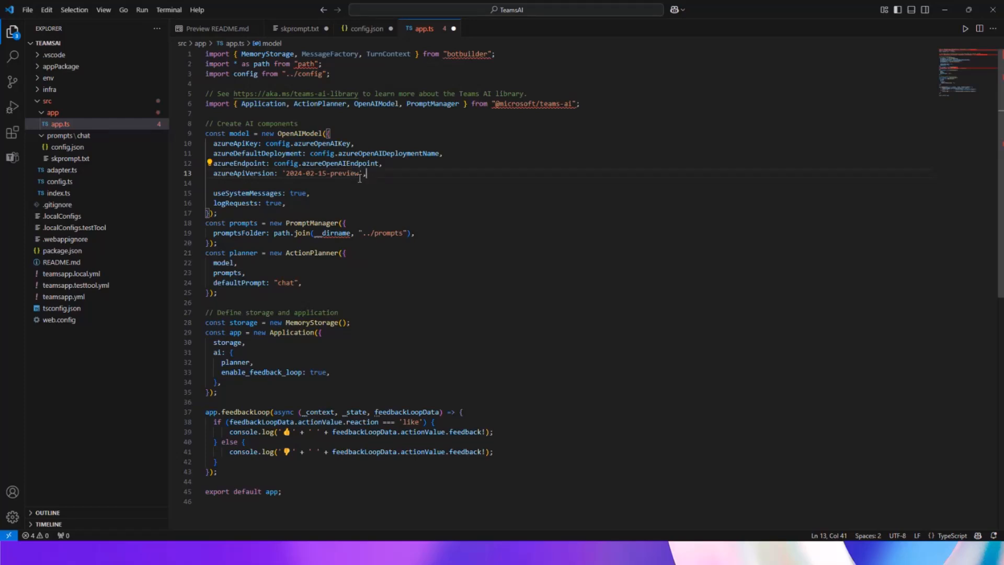
mouse_move(343, 163)
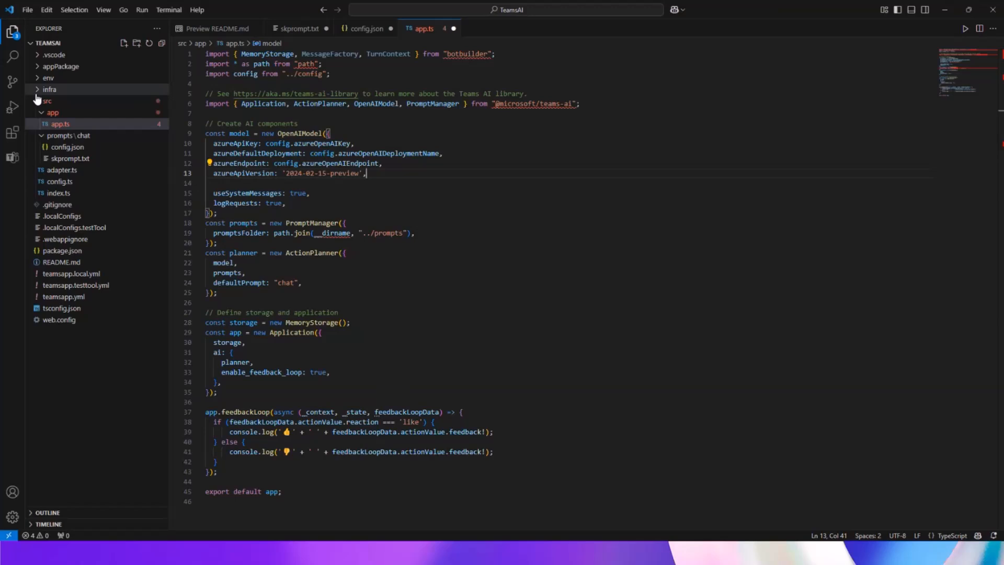
- Locate commandLists in appPackage/manifest.json and set the commands to Analyze Microsoft Earnings Call and Thank everyone on the call
click(61, 65)
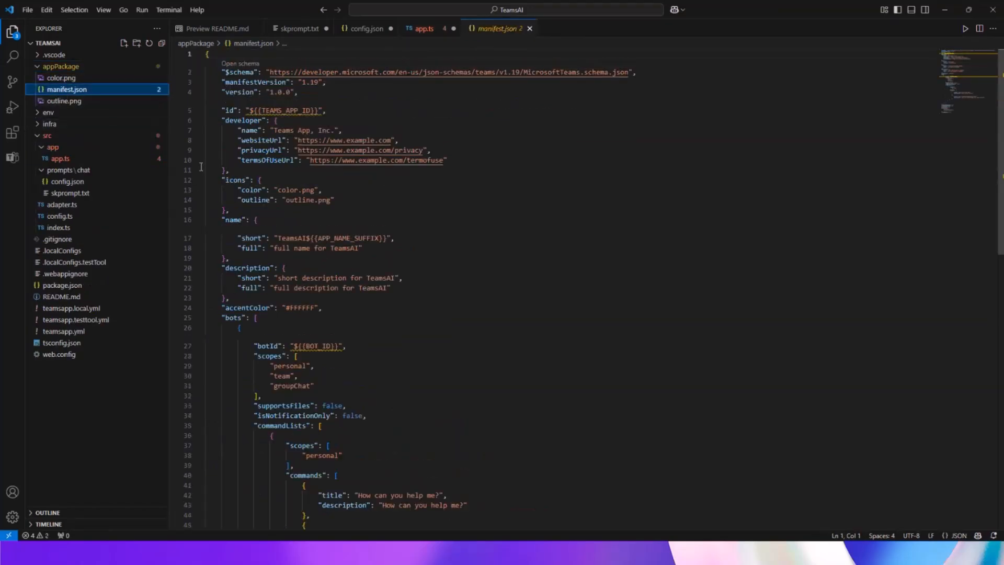
mouse_move(67, 89)
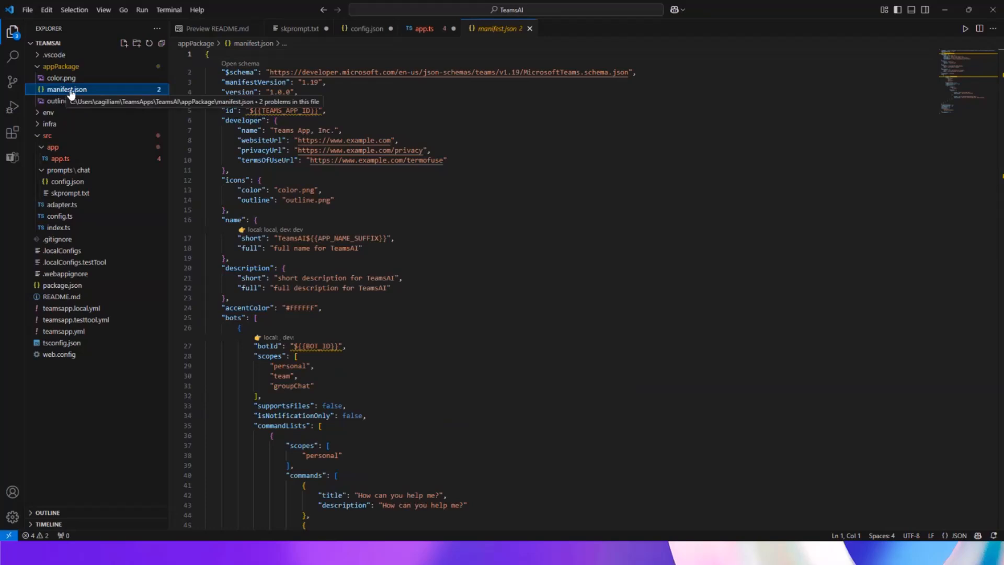
mouse_move(64, 97)
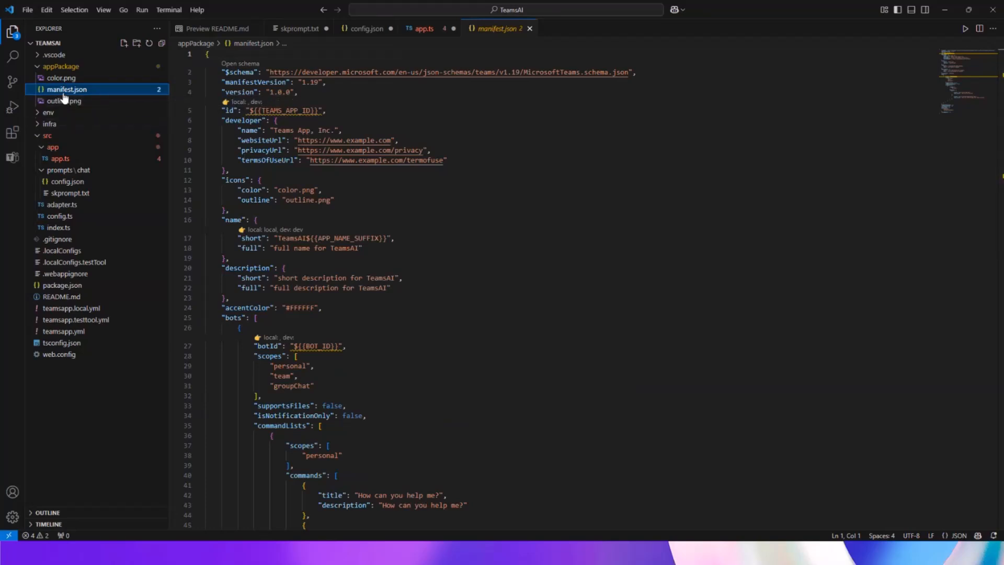
scroll(down, 3)
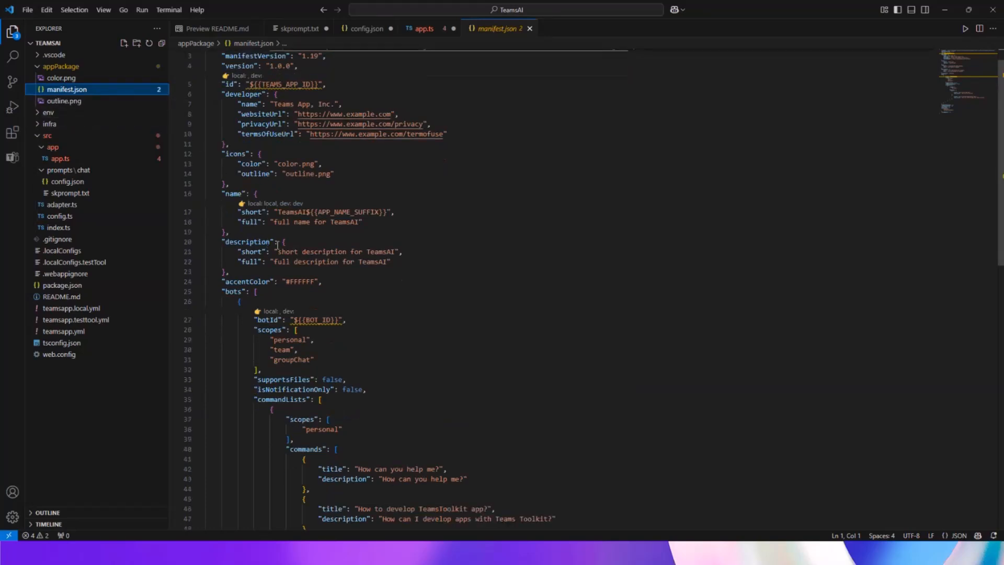
scroll(down, 3)
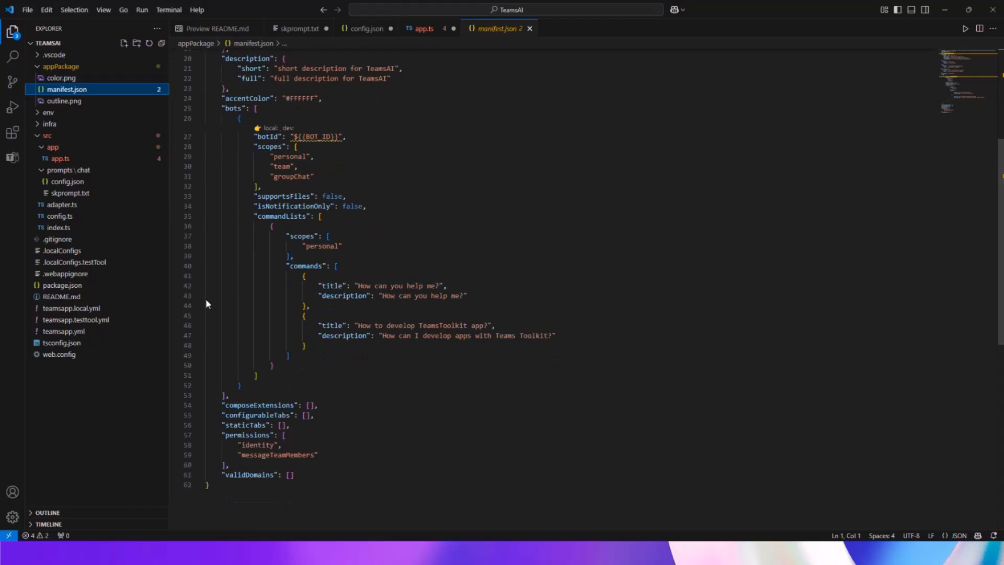
scroll(up, 3)
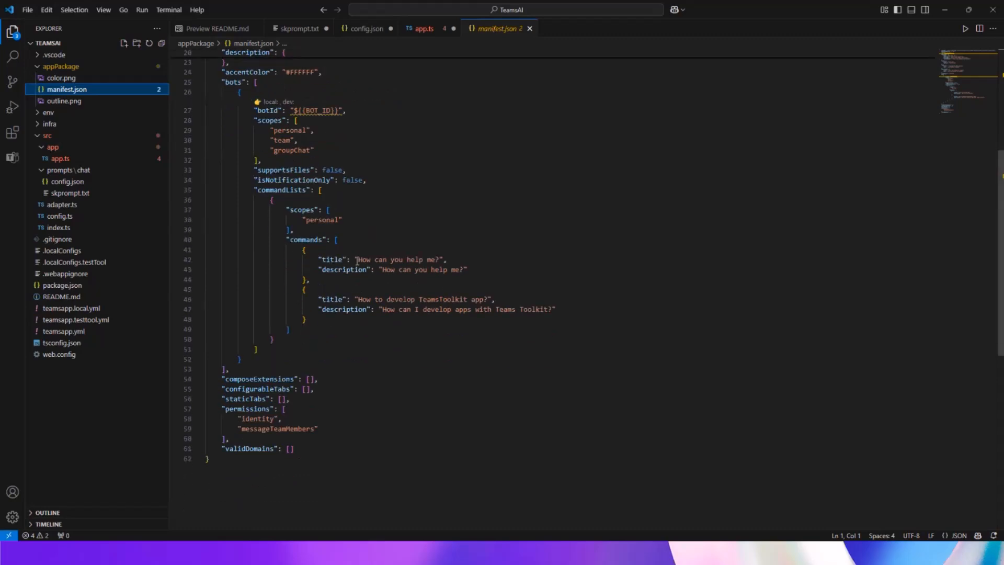
mouse_move(346, 269)
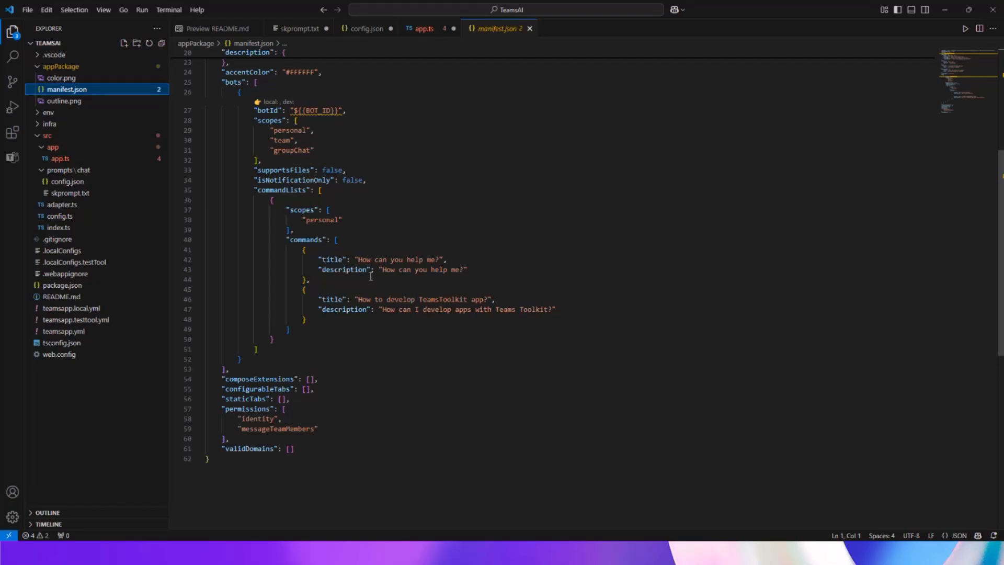
mouse_move(370, 276)
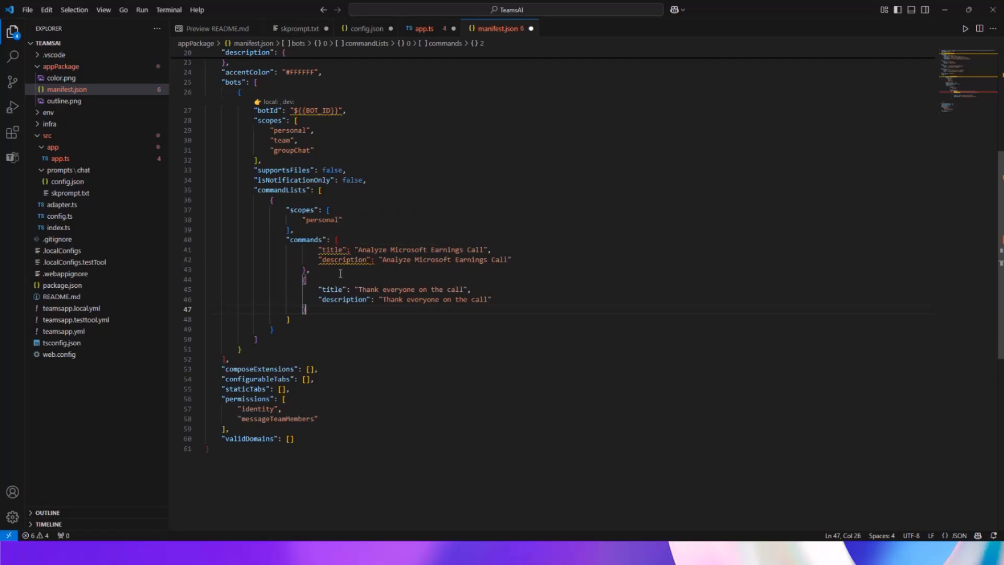
mouse_move(327, 312)
text({)
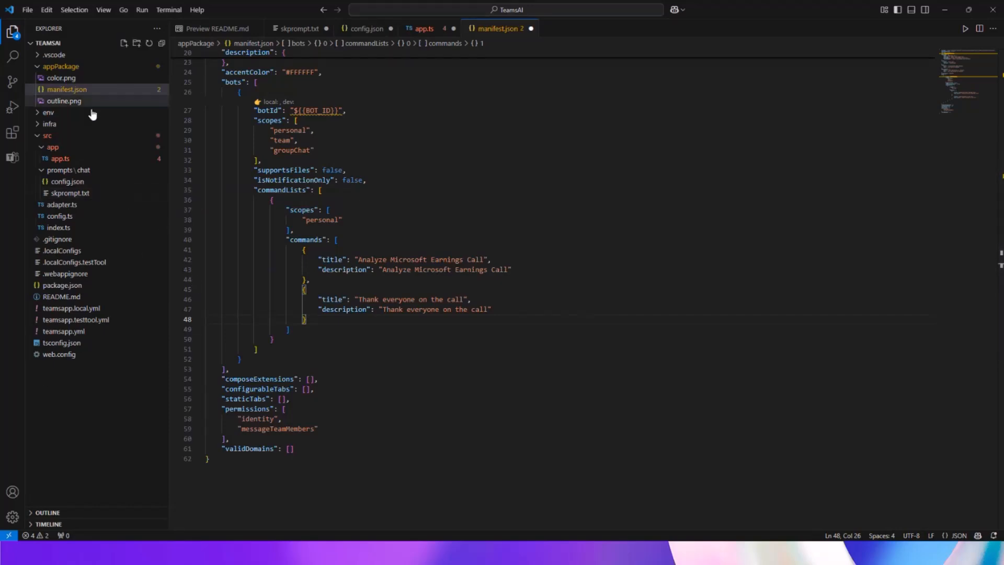
- Start the 'Debug in Teams (Edge)' configuration from the Run and Debug view
click(12, 107)
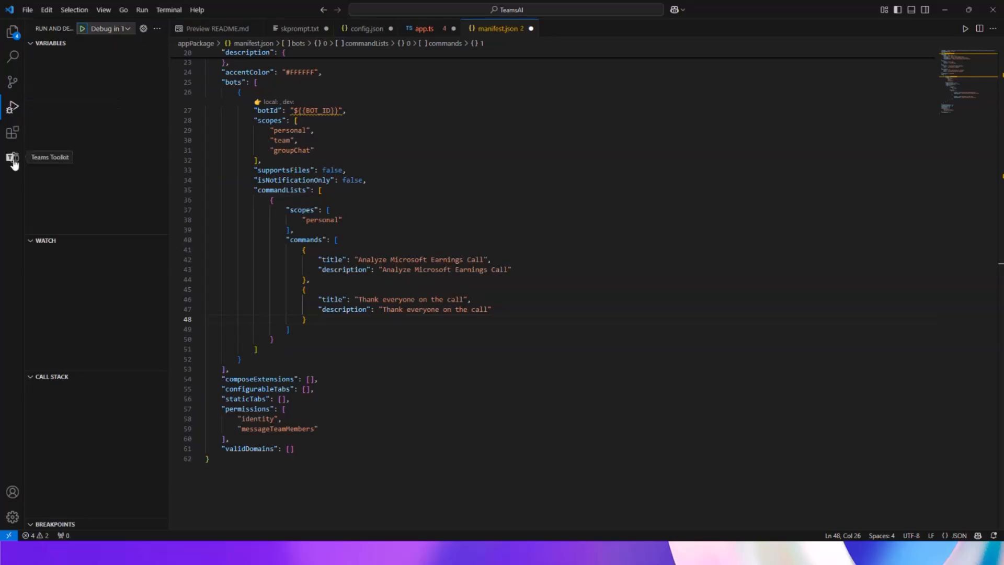
click(12, 157)
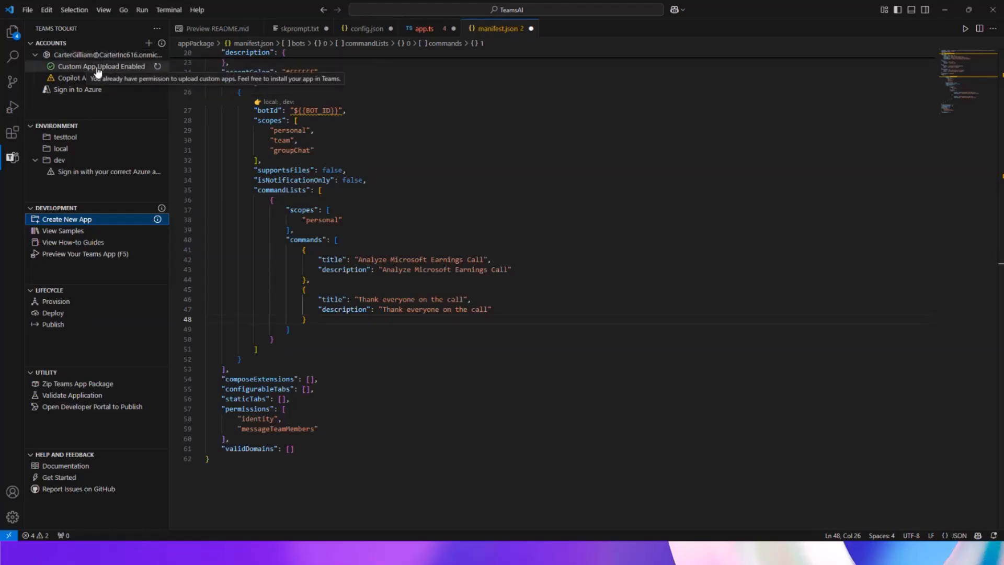
mouse_move(118, 73)
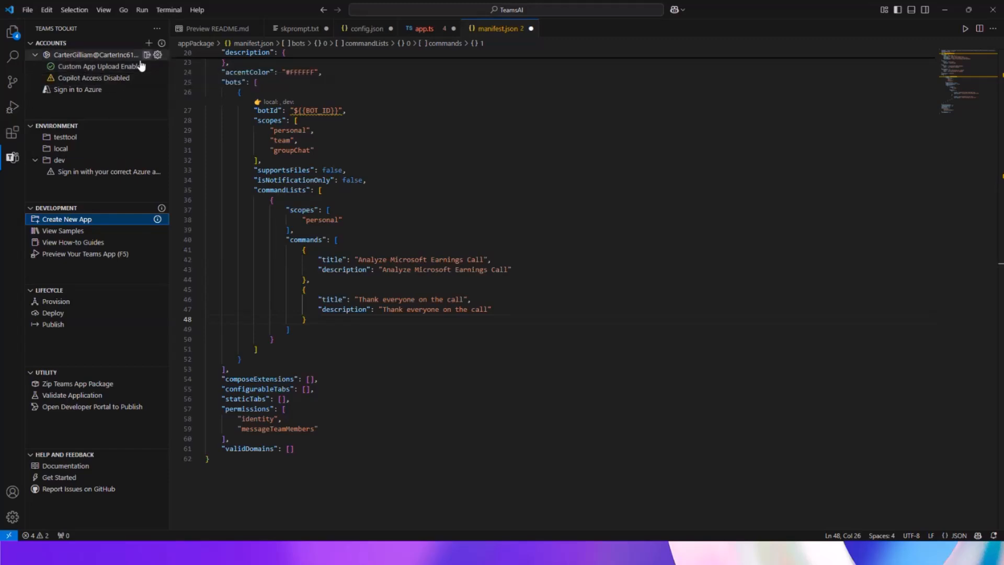
mouse_move(101, 65)
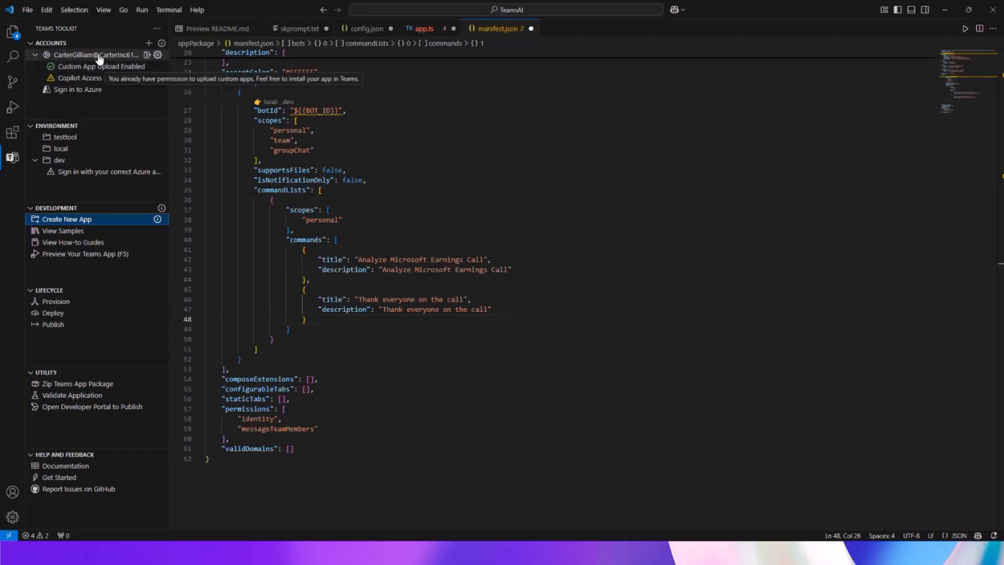
click(13, 107)
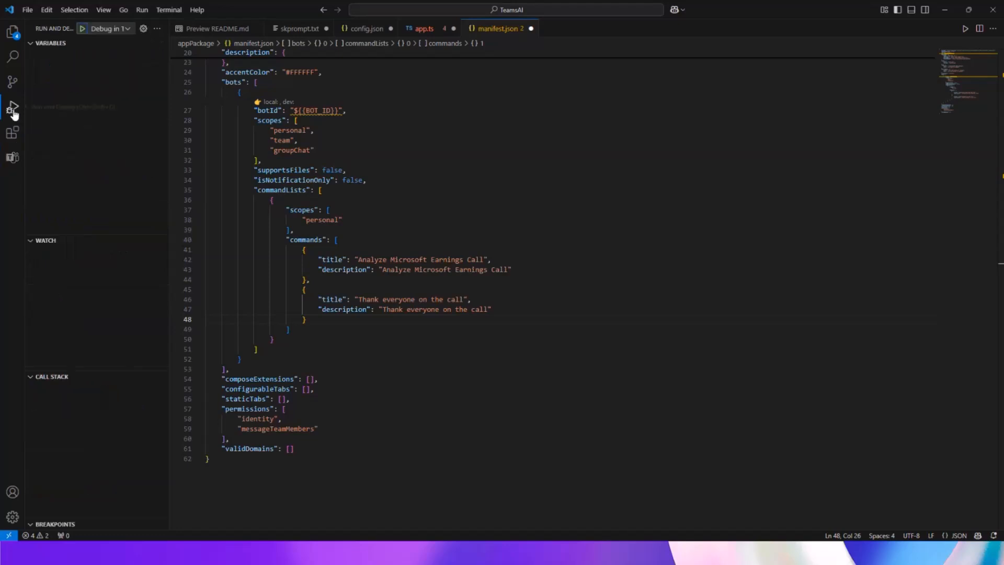
click(126, 28)
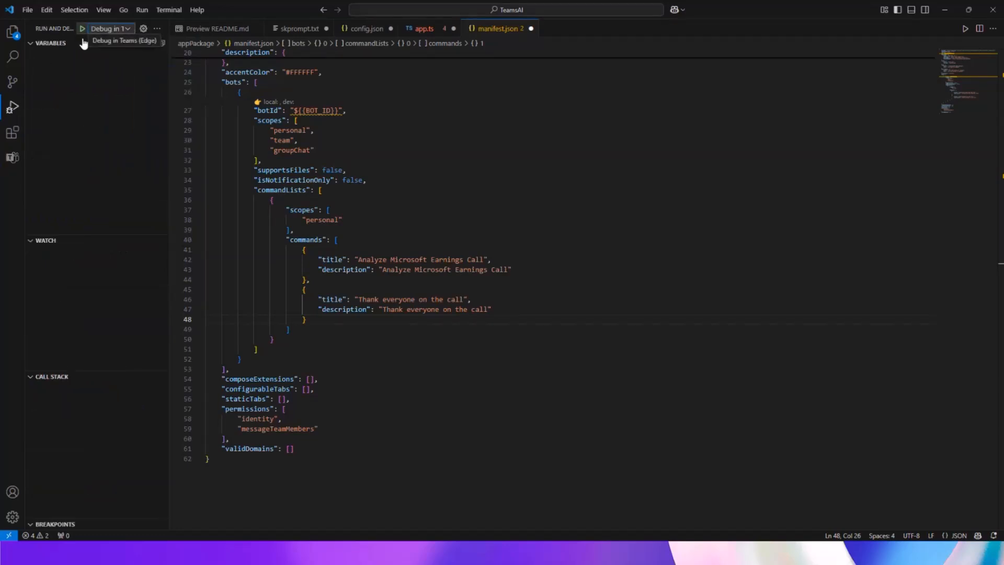
mouse_move(89, 67)
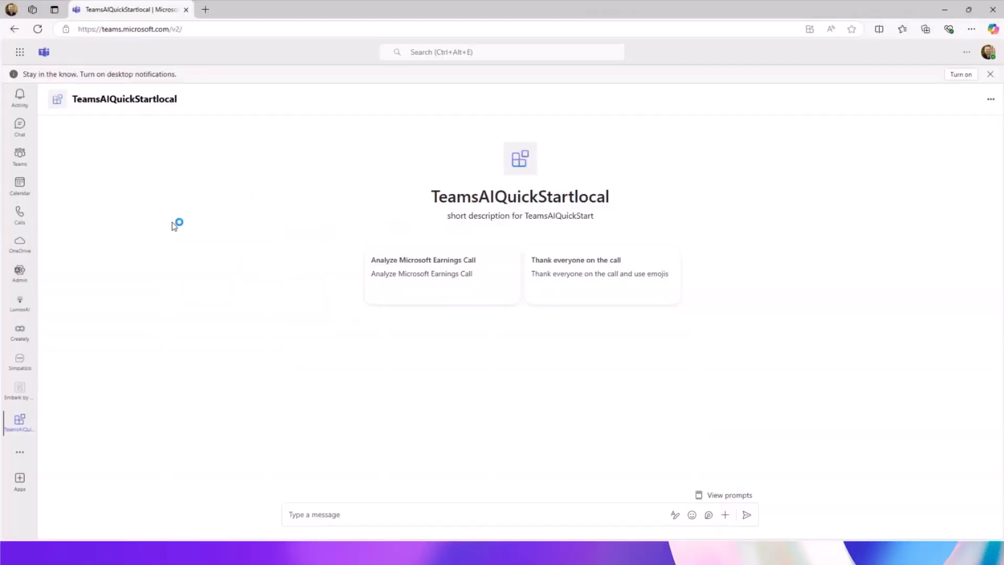
mouse_move(391, 180)
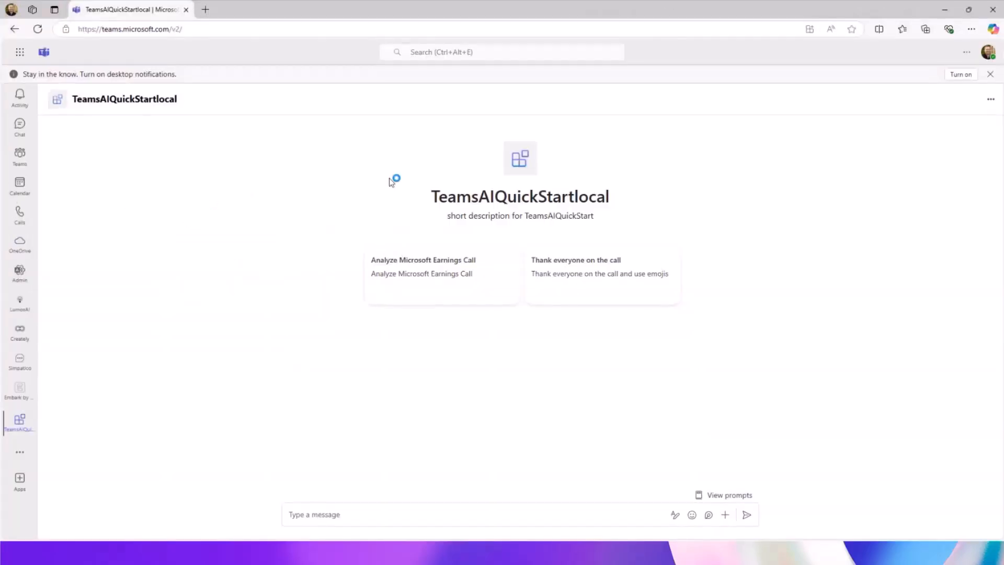
mouse_move(440, 296)
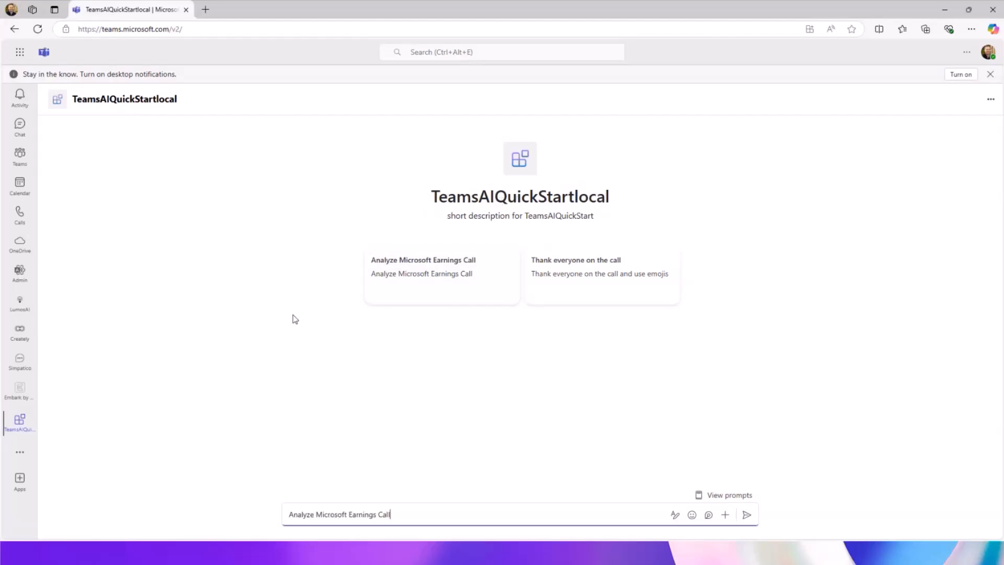
mouse_move(466, 273)
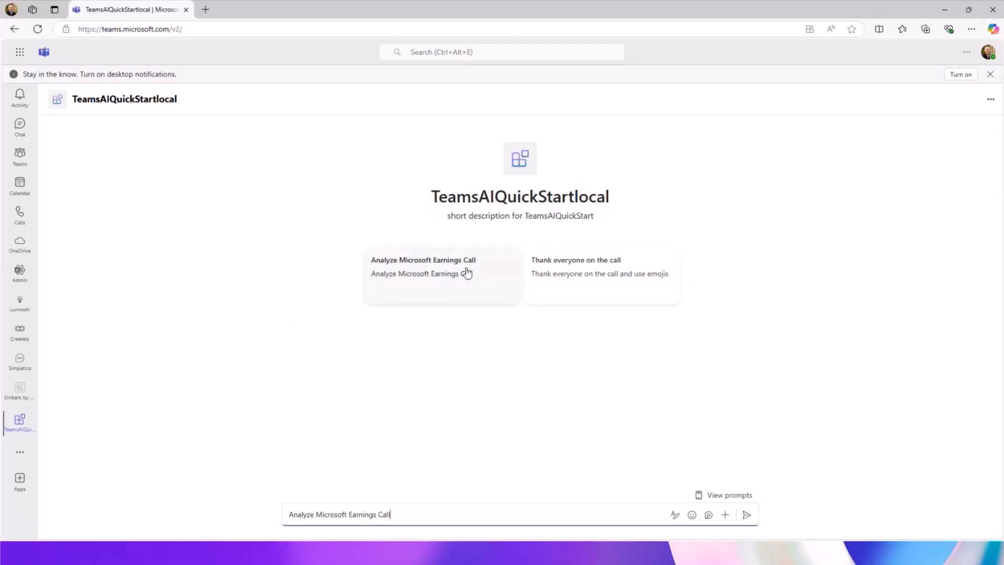
- Send the 'Analyze Microsoft Earnings Call' prompt card to the TeamsAIQuickStartlocal bot
click(746, 514)
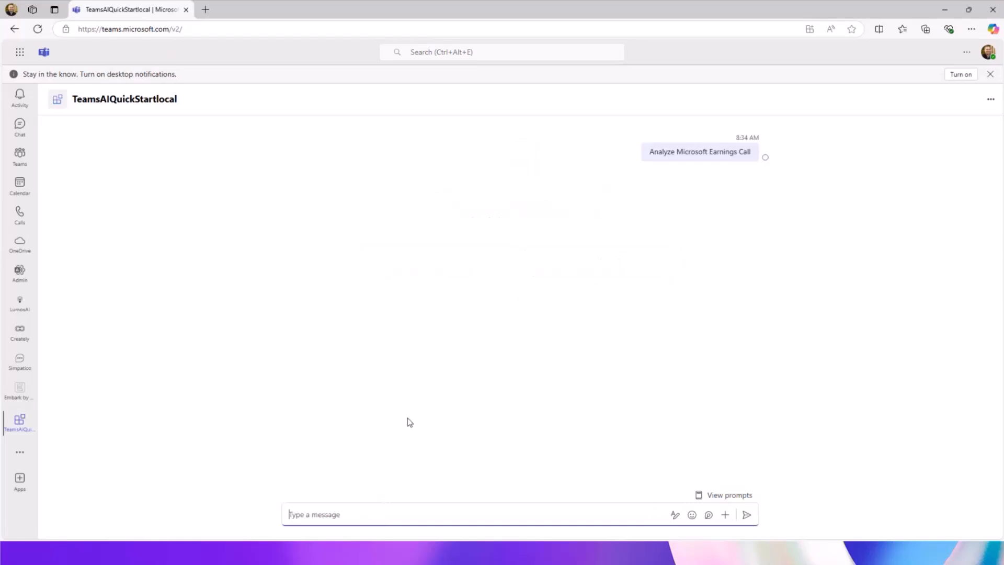
click(19, 124)
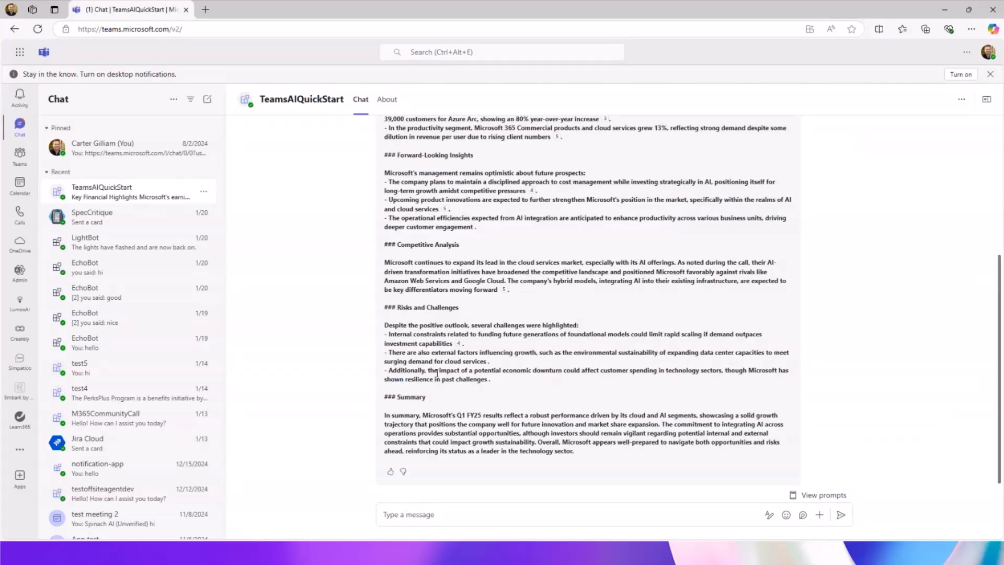
scroll(up, 3)
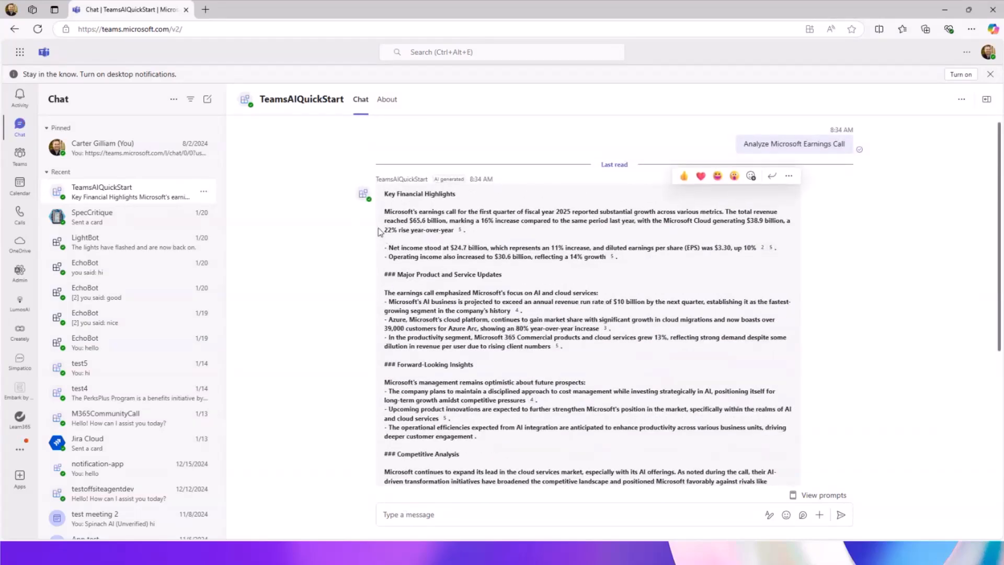
mouse_move(473, 213)
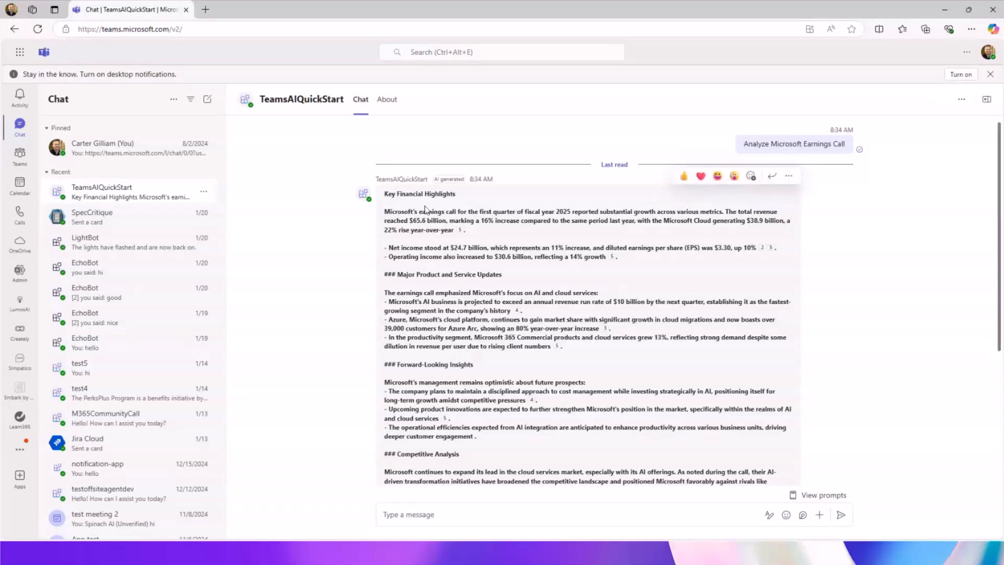
scroll(down, 3)
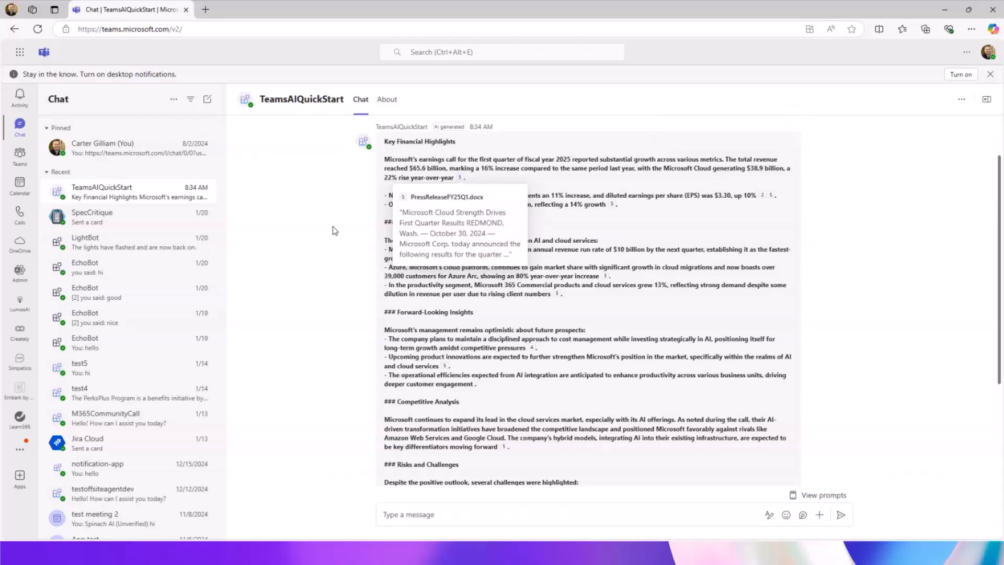
scroll(down, 3)
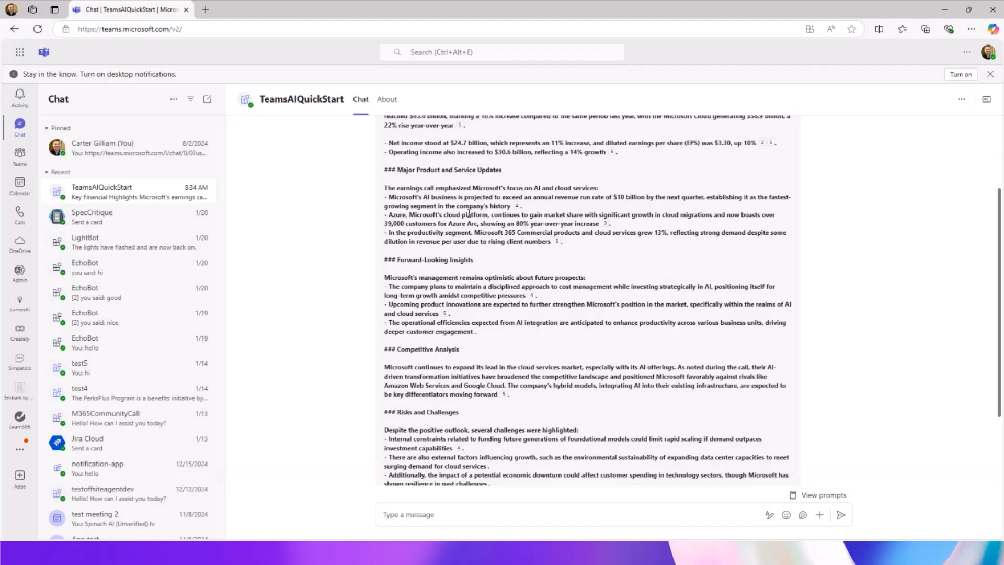
scroll(down, 3)
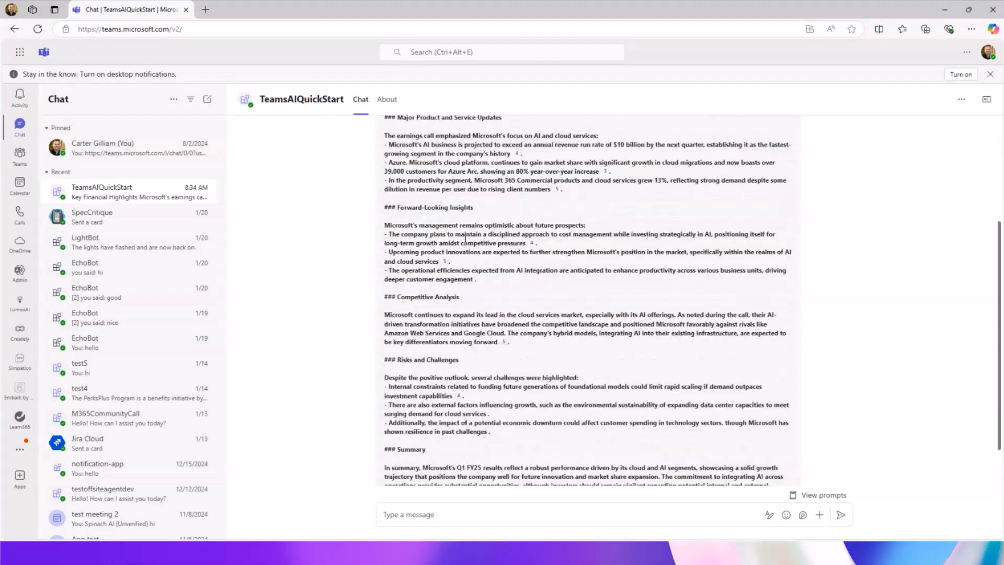
scroll(down, 3)
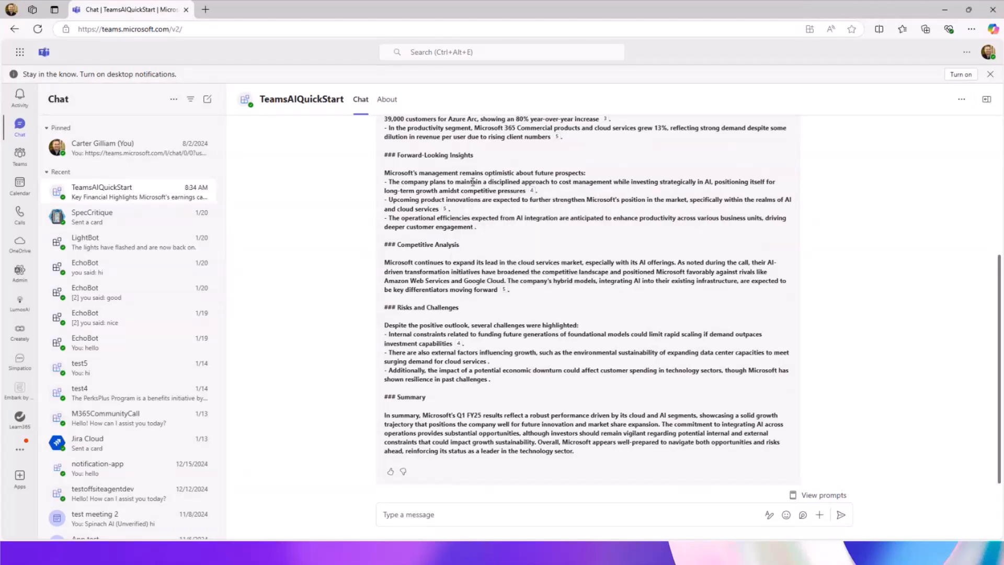
mouse_move(419, 325)
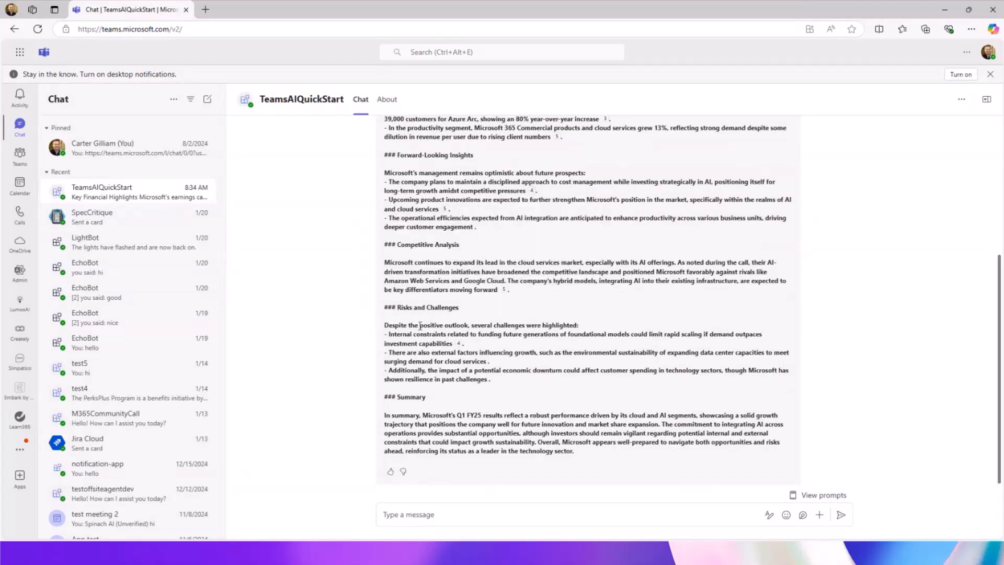
mouse_move(464, 365)
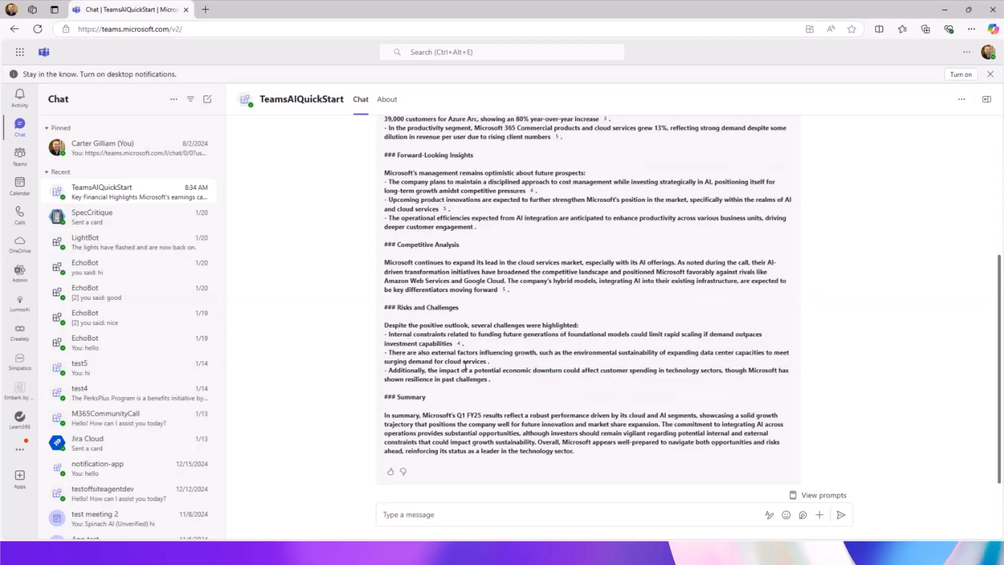
mouse_move(54, 163)
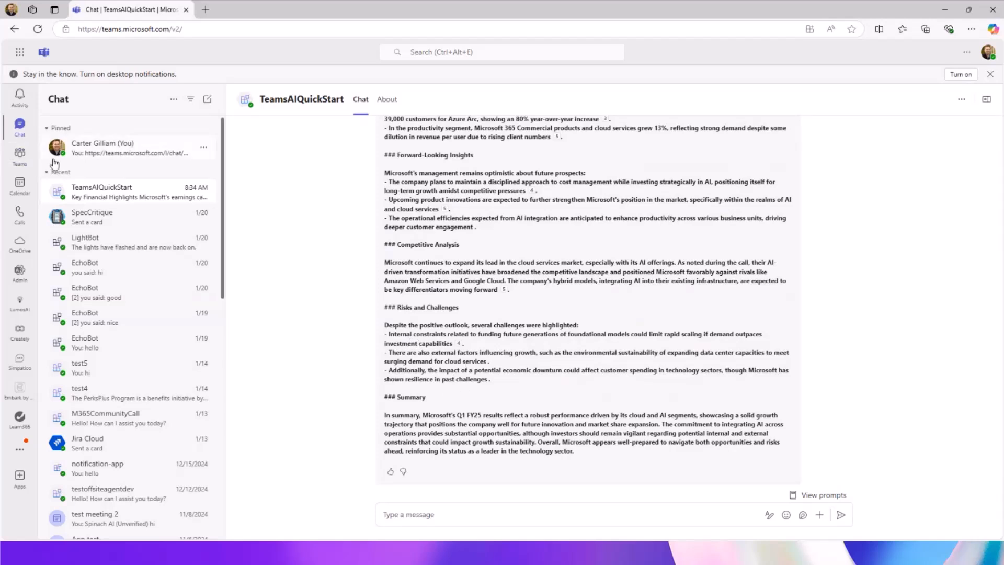
mouse_move(20, 153)
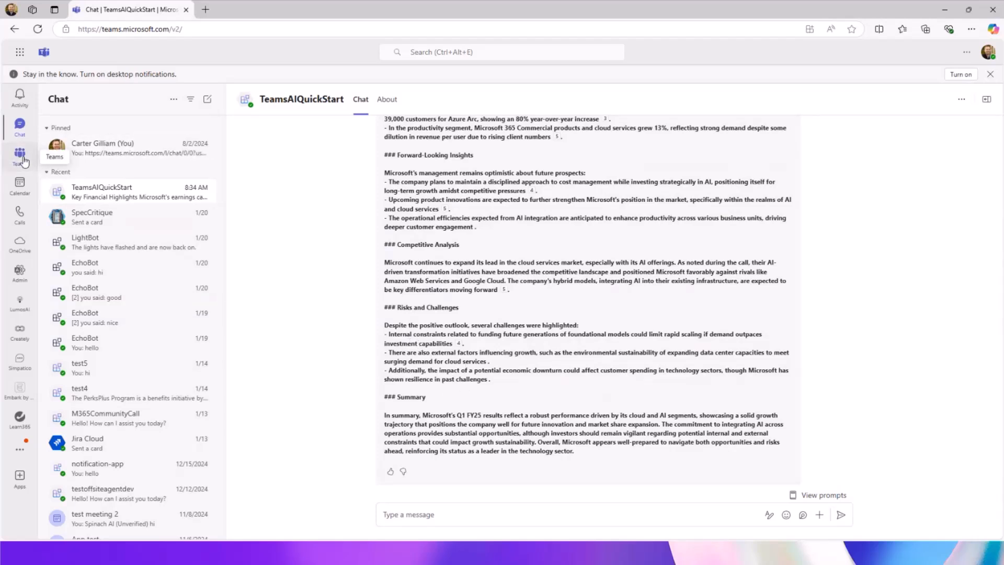
- Expand the bot's full 'tell us about the earnings call' reply in the General channel
click(19, 155)
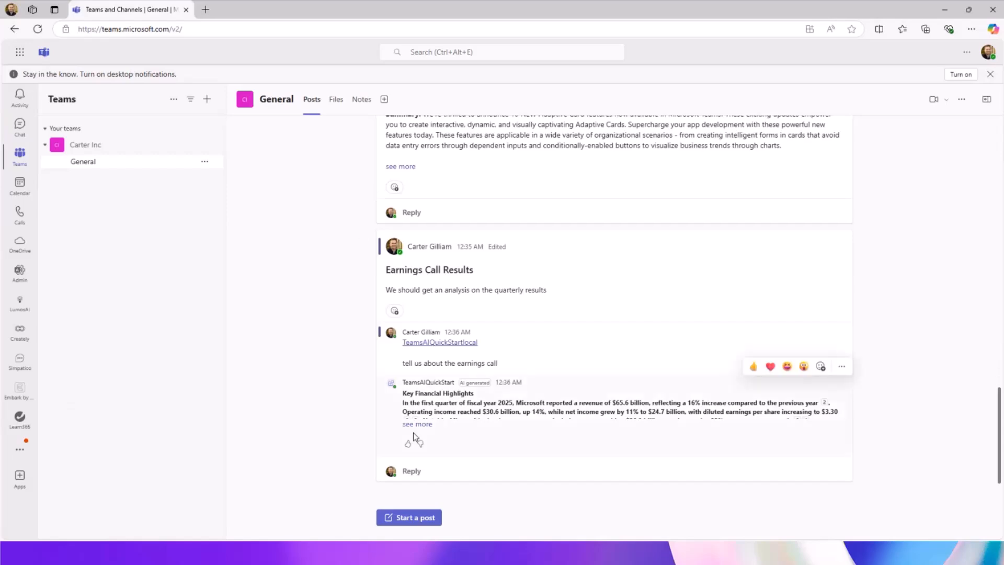
click(417, 424)
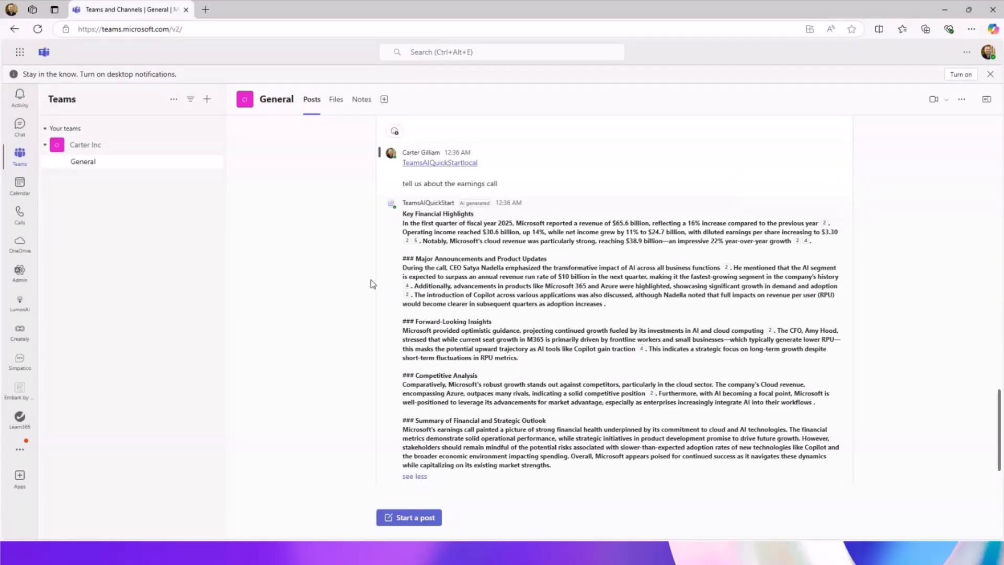
mouse_move(328, 293)
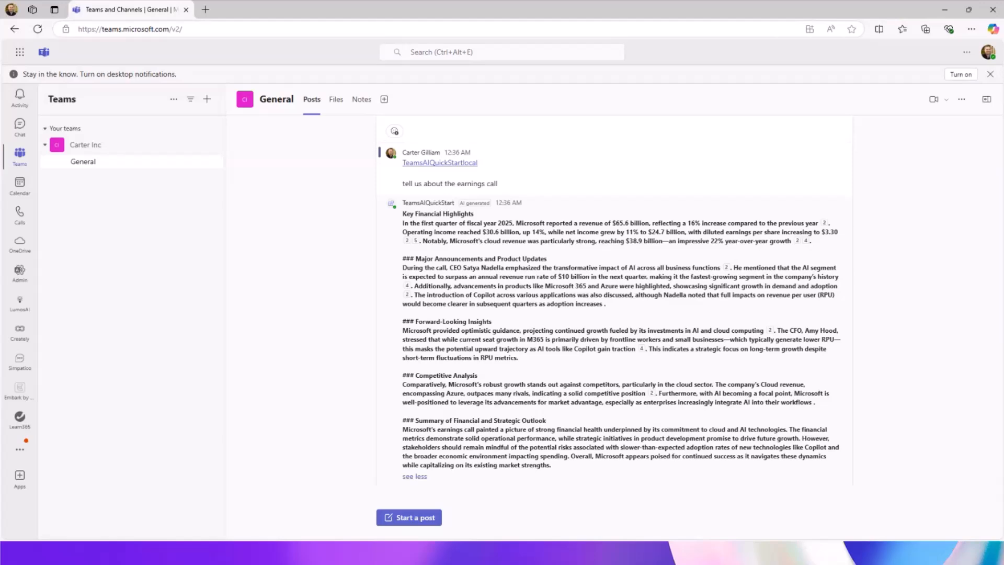
mouse_move(947, 9)
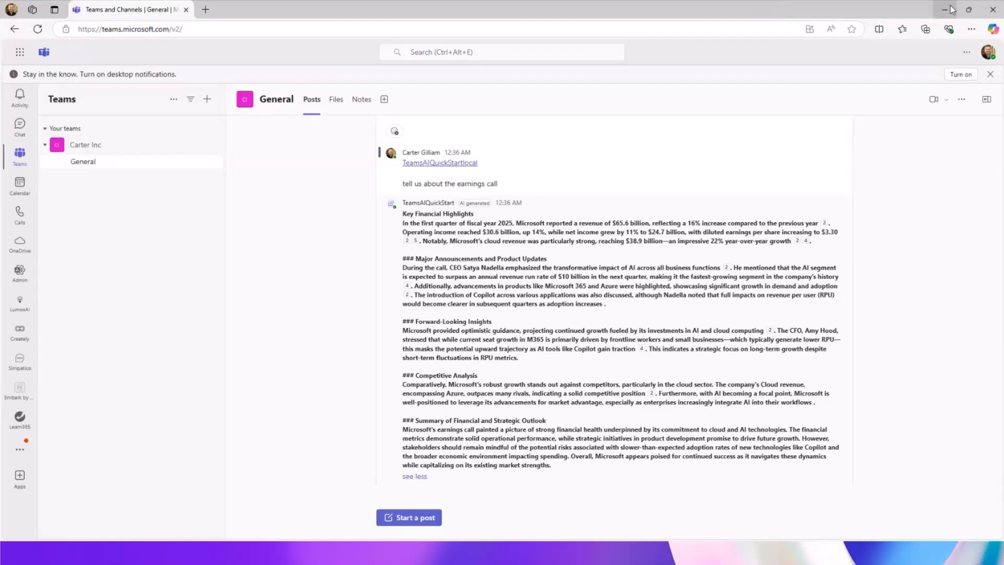